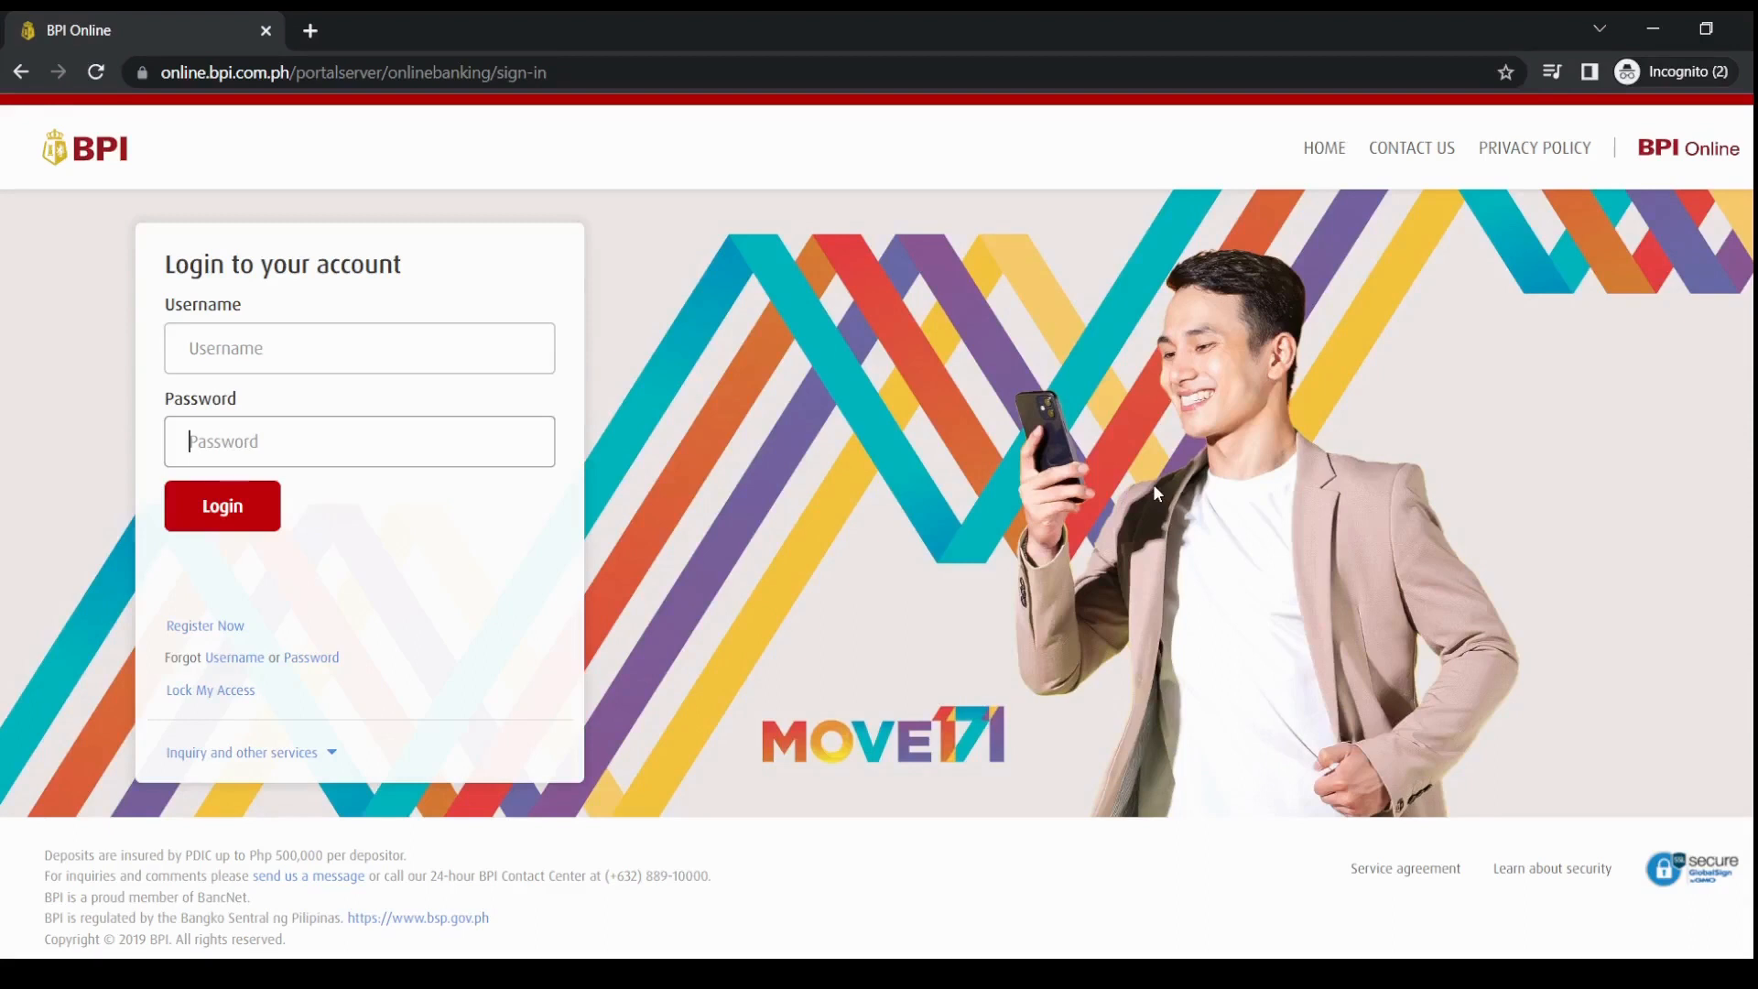
mouse_move(466, 667)
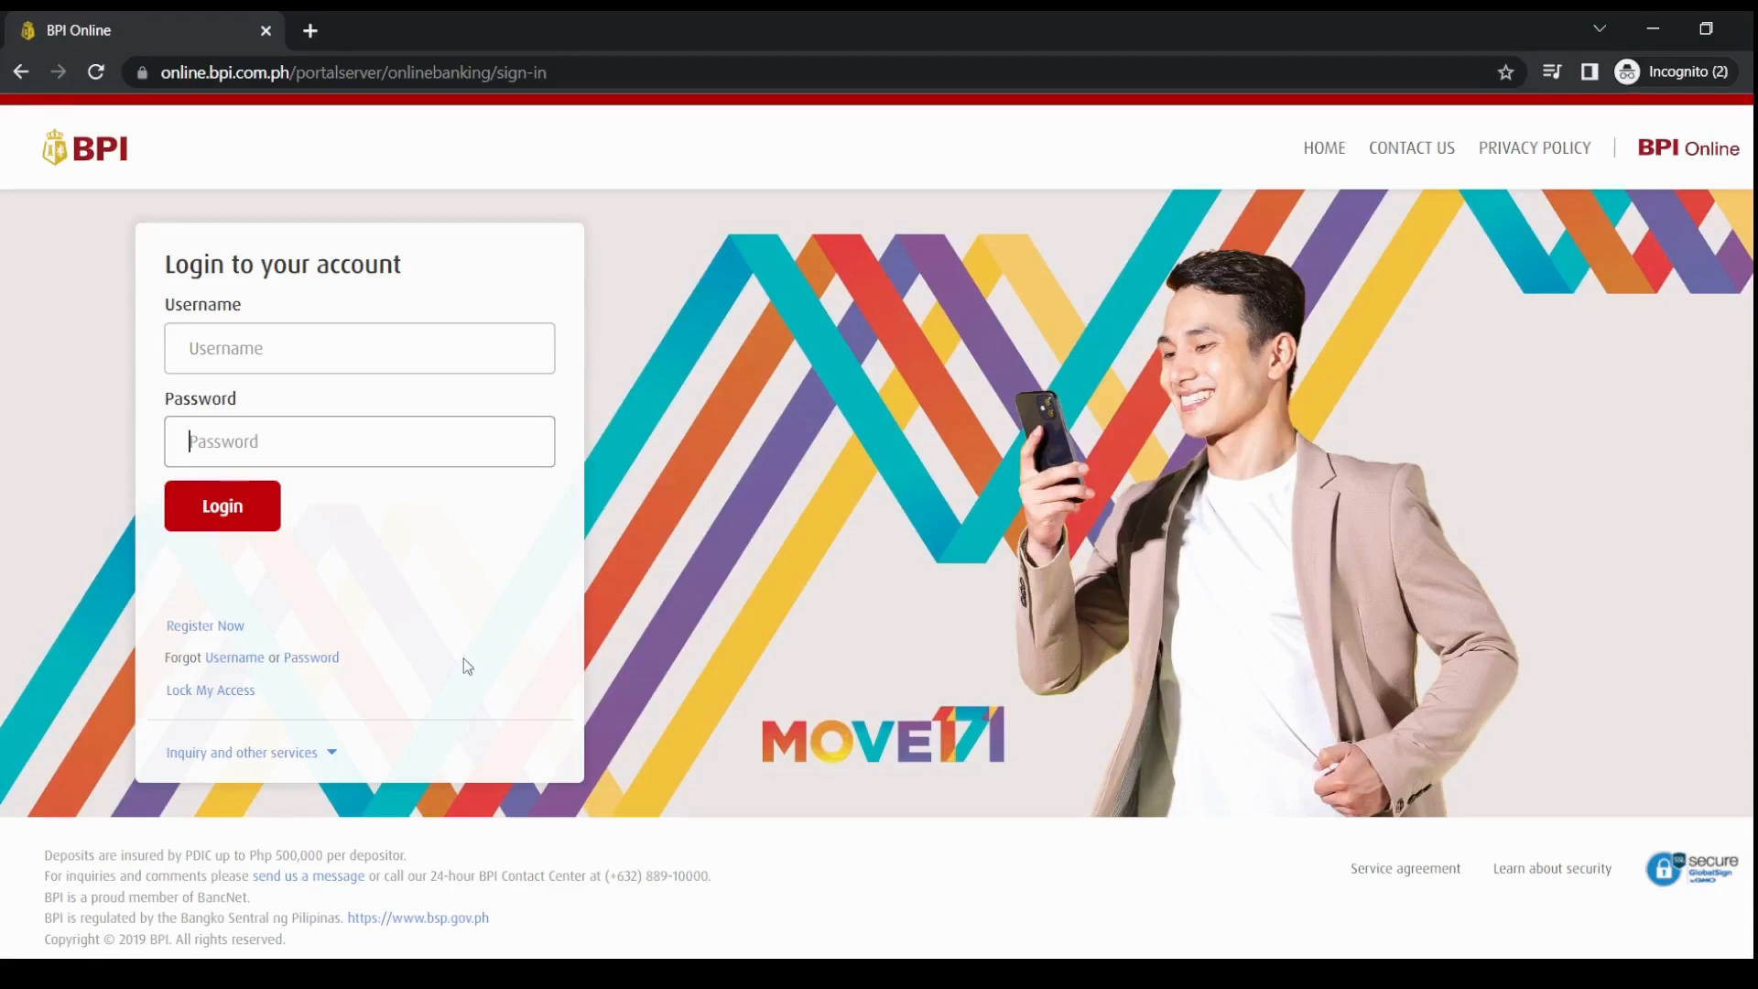
mouse_move(256, 631)
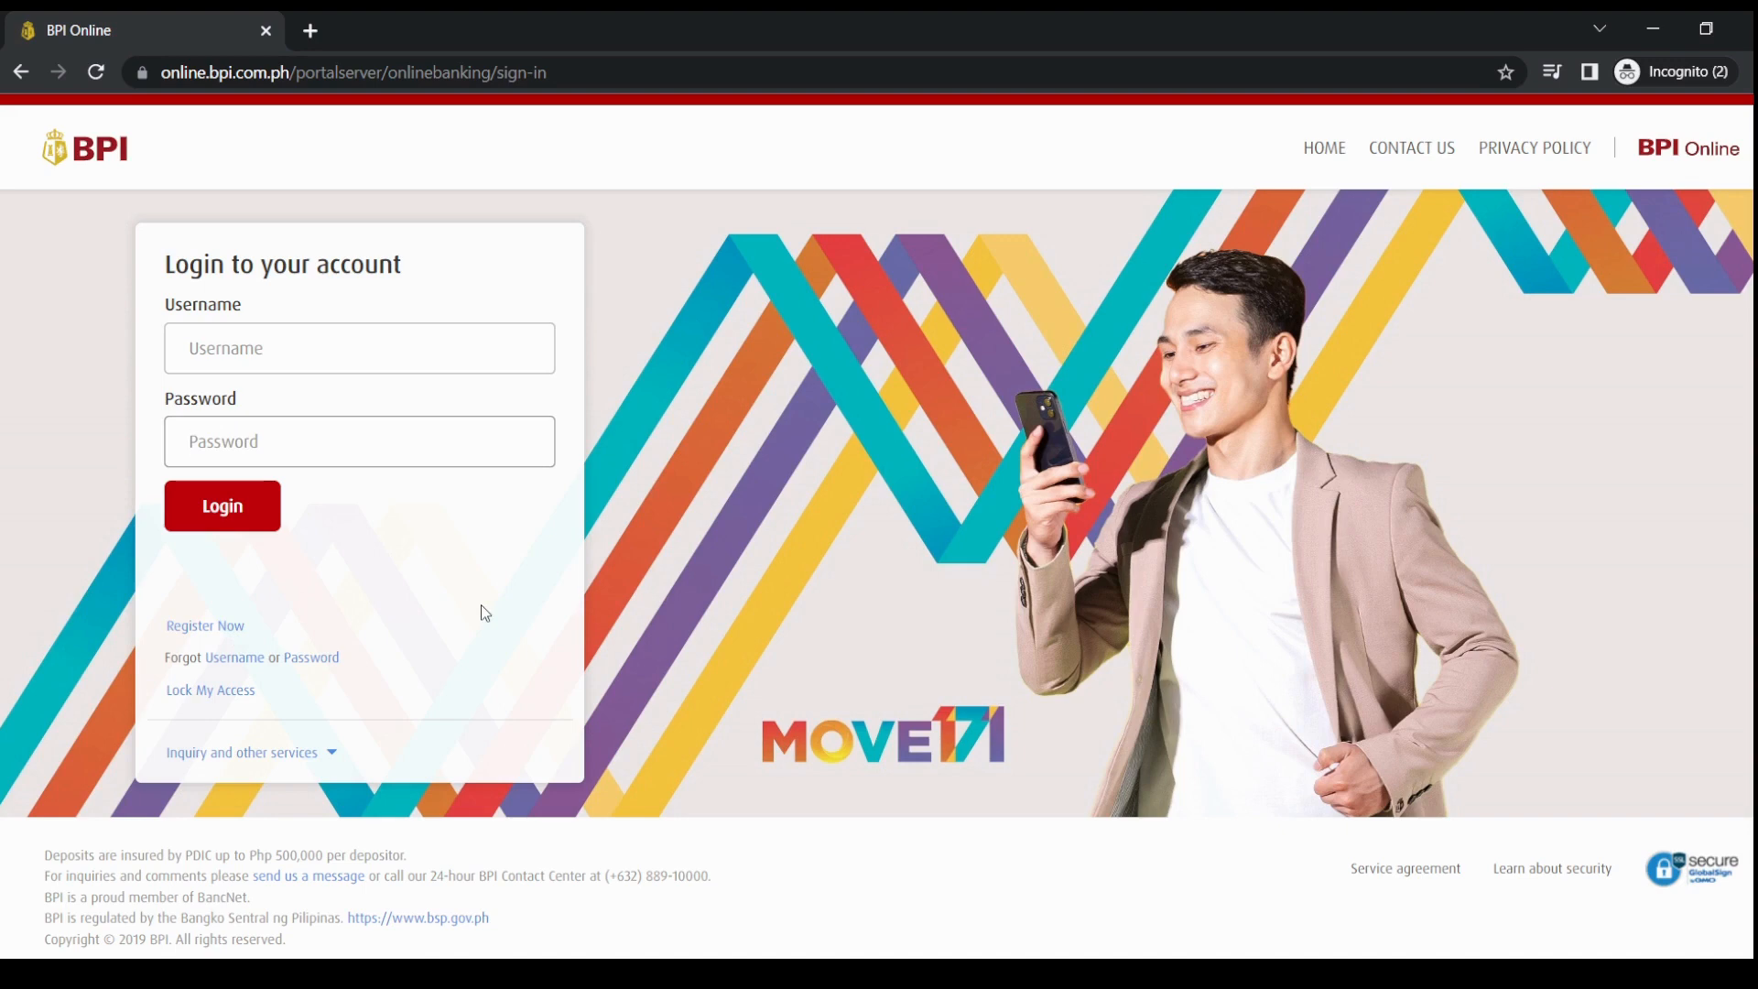
Sign in to BPI Online with username 'vanessa' and the account password
left_click(360, 441)
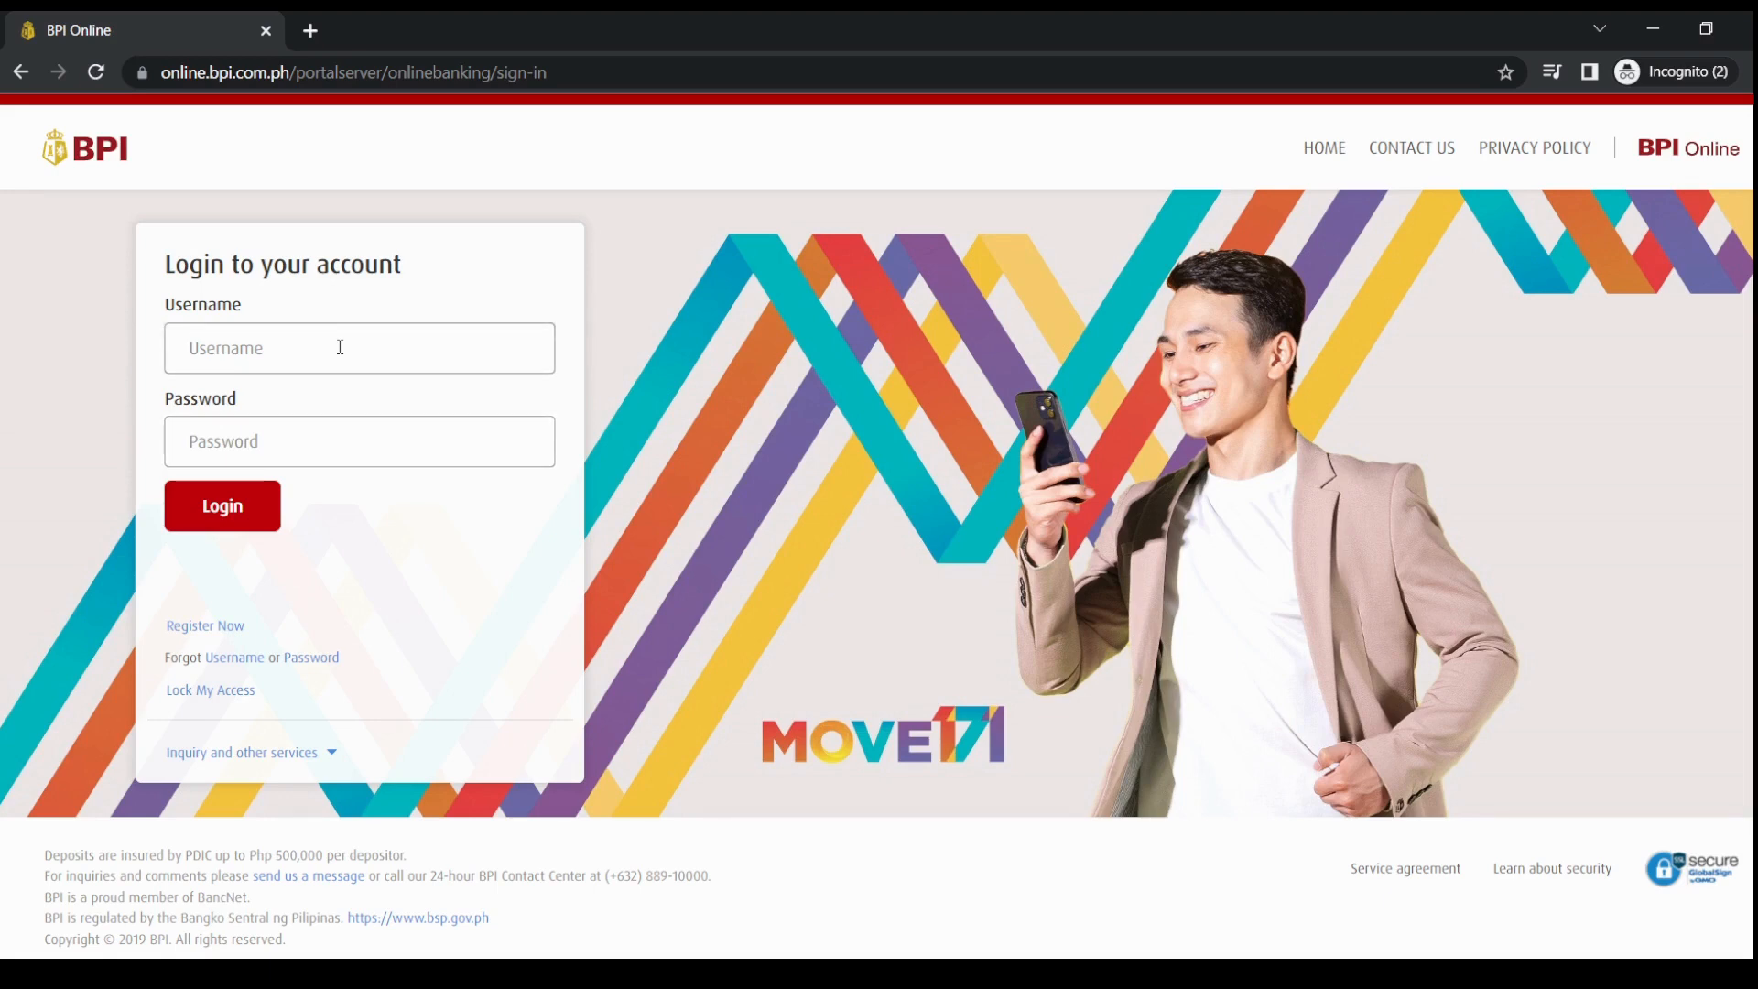
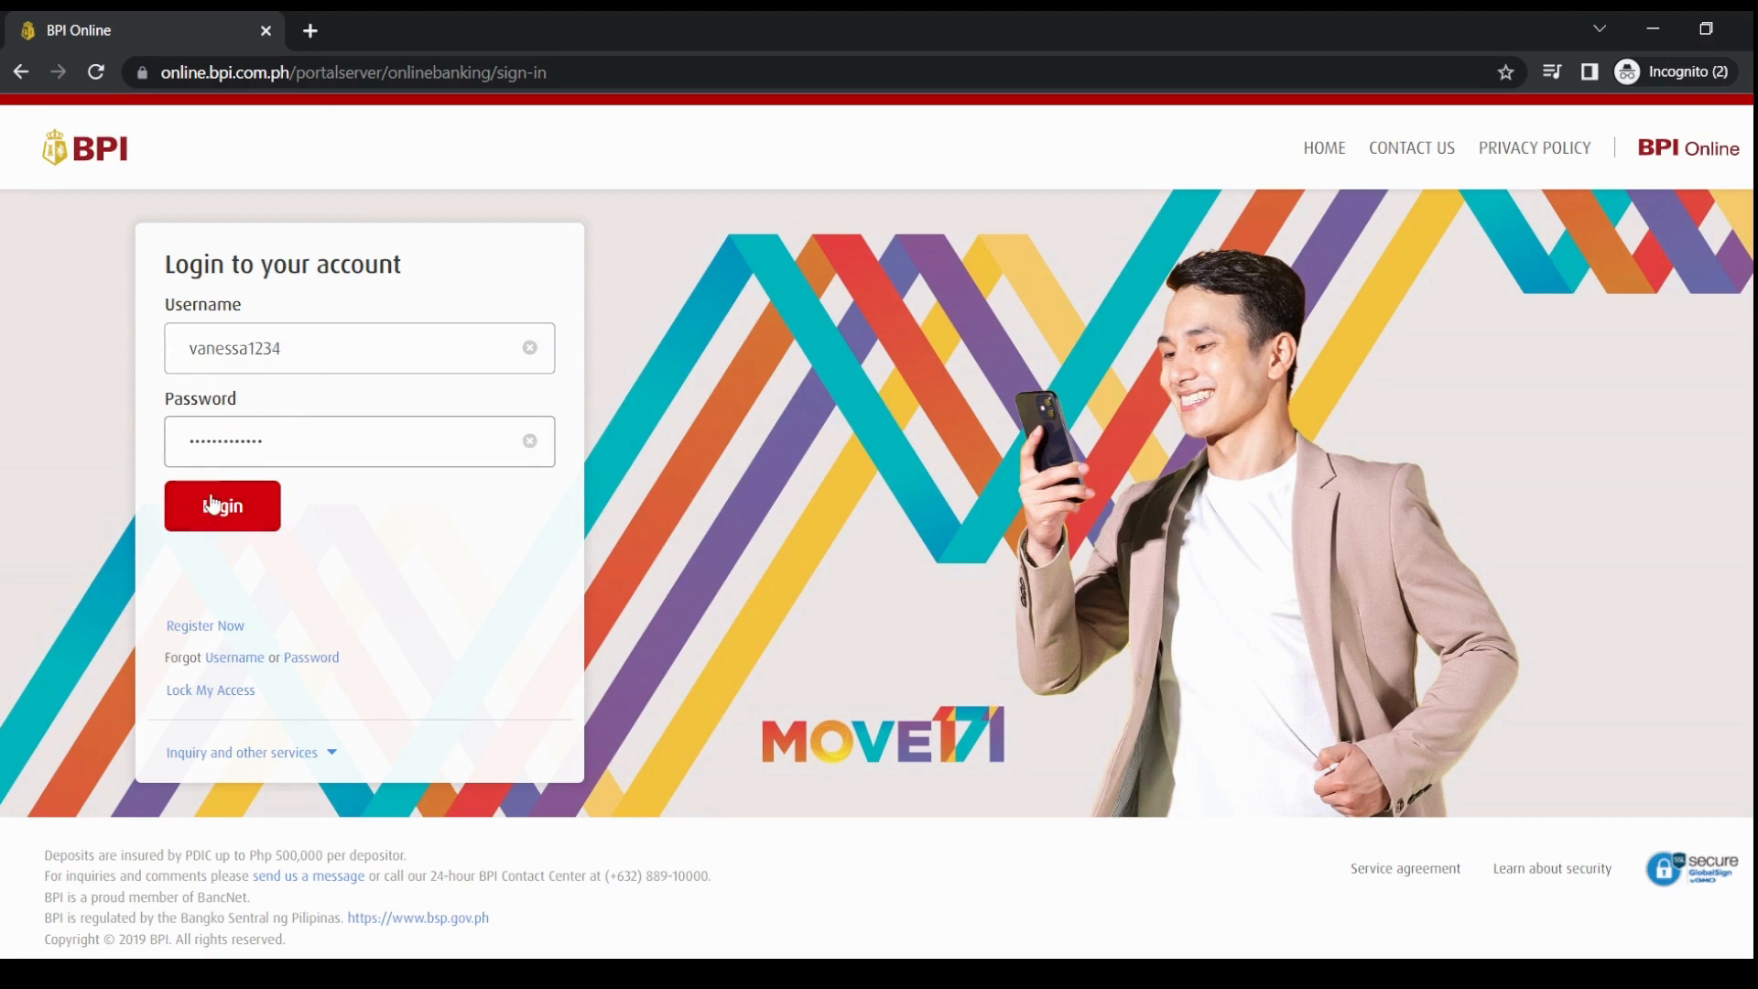
left_click(221, 505)
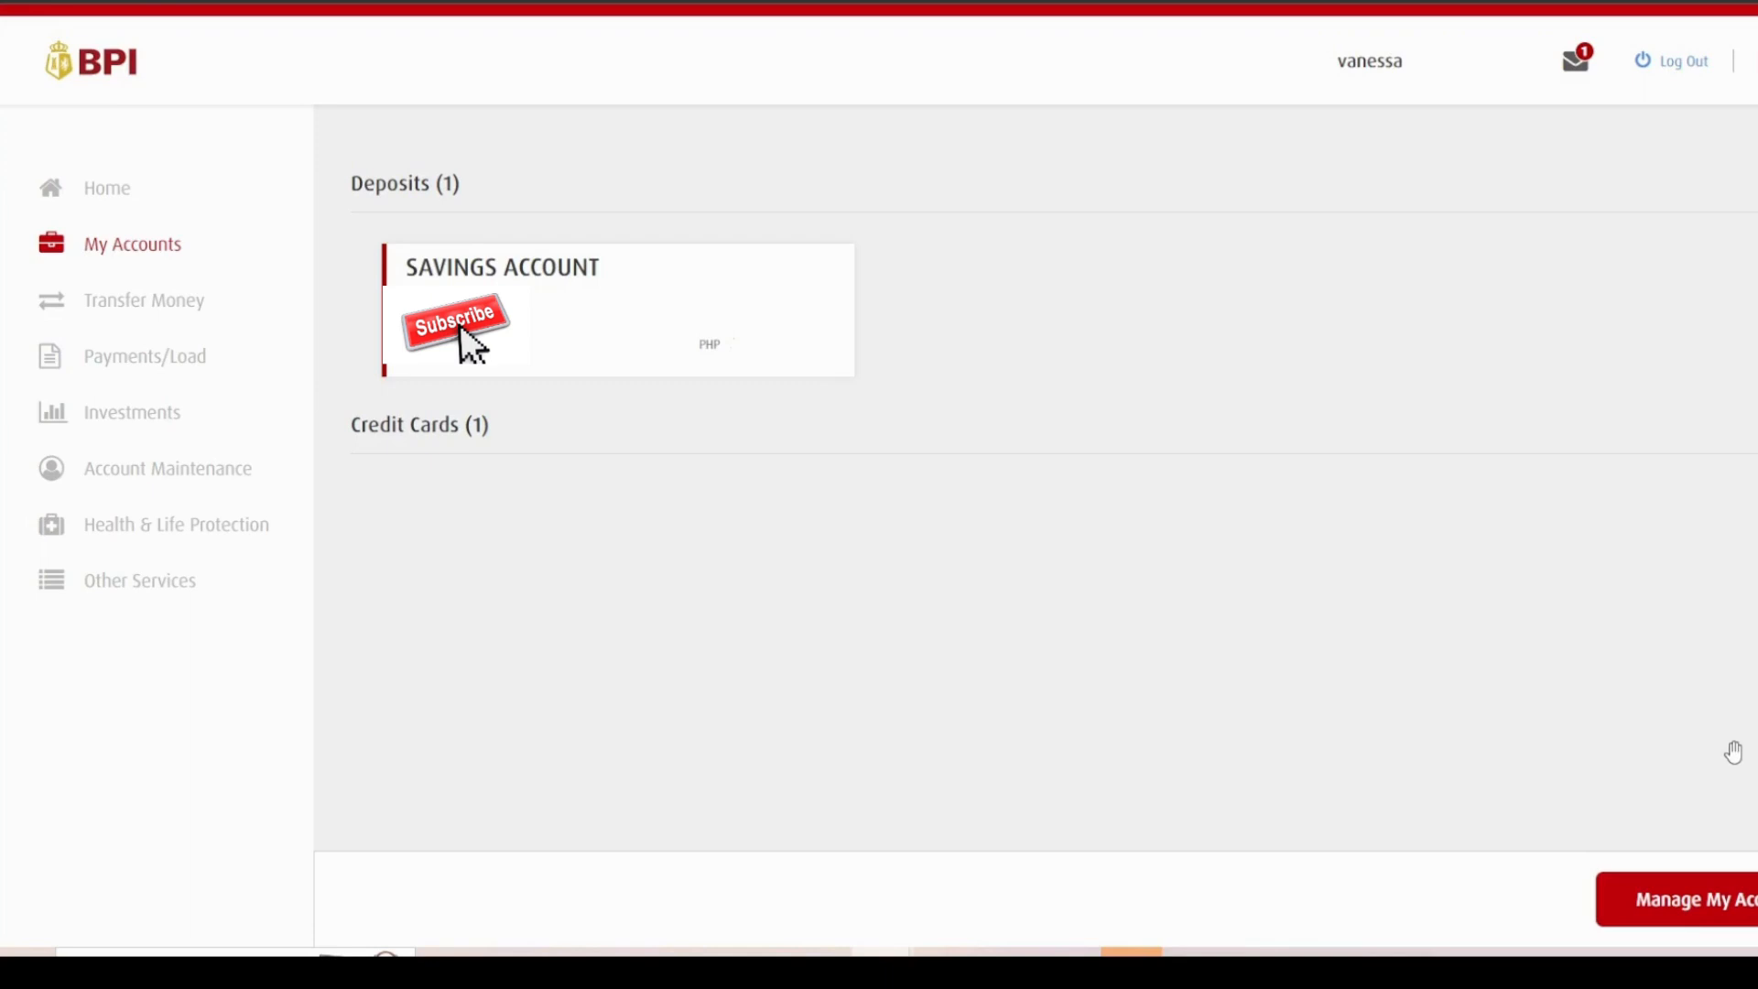
mouse_move(140, 575)
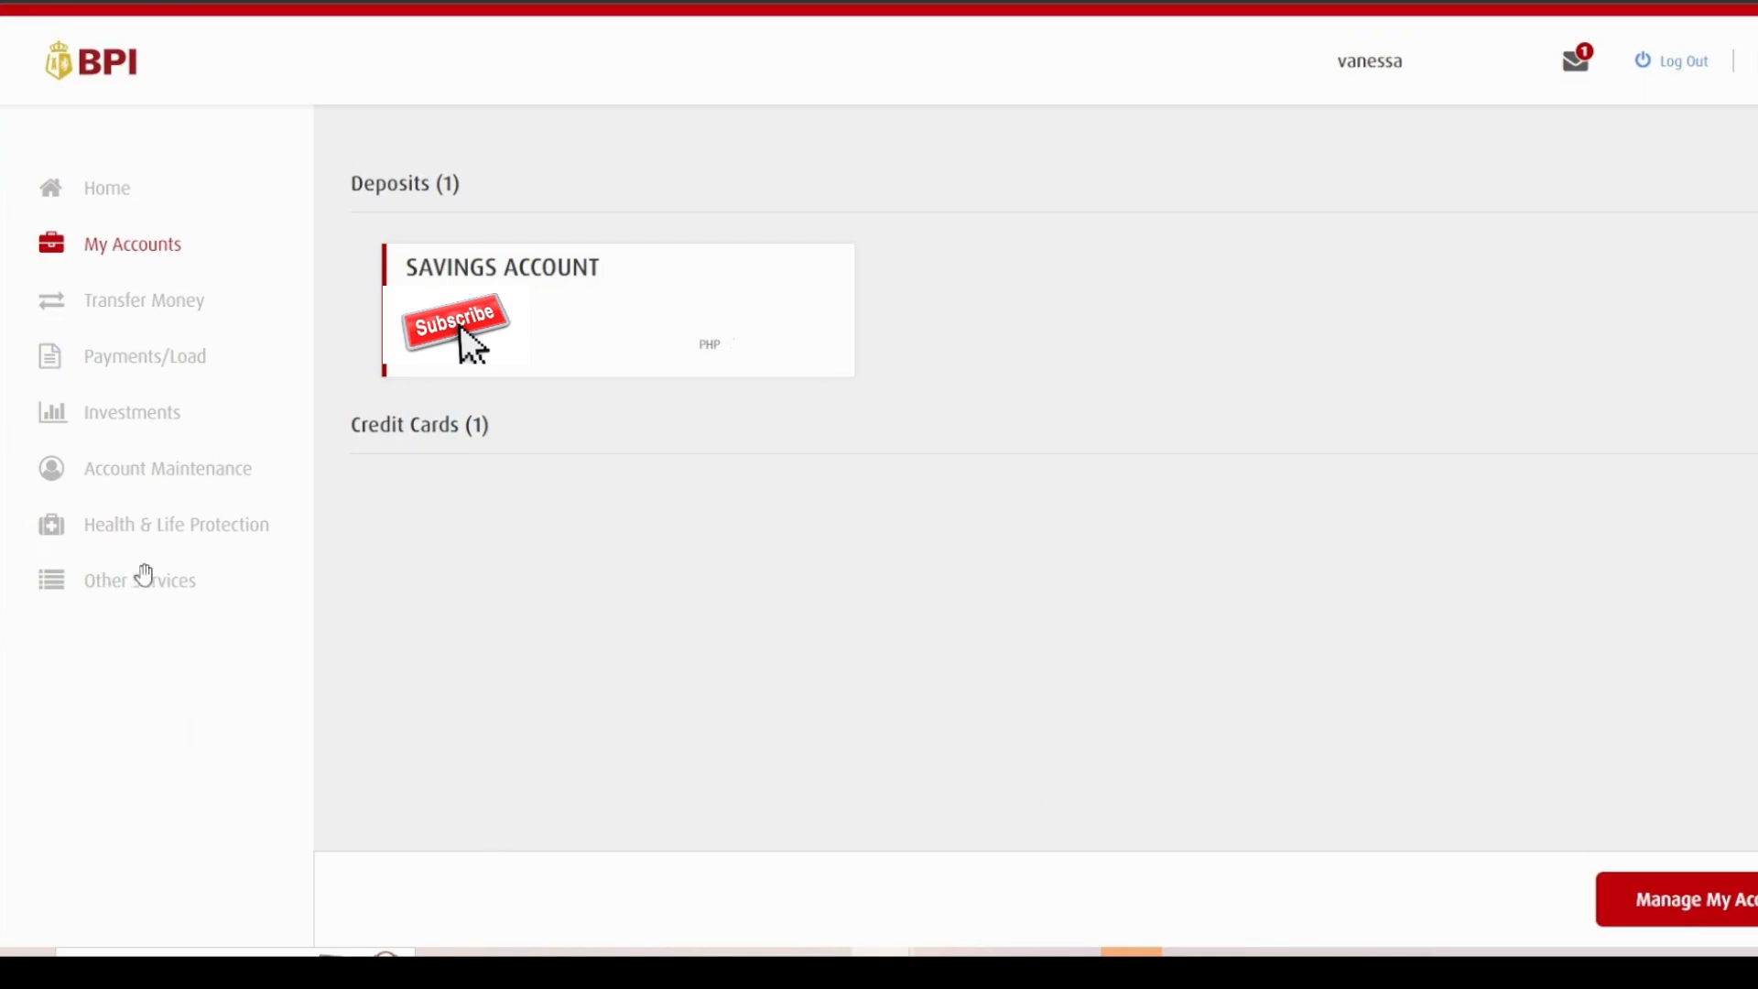
mouse_move(112, 585)
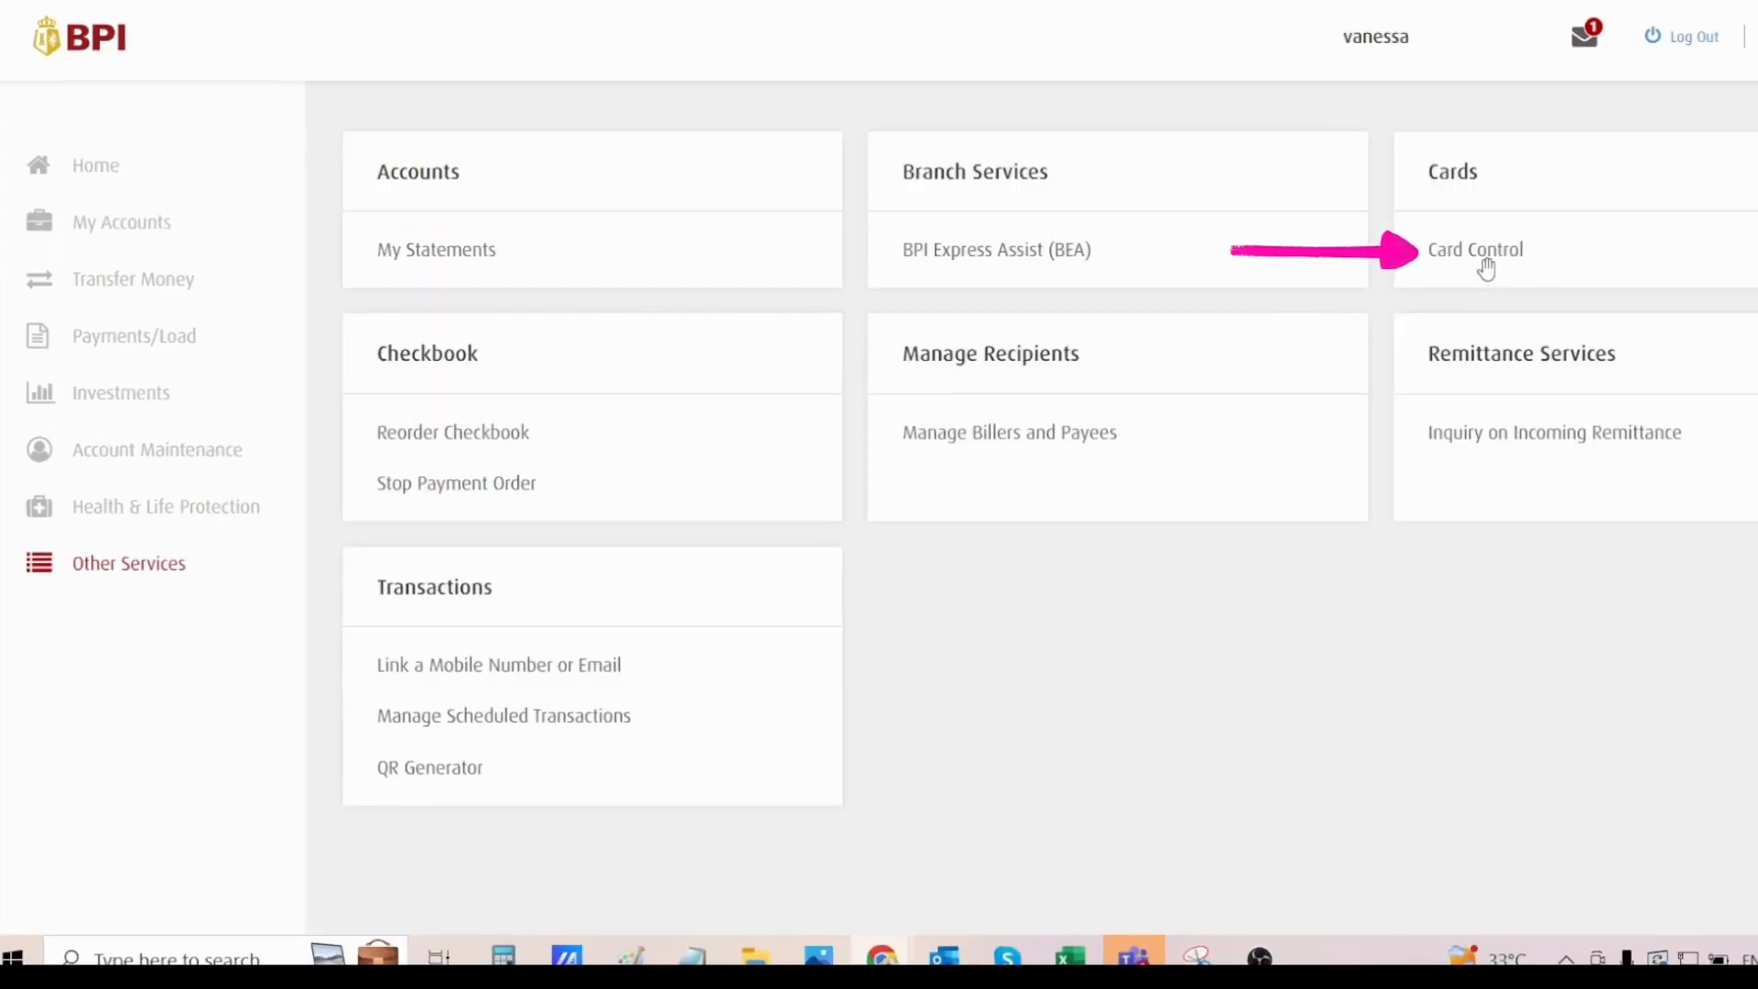
In Card Control, raise the debit card's withdrawal limit from PHP 20,000 to PHP 100,000
left_click(1475, 249)
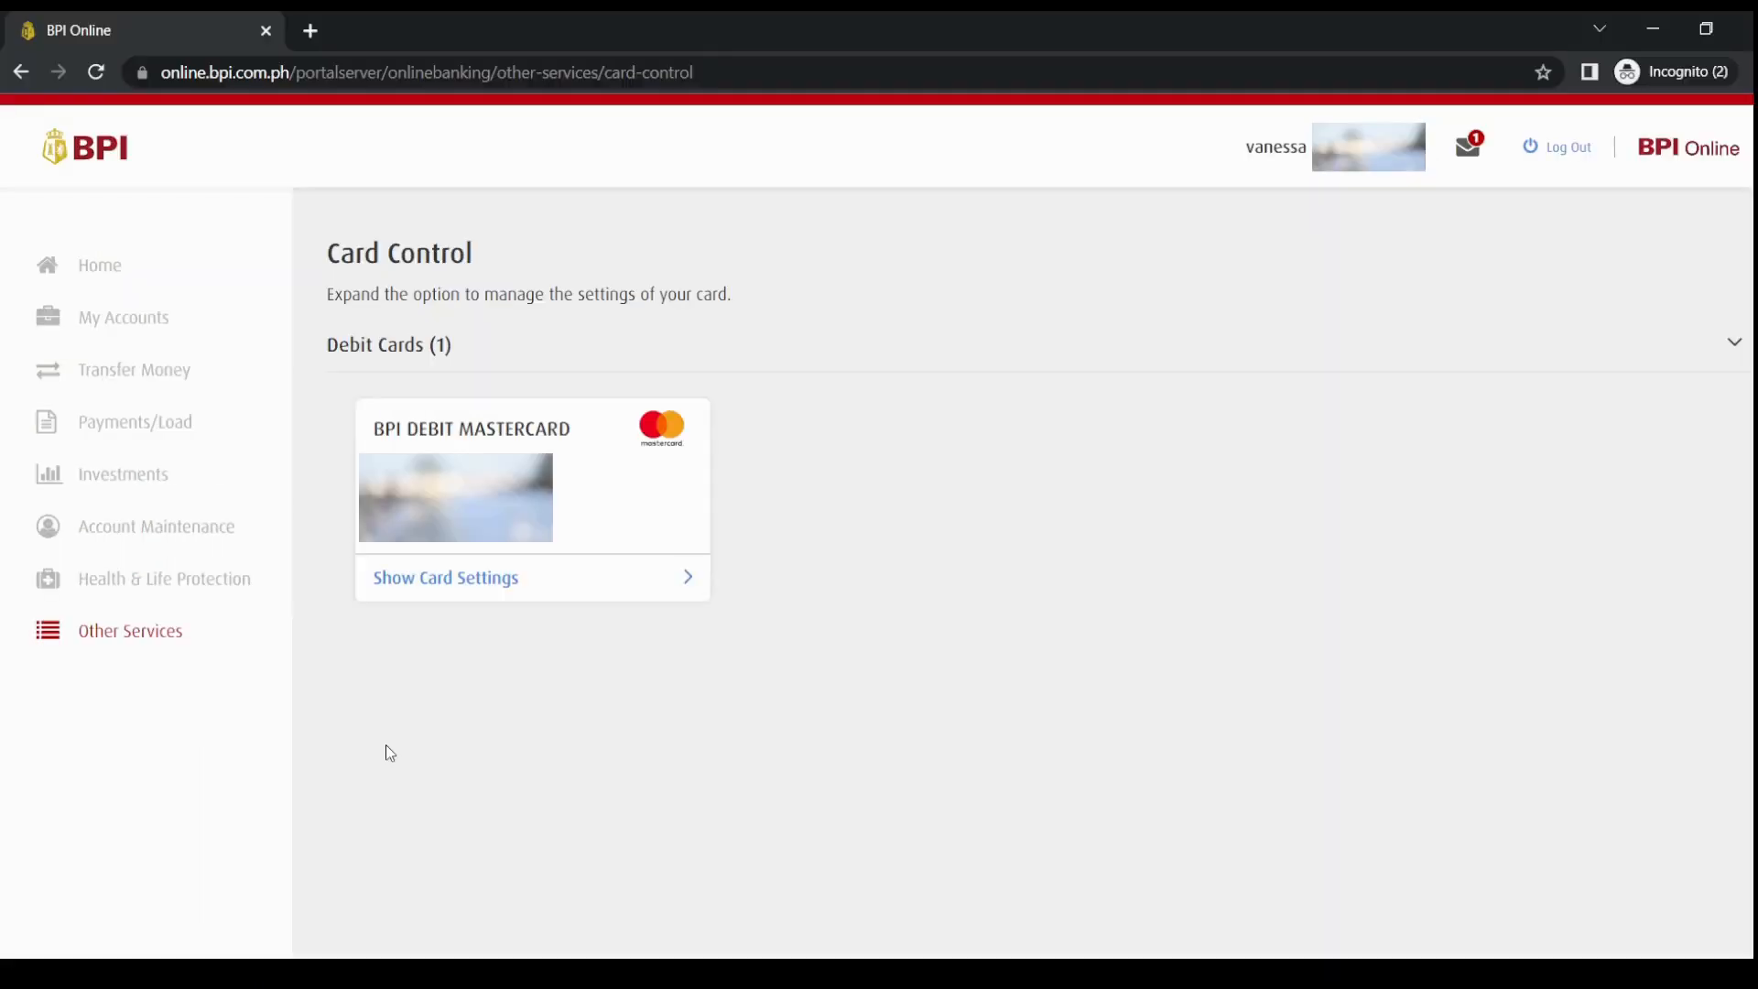
mouse_move(954, 620)
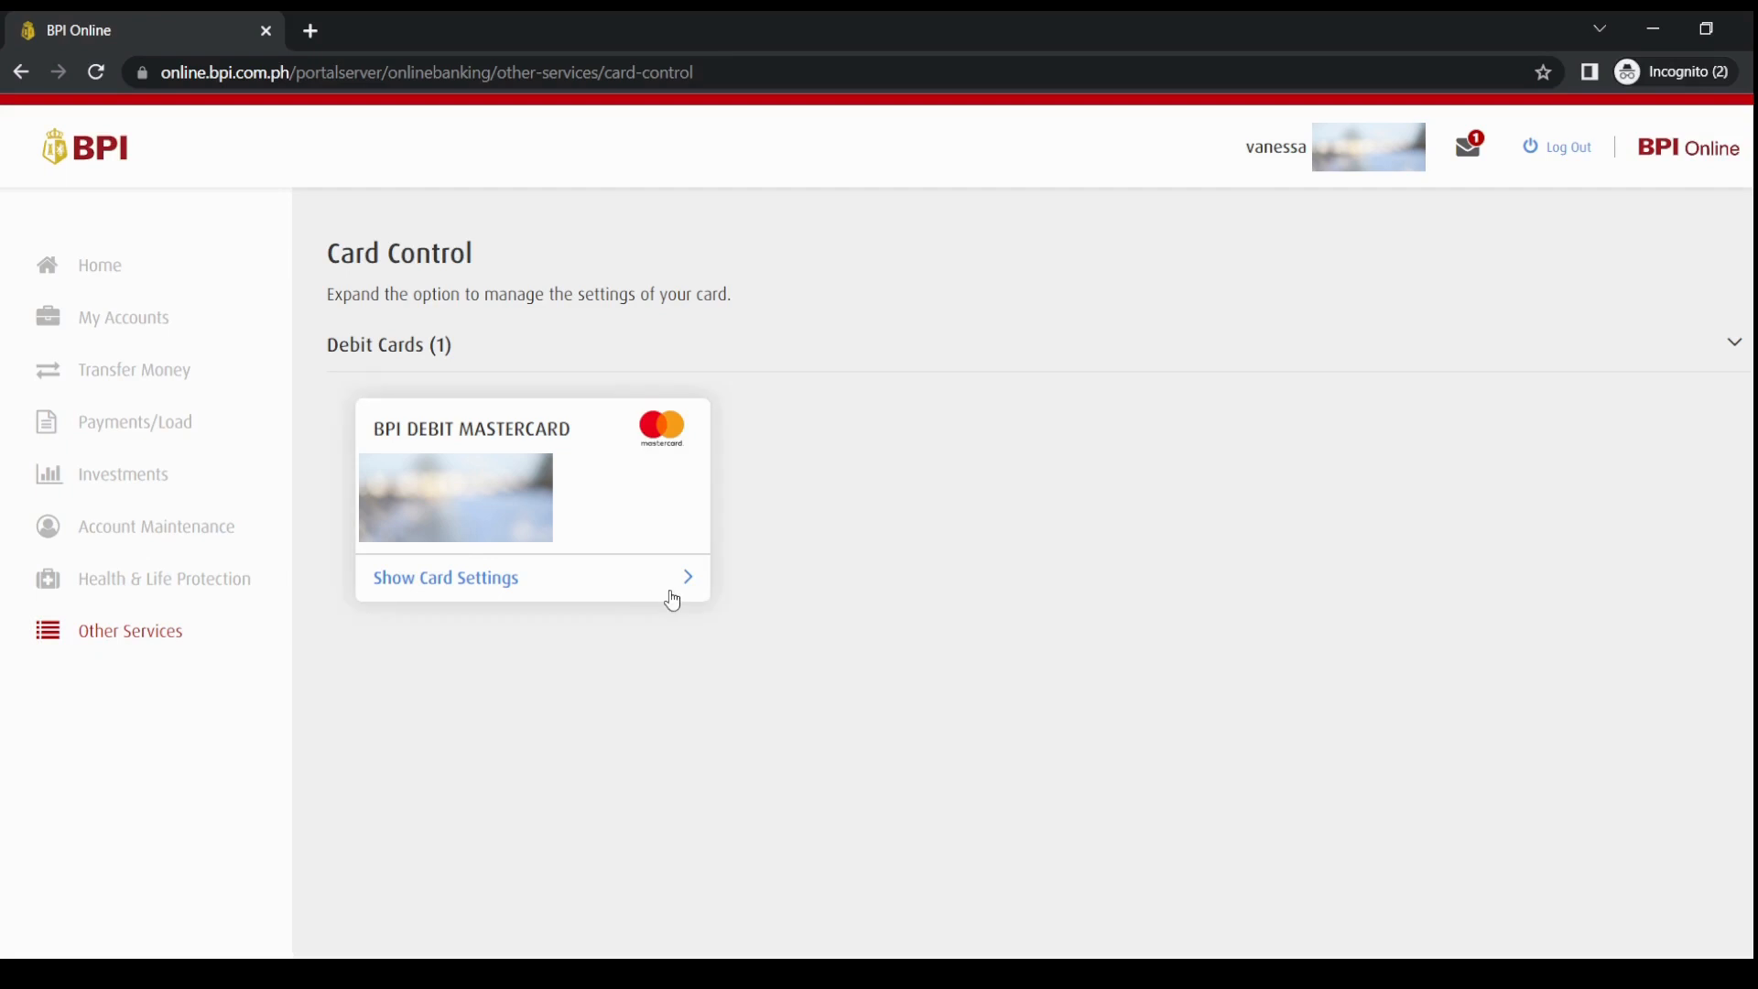
mouse_move(605, 590)
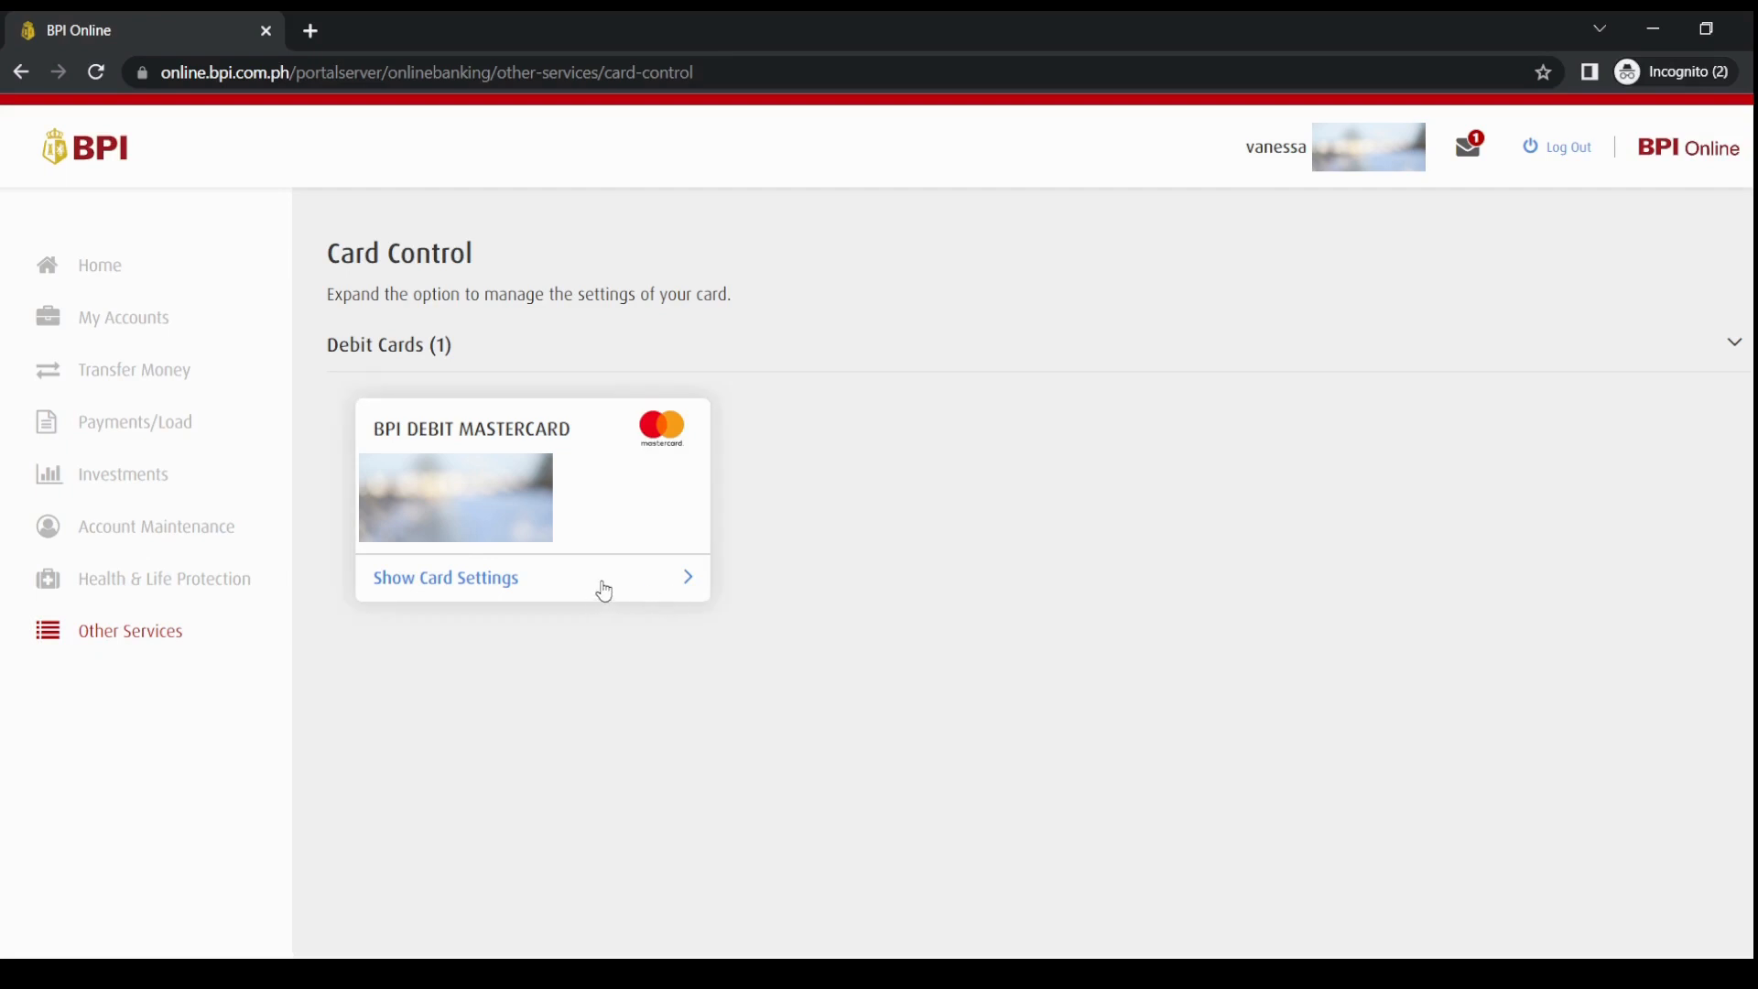
left_click(445, 577)
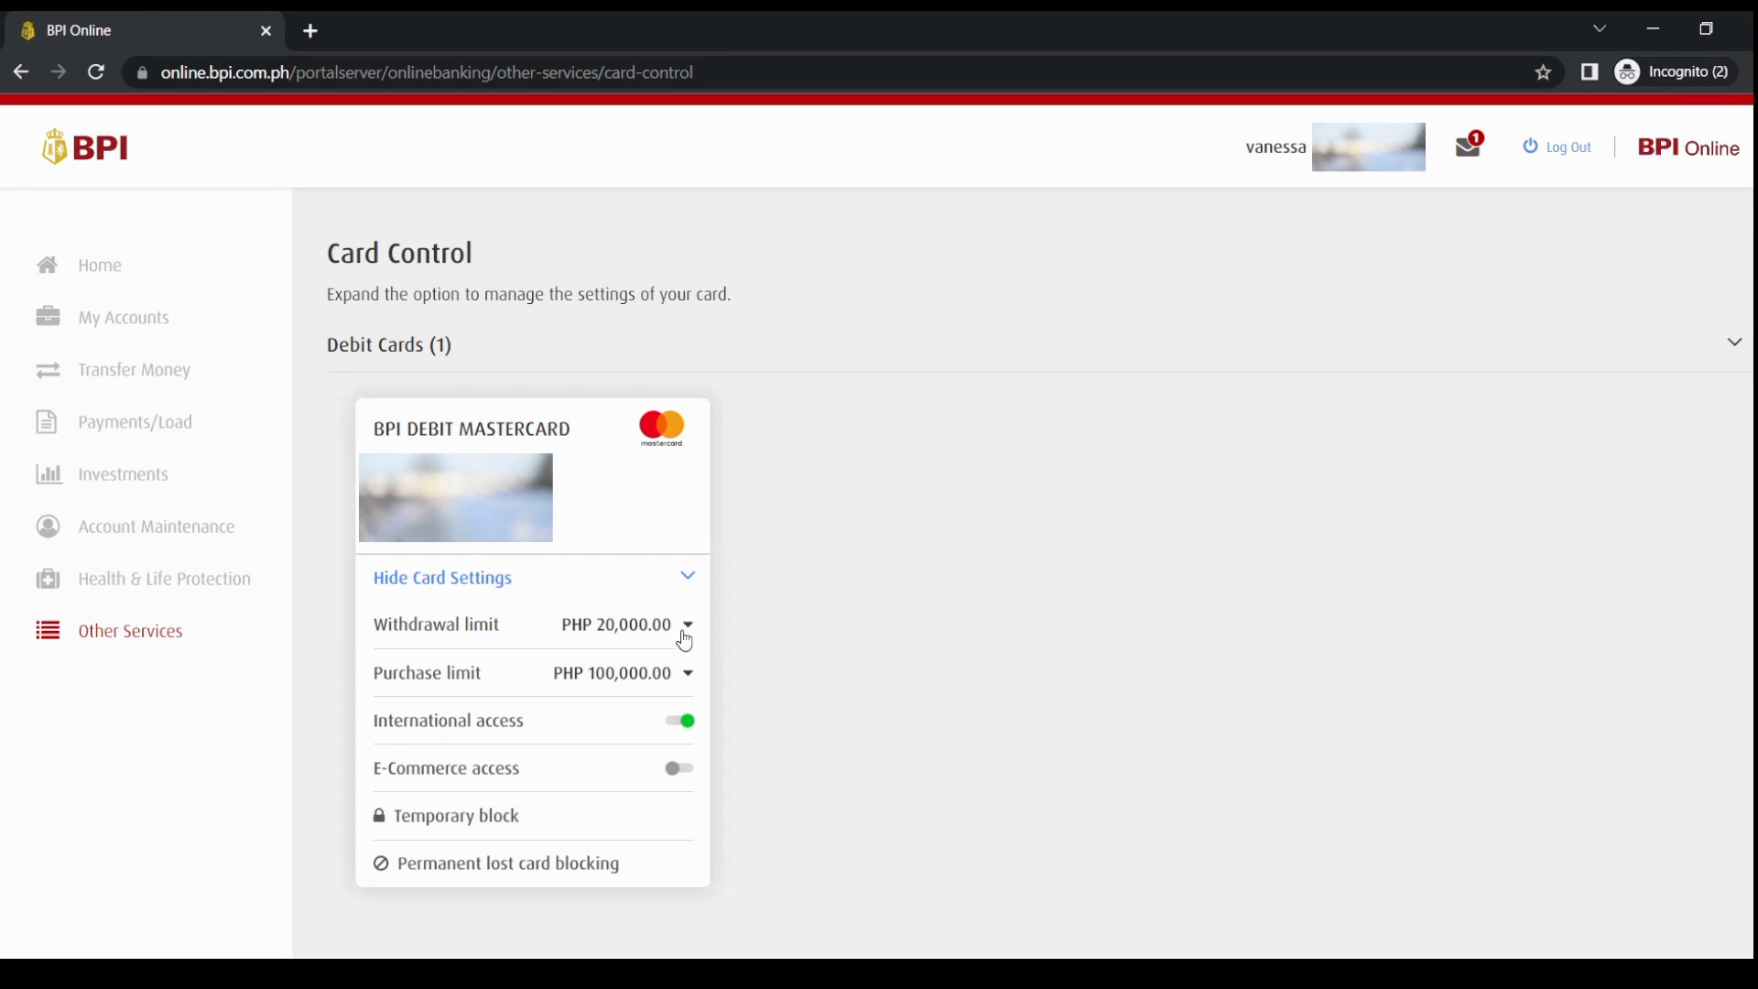
left_click(687, 627)
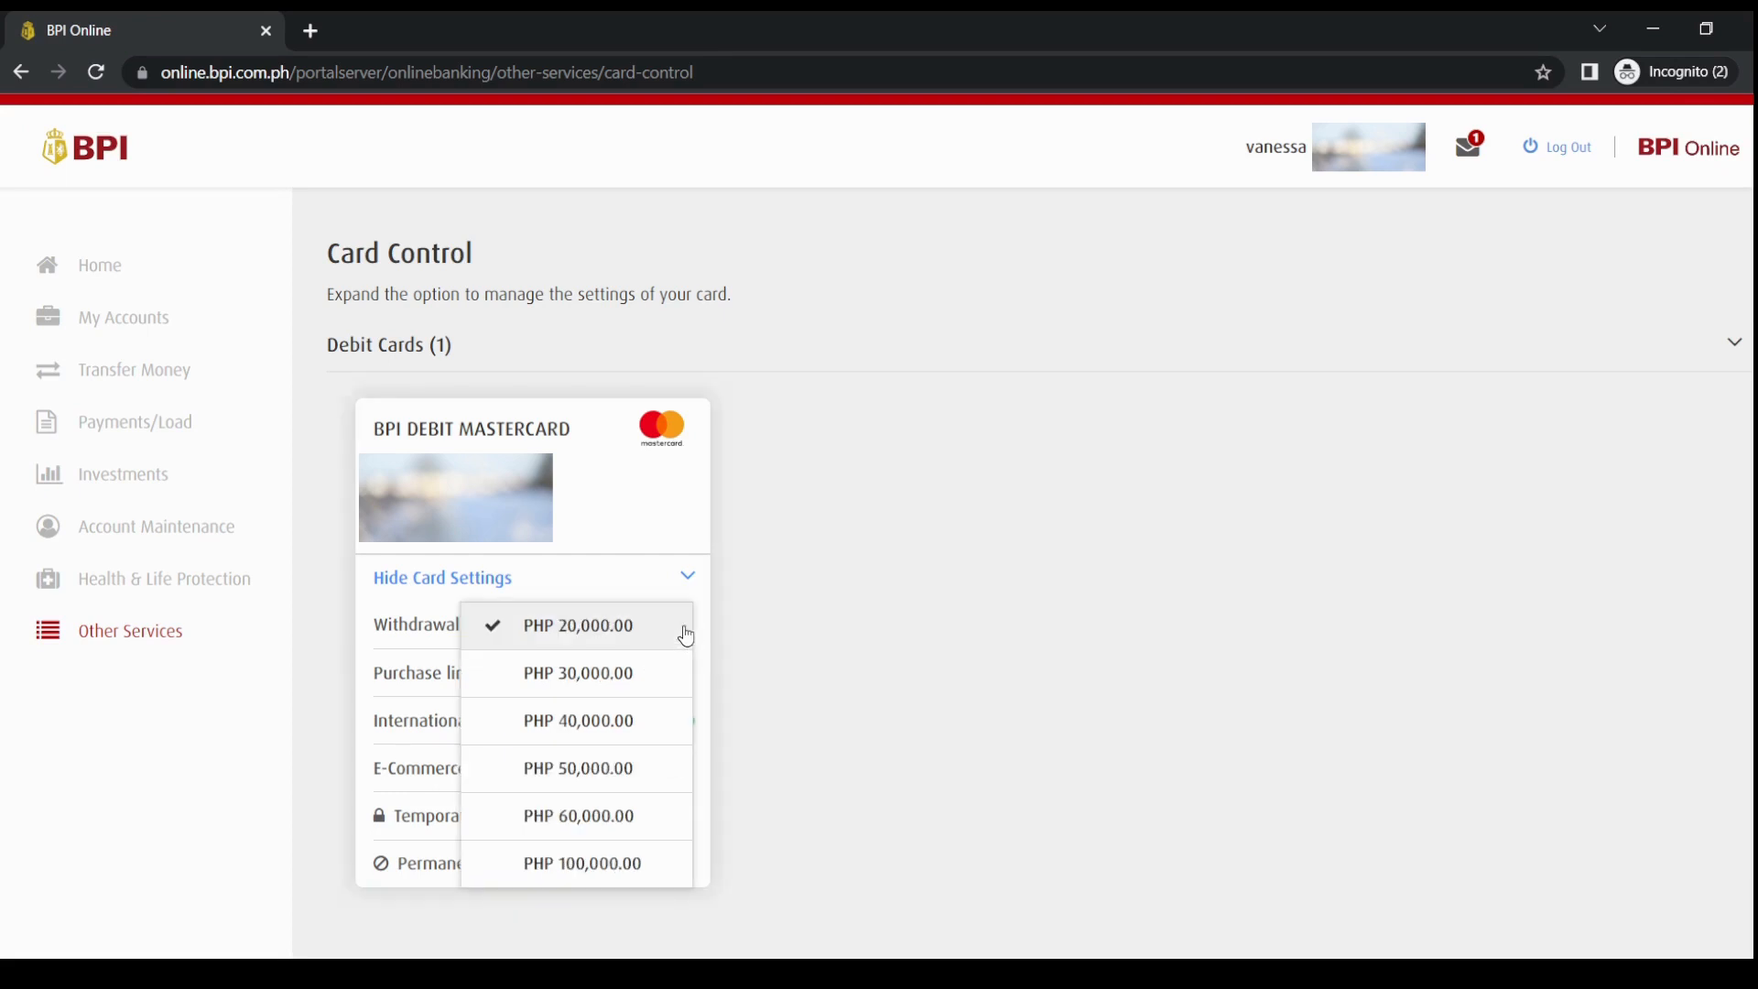
mouse_move(607, 629)
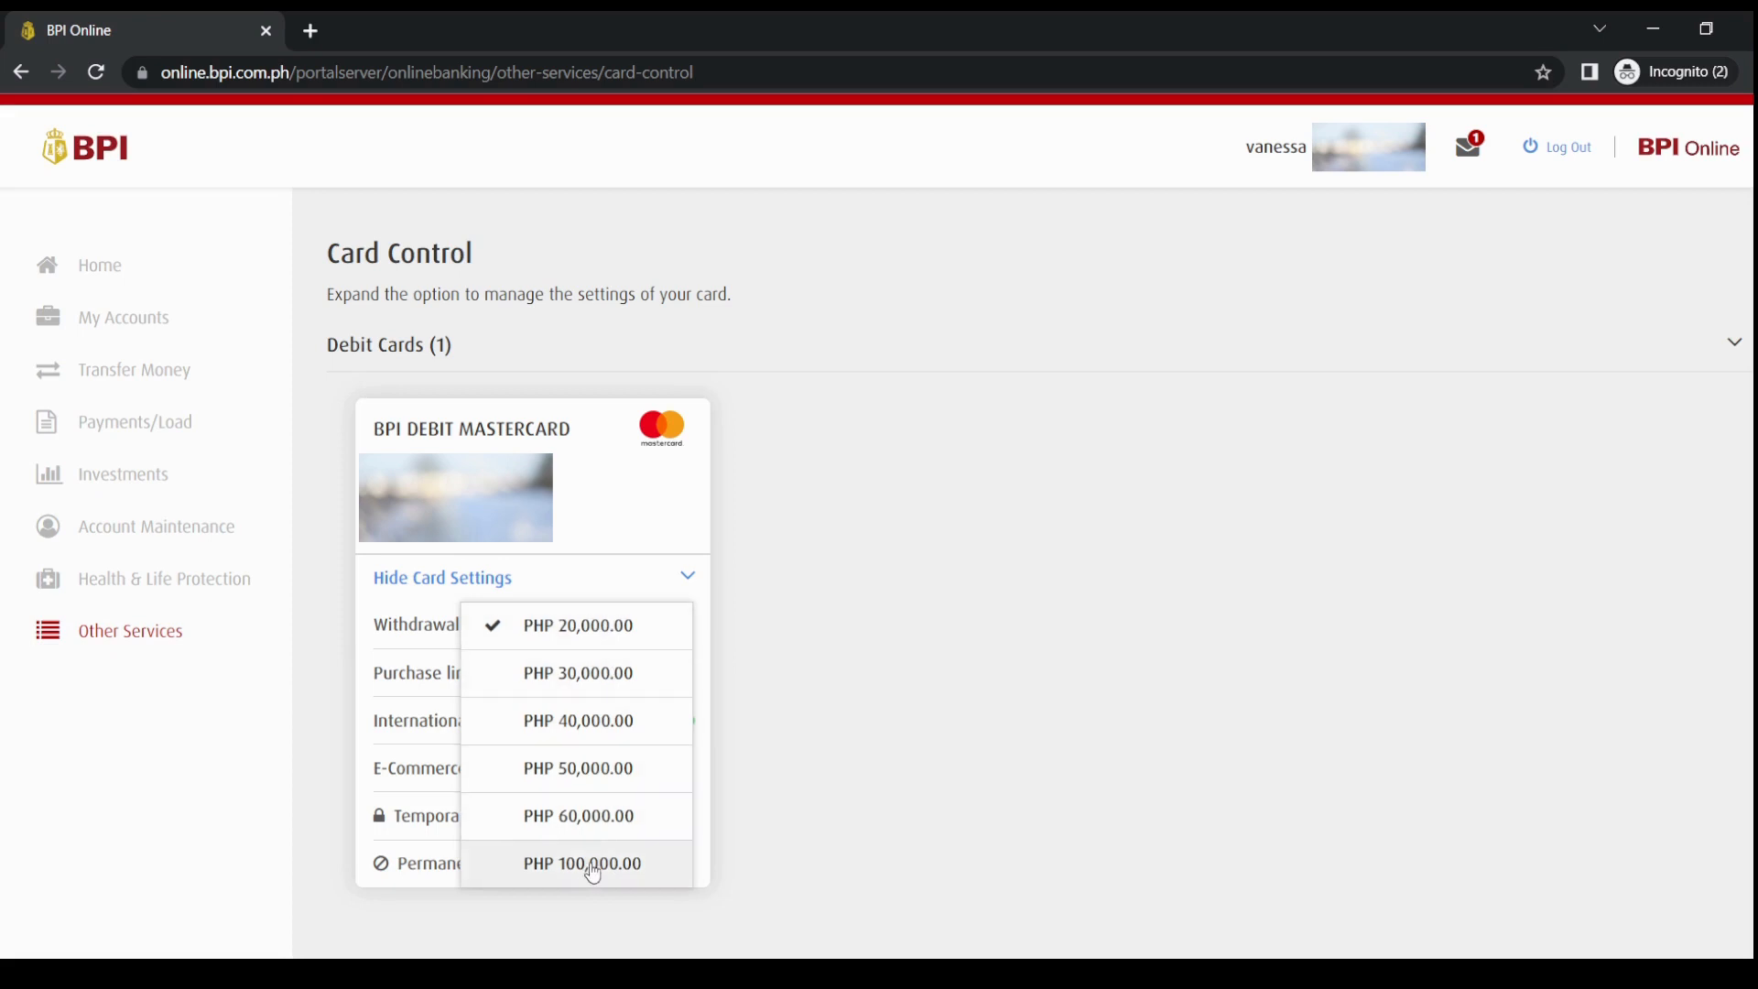
left_click(581, 863)
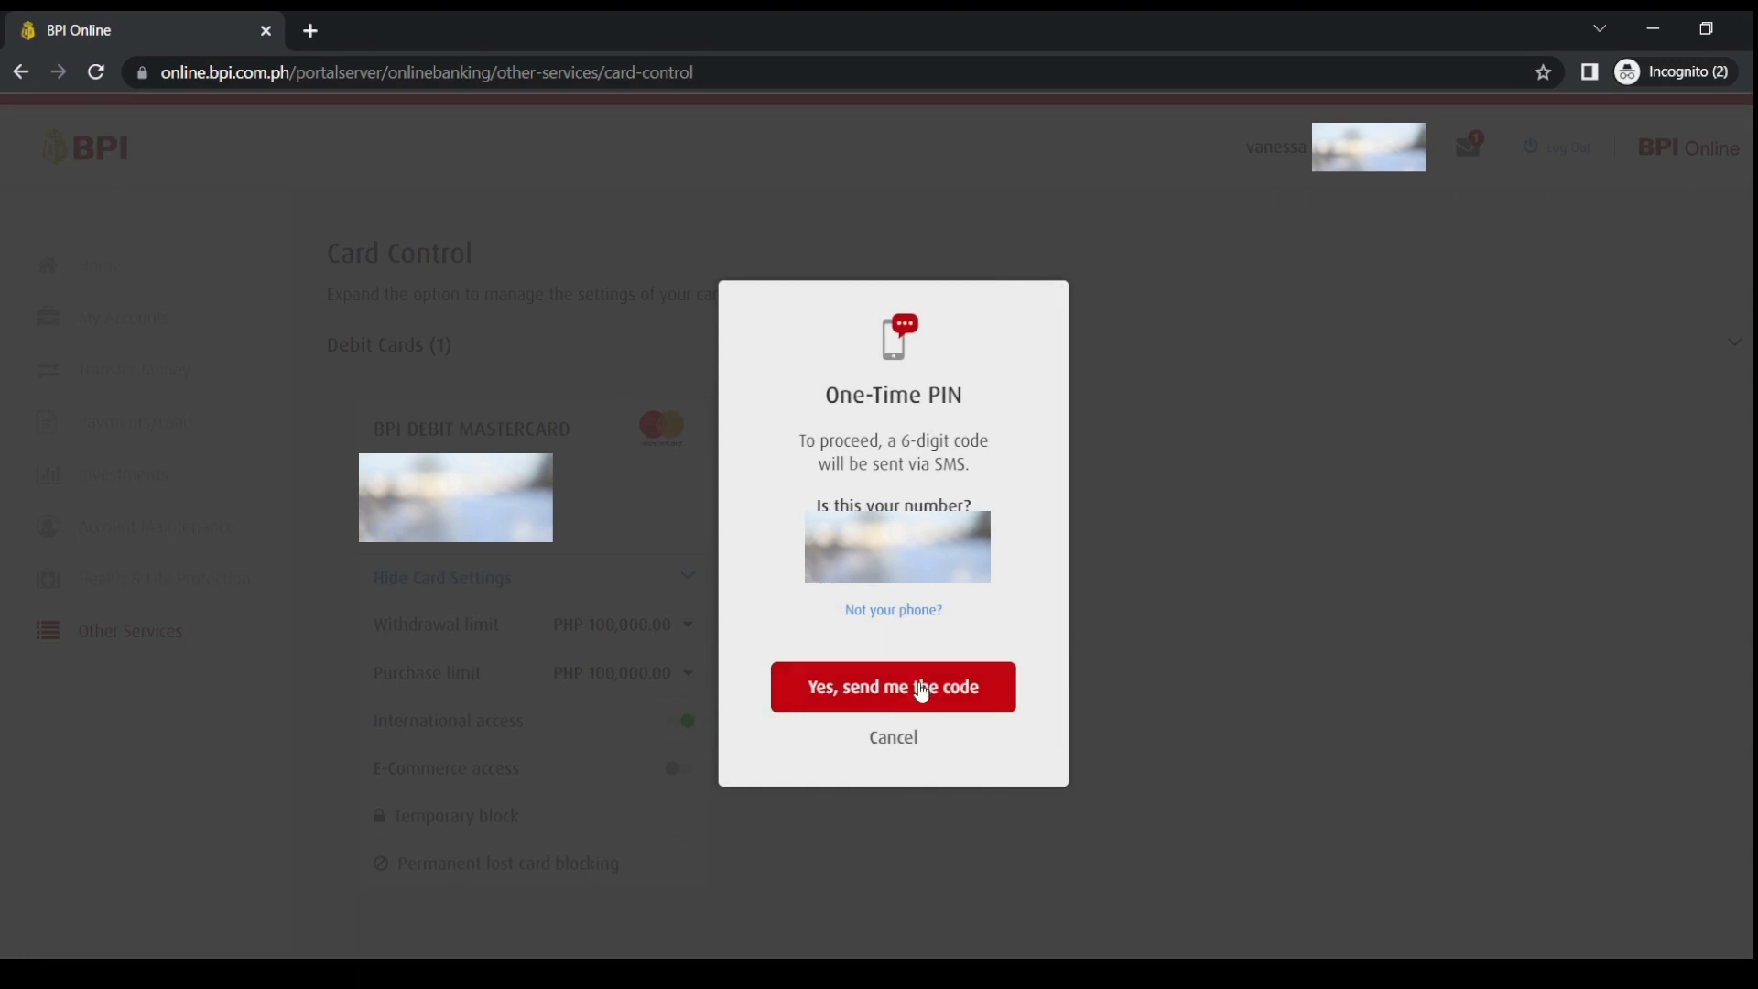
left_click(892, 687)
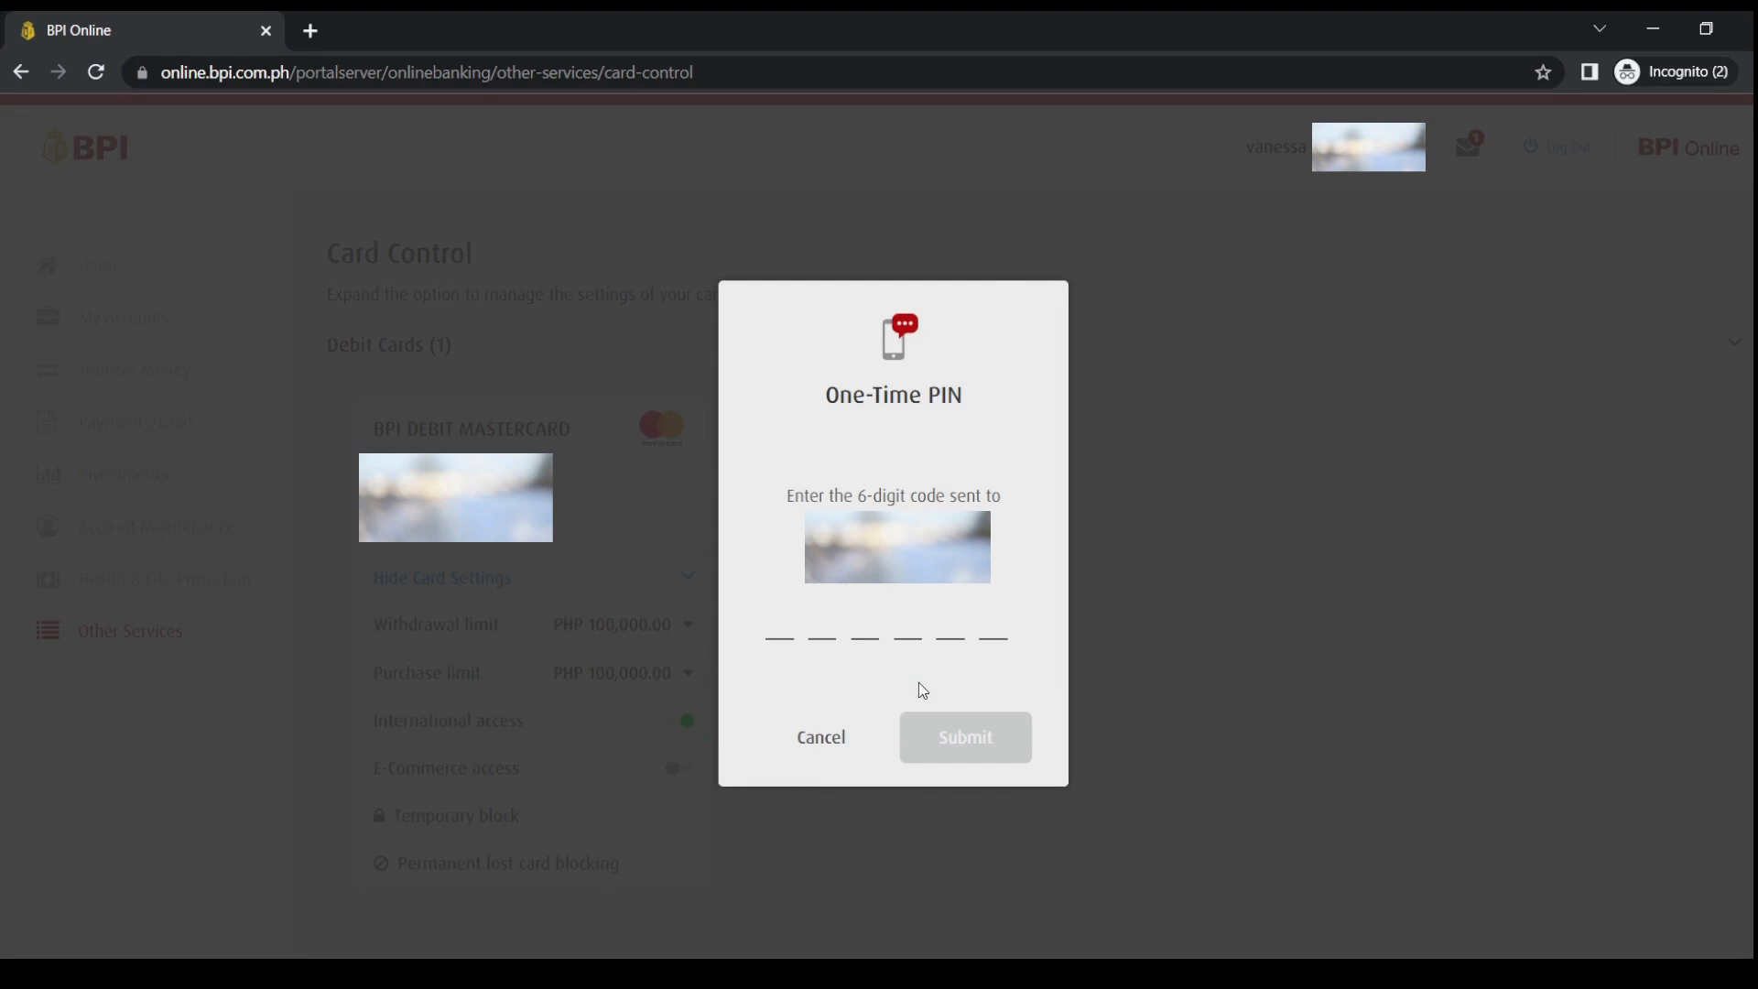
left_click(778, 628)
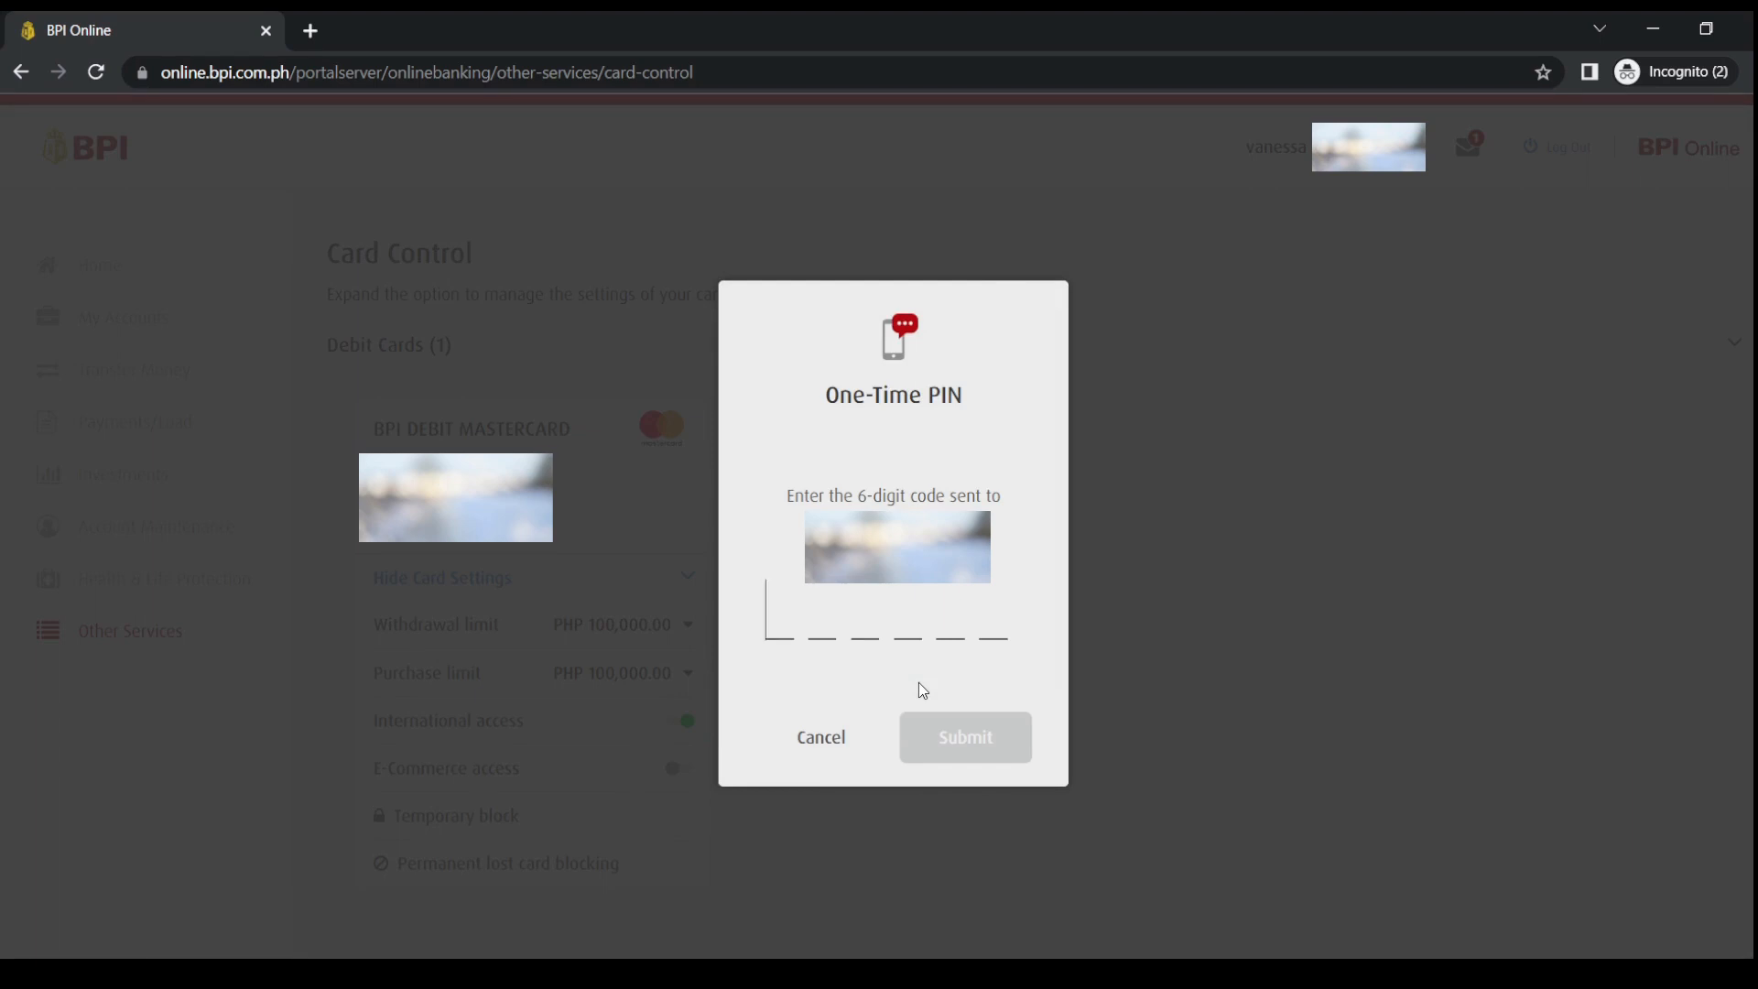
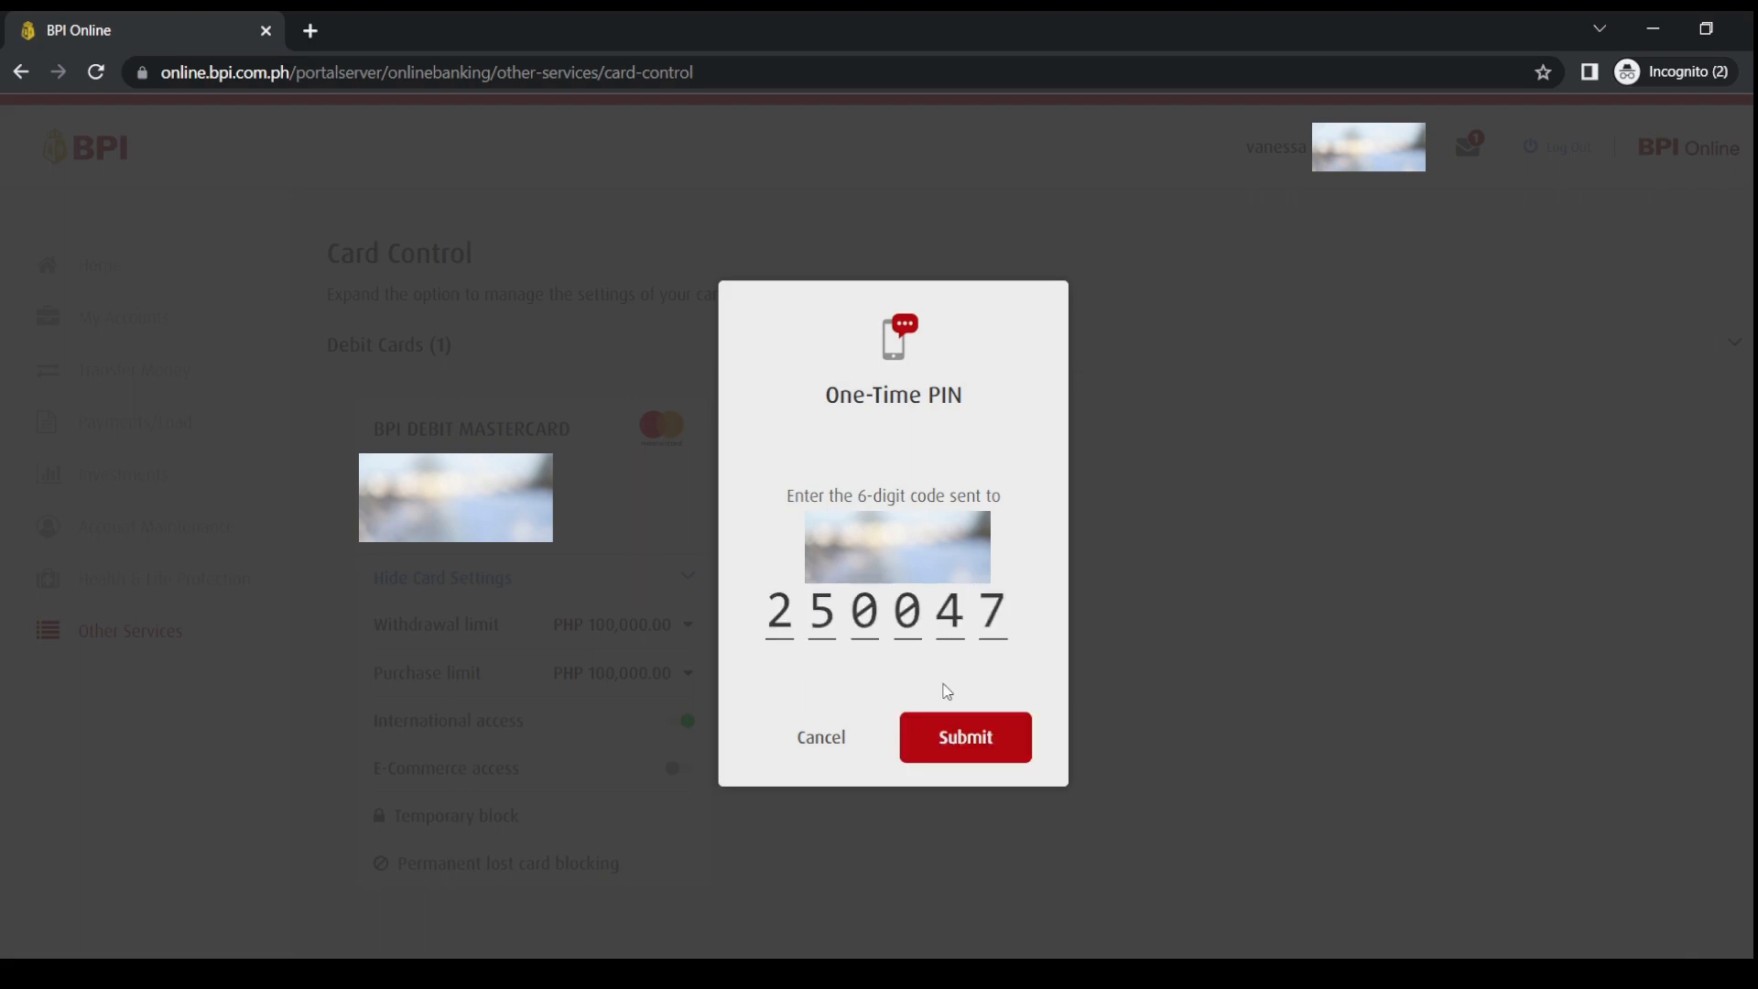
left_click(965, 738)
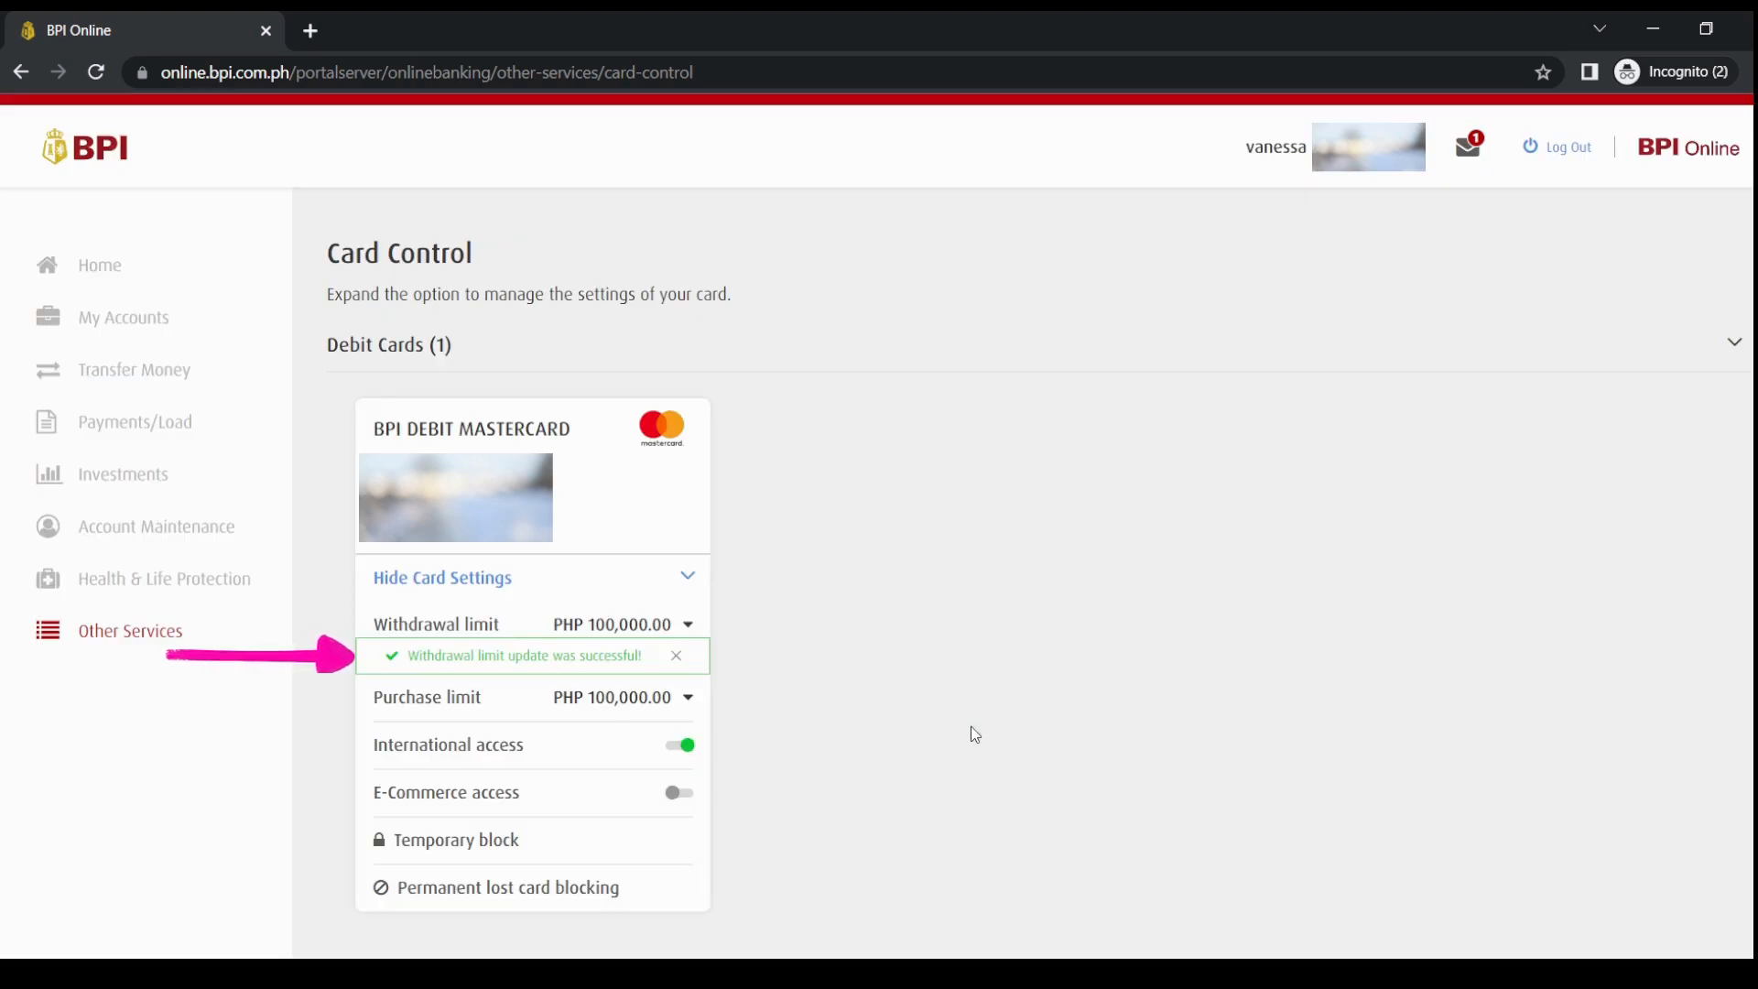
mouse_move(880, 659)
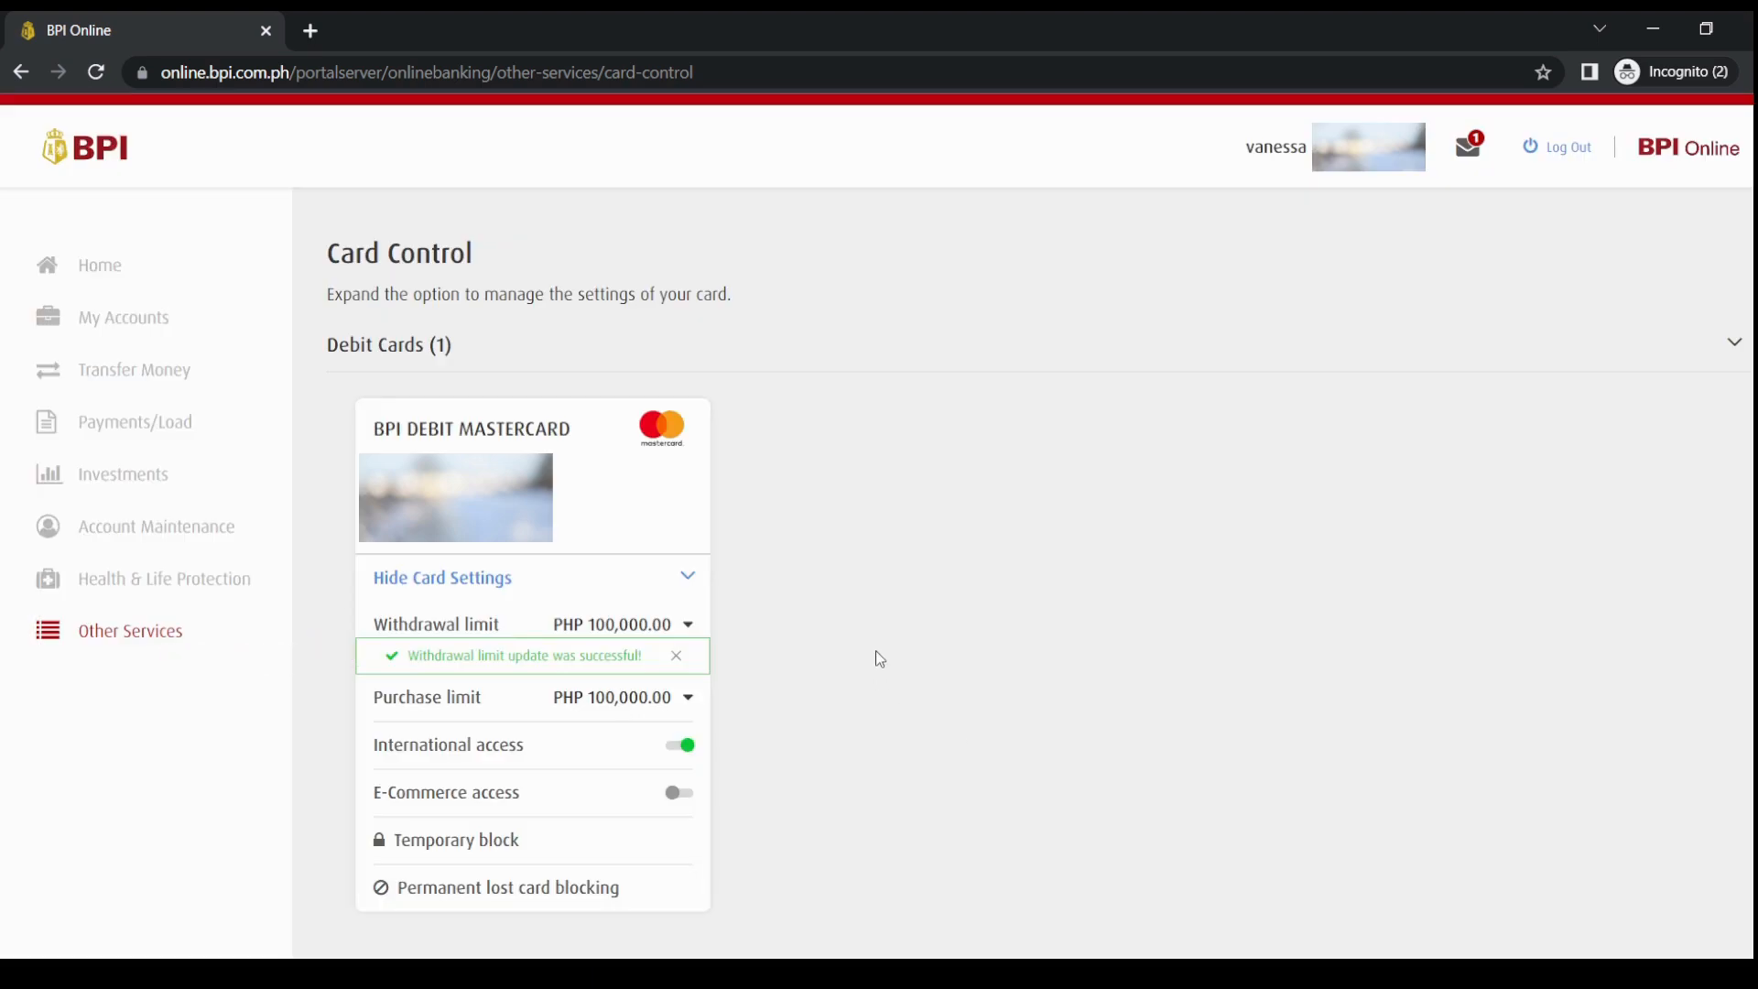
Close the success banner, then reopen and close the withdrawal limit options, keeping PHP 100,000
left_click(676, 655)
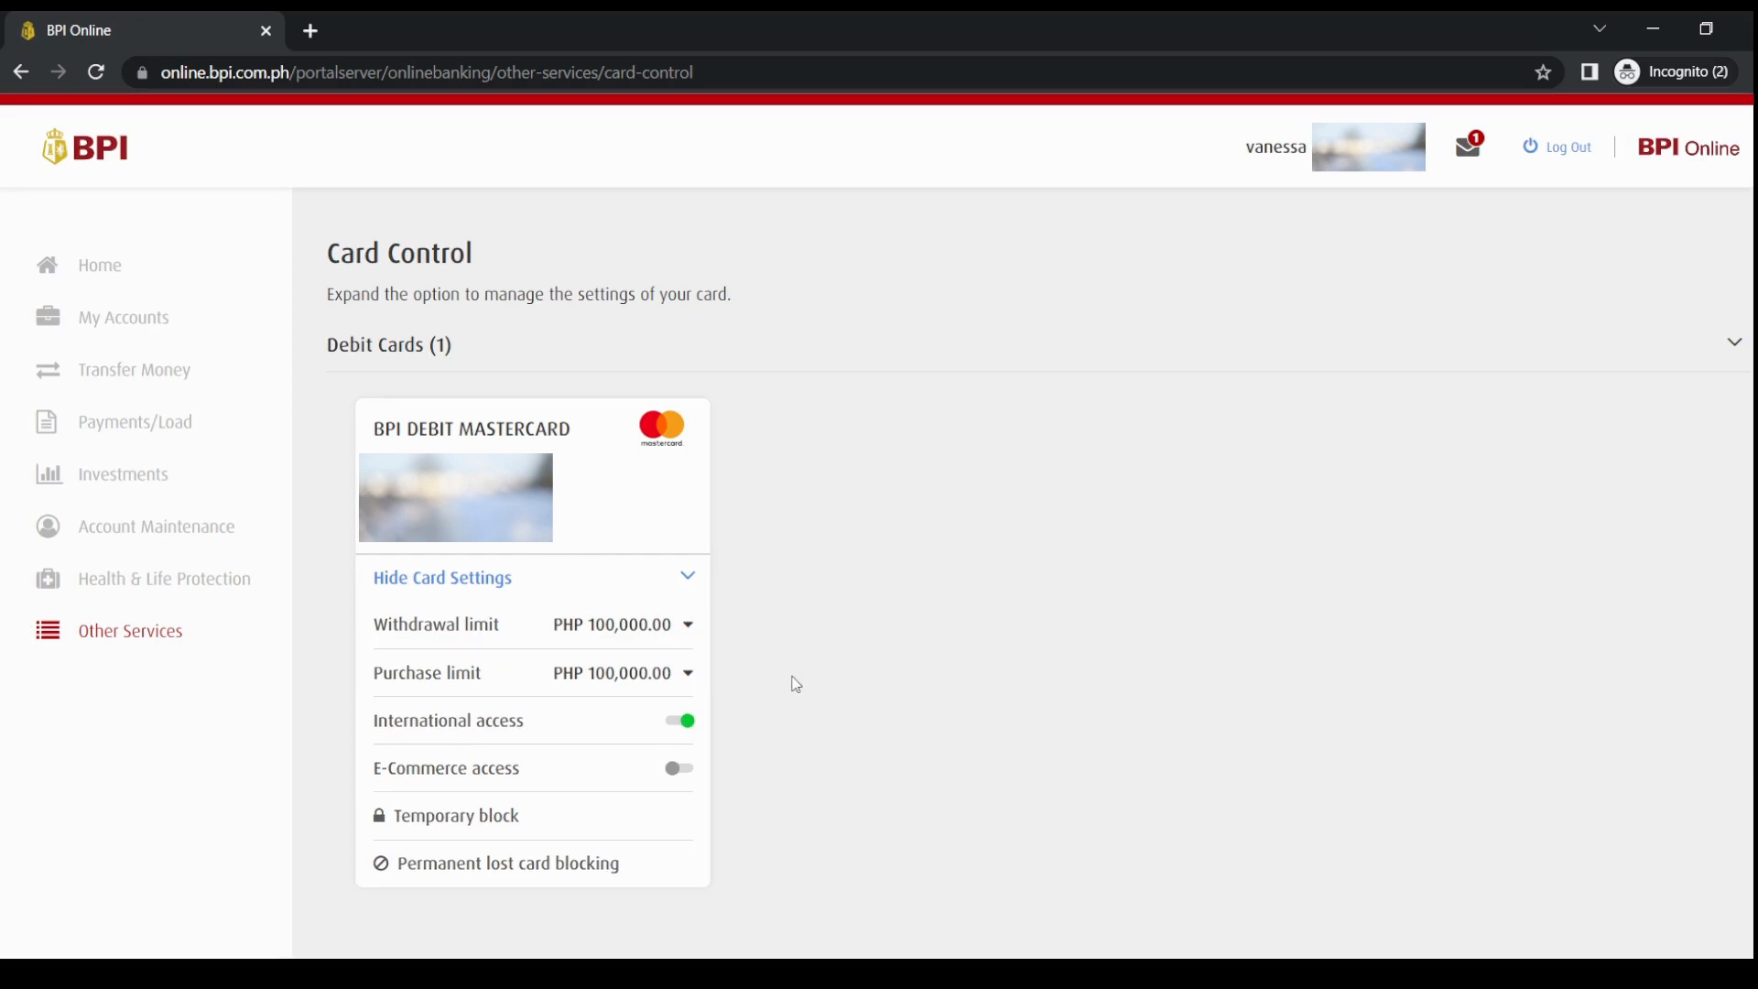
mouse_move(765, 692)
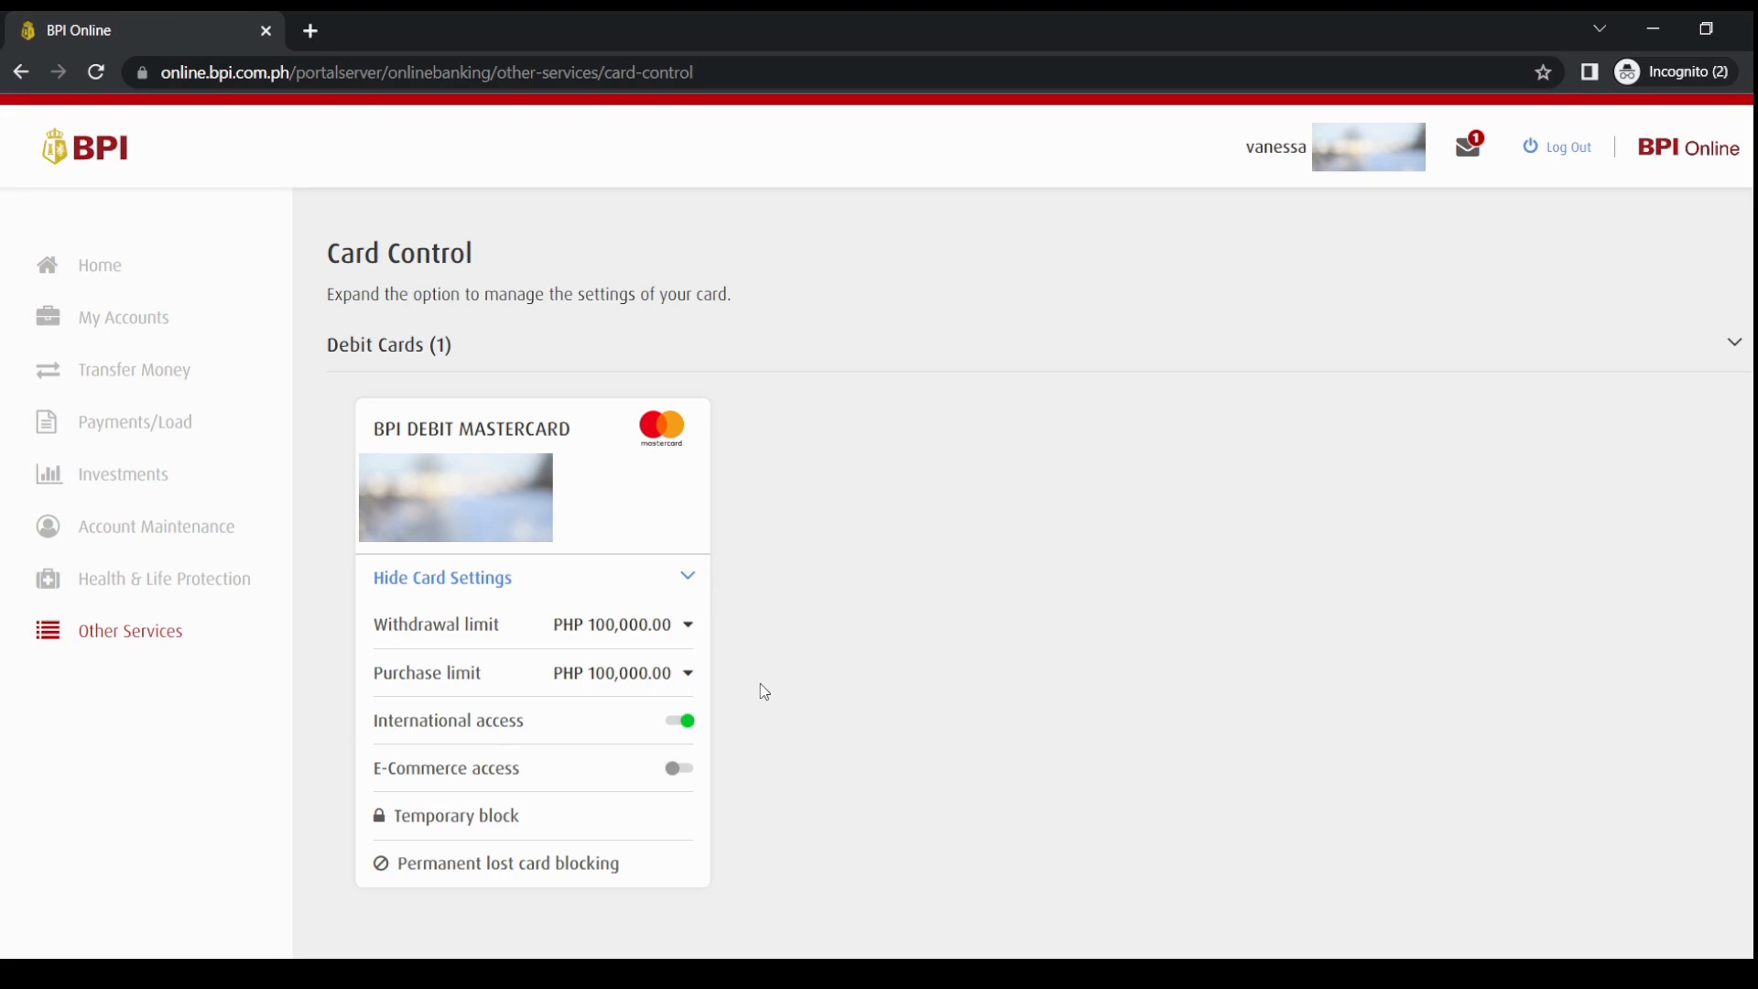
mouse_move(687, 666)
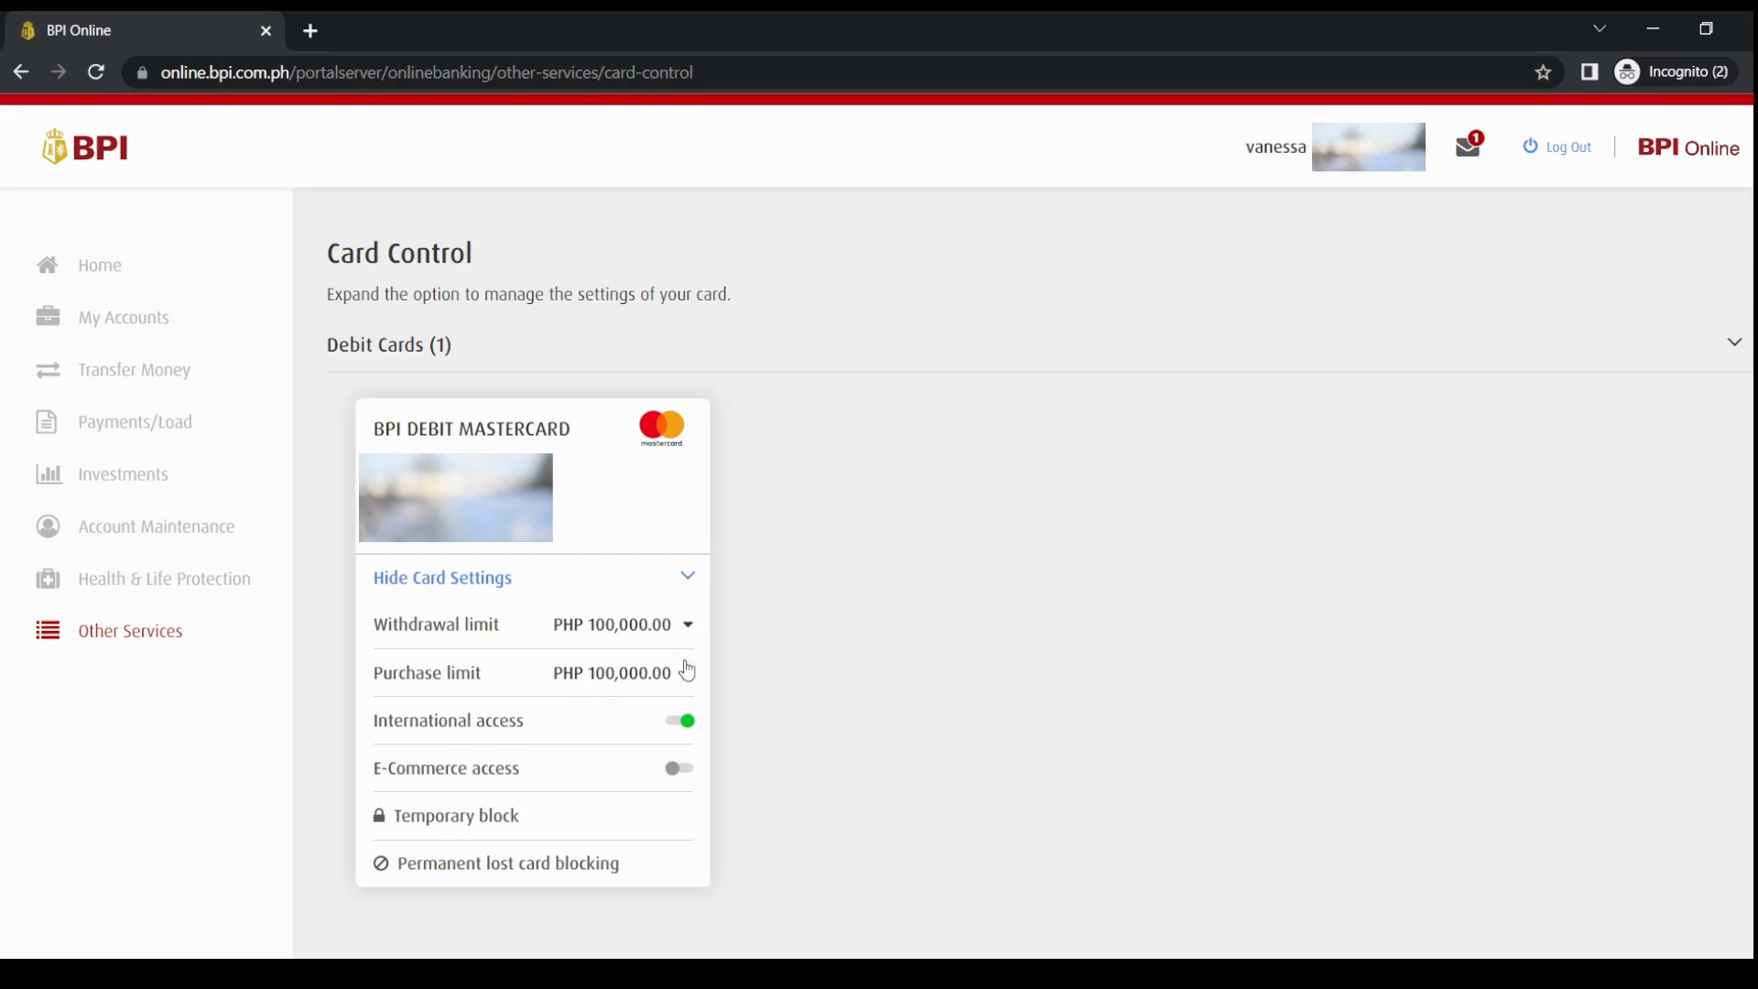
mouse_move(688, 629)
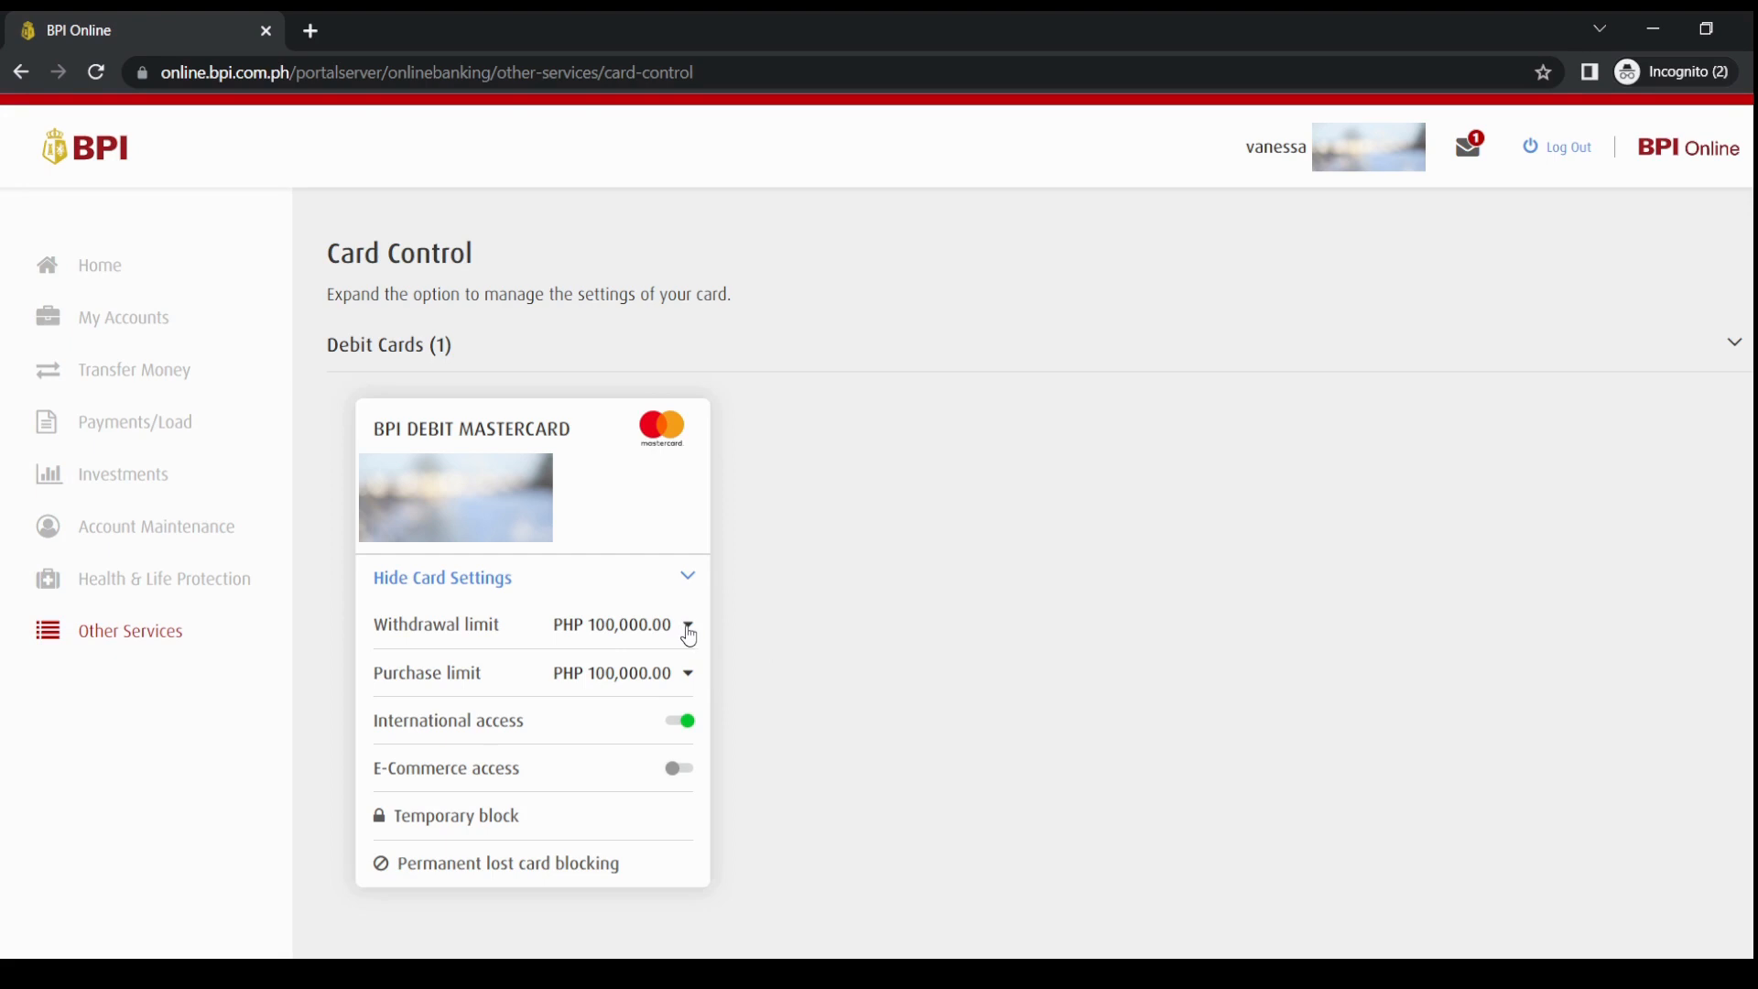
left_click(687, 629)
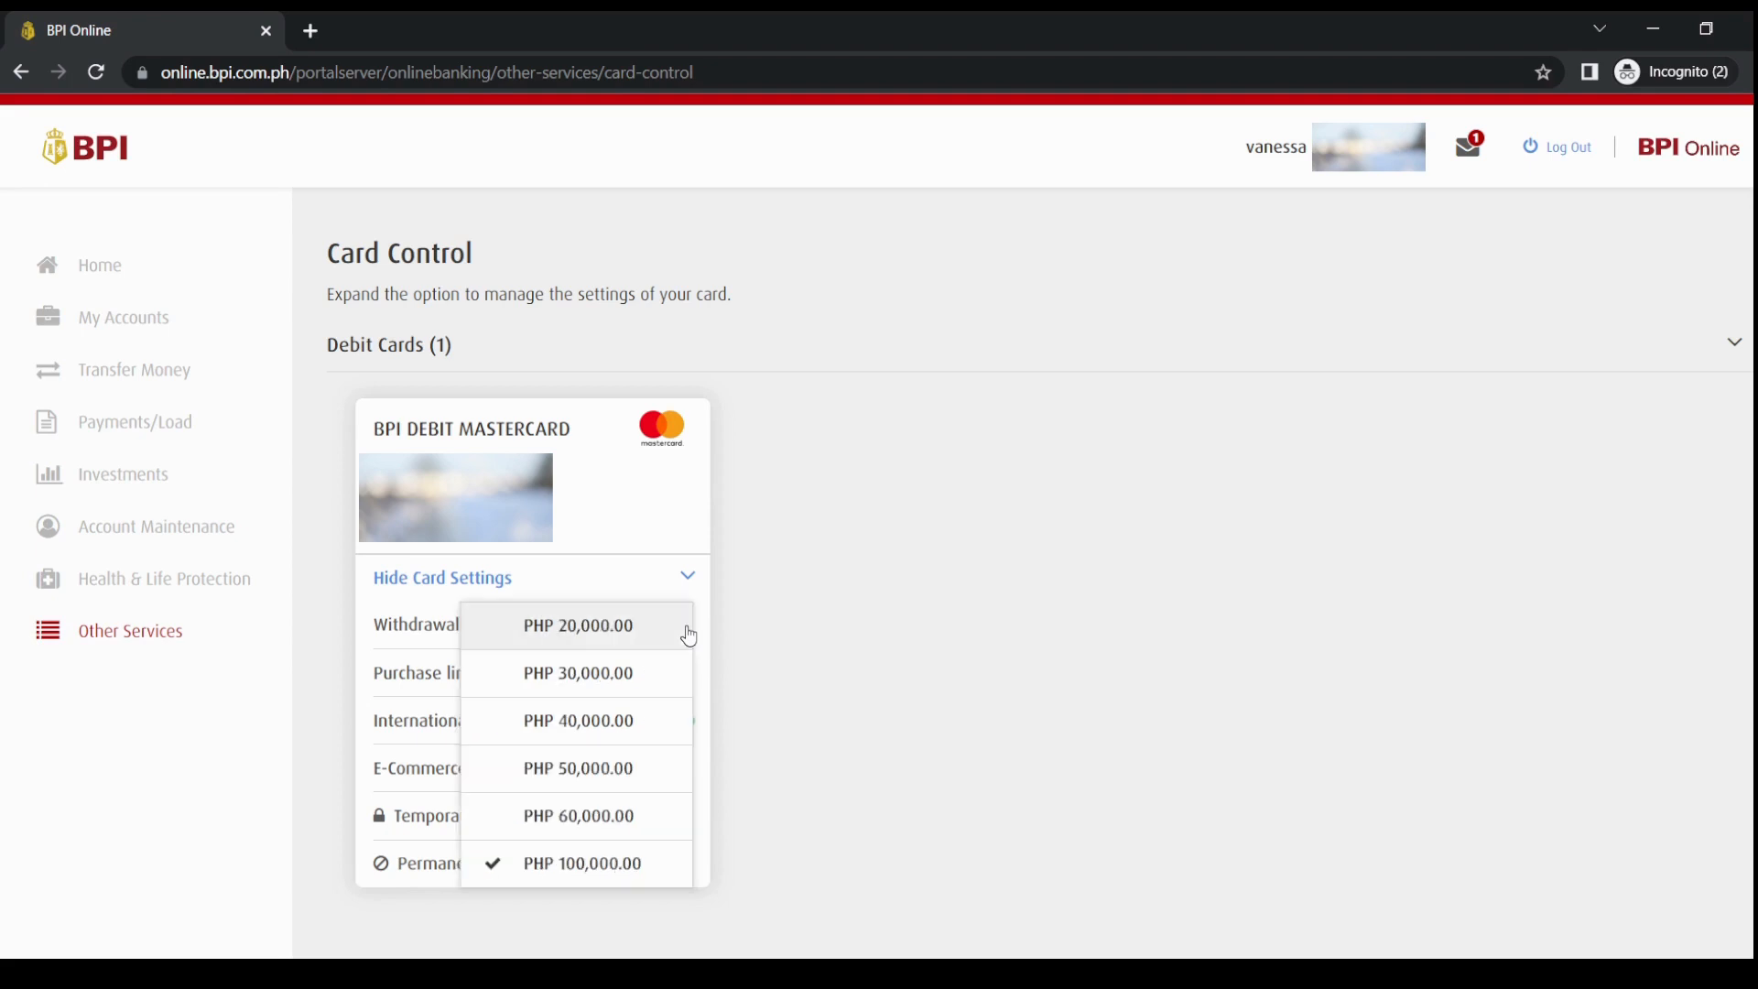
mouse_move(1140, 624)
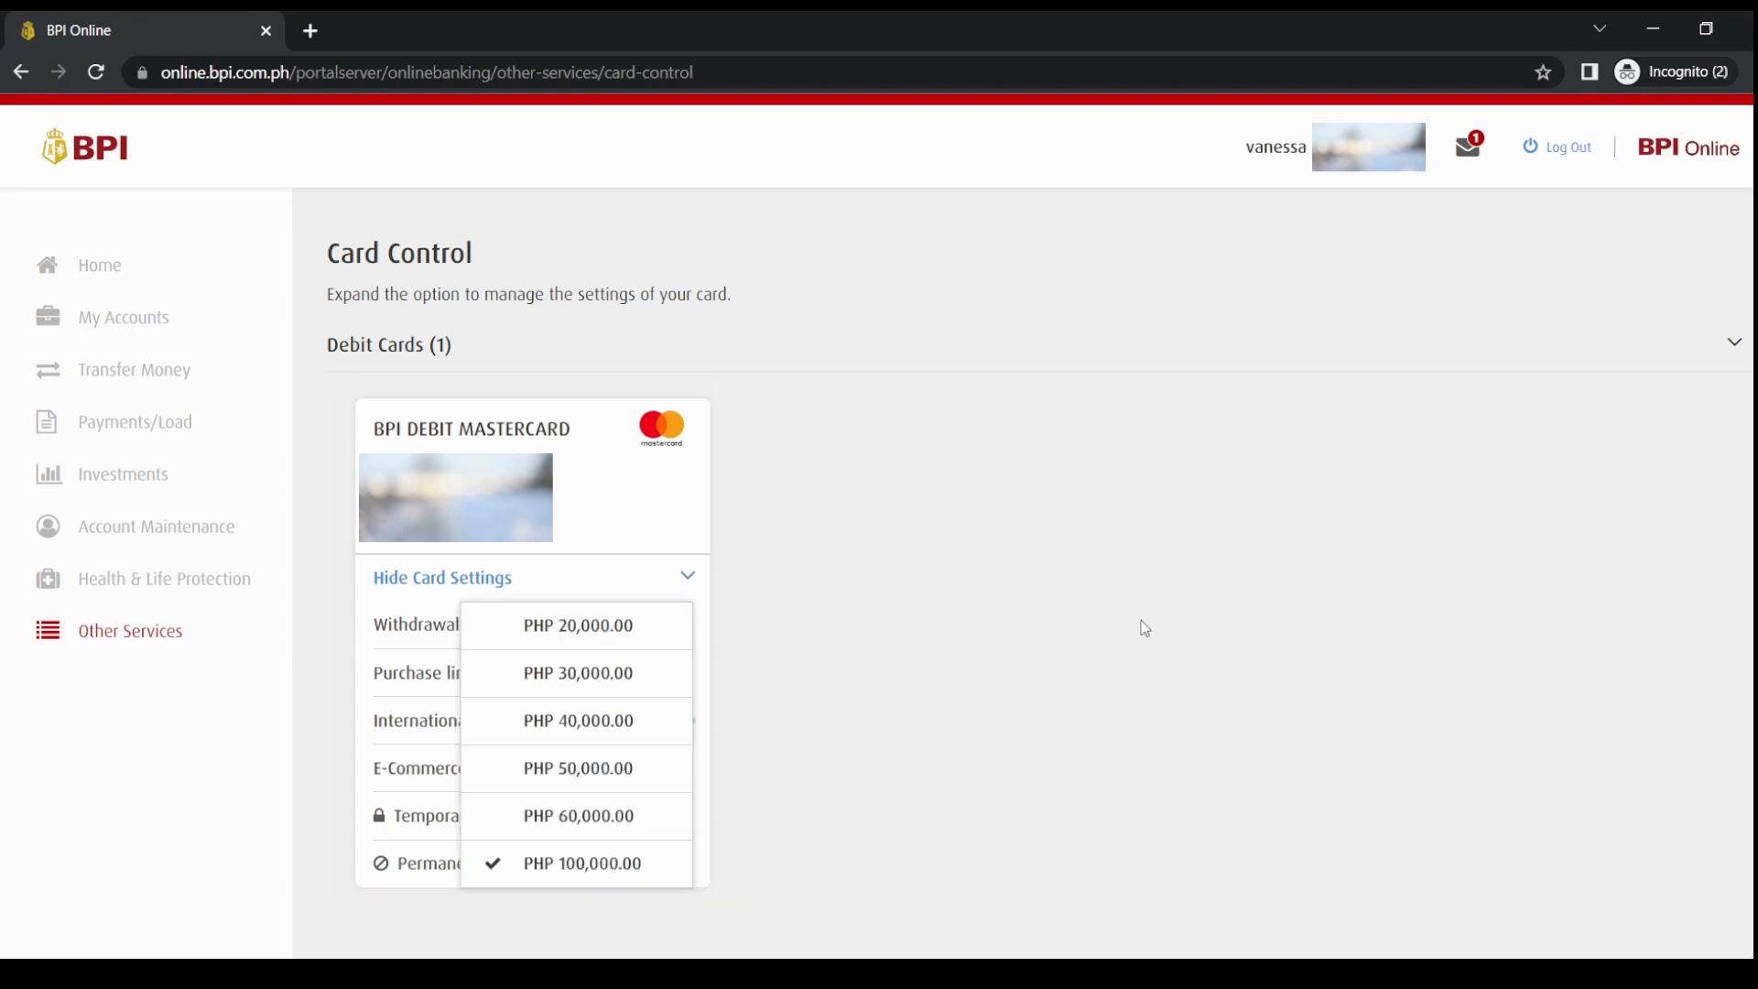
left_click(582, 863)
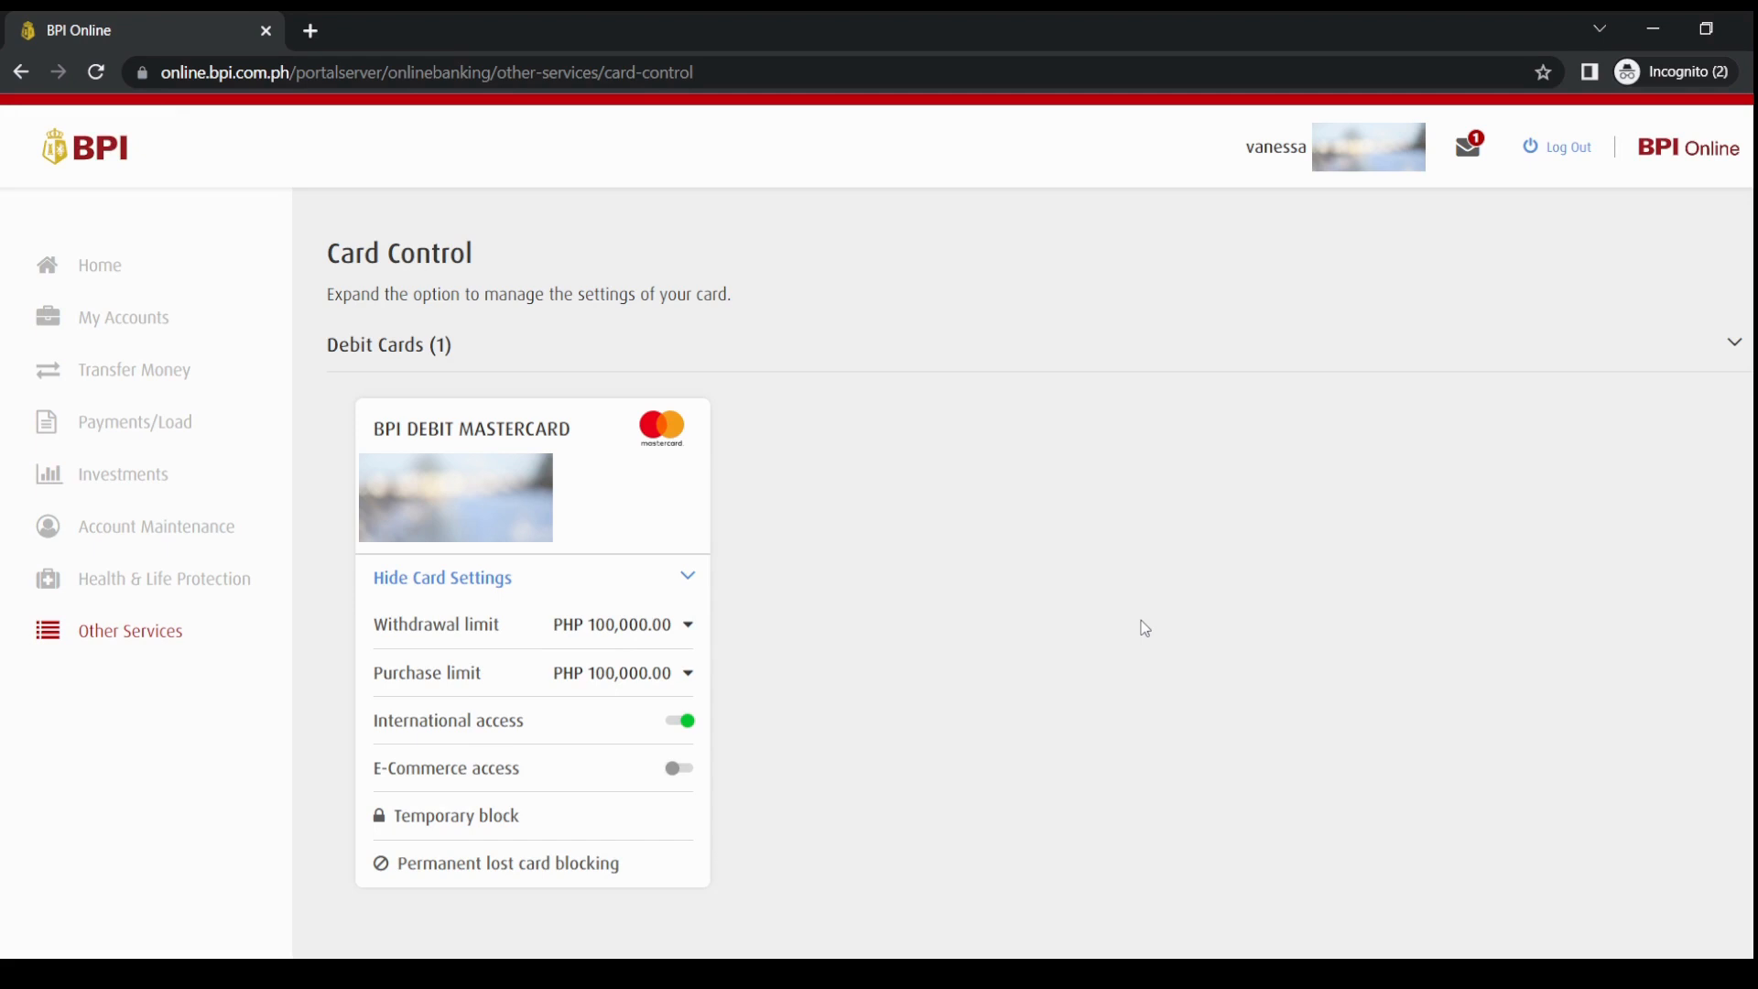
mouse_move(885, 552)
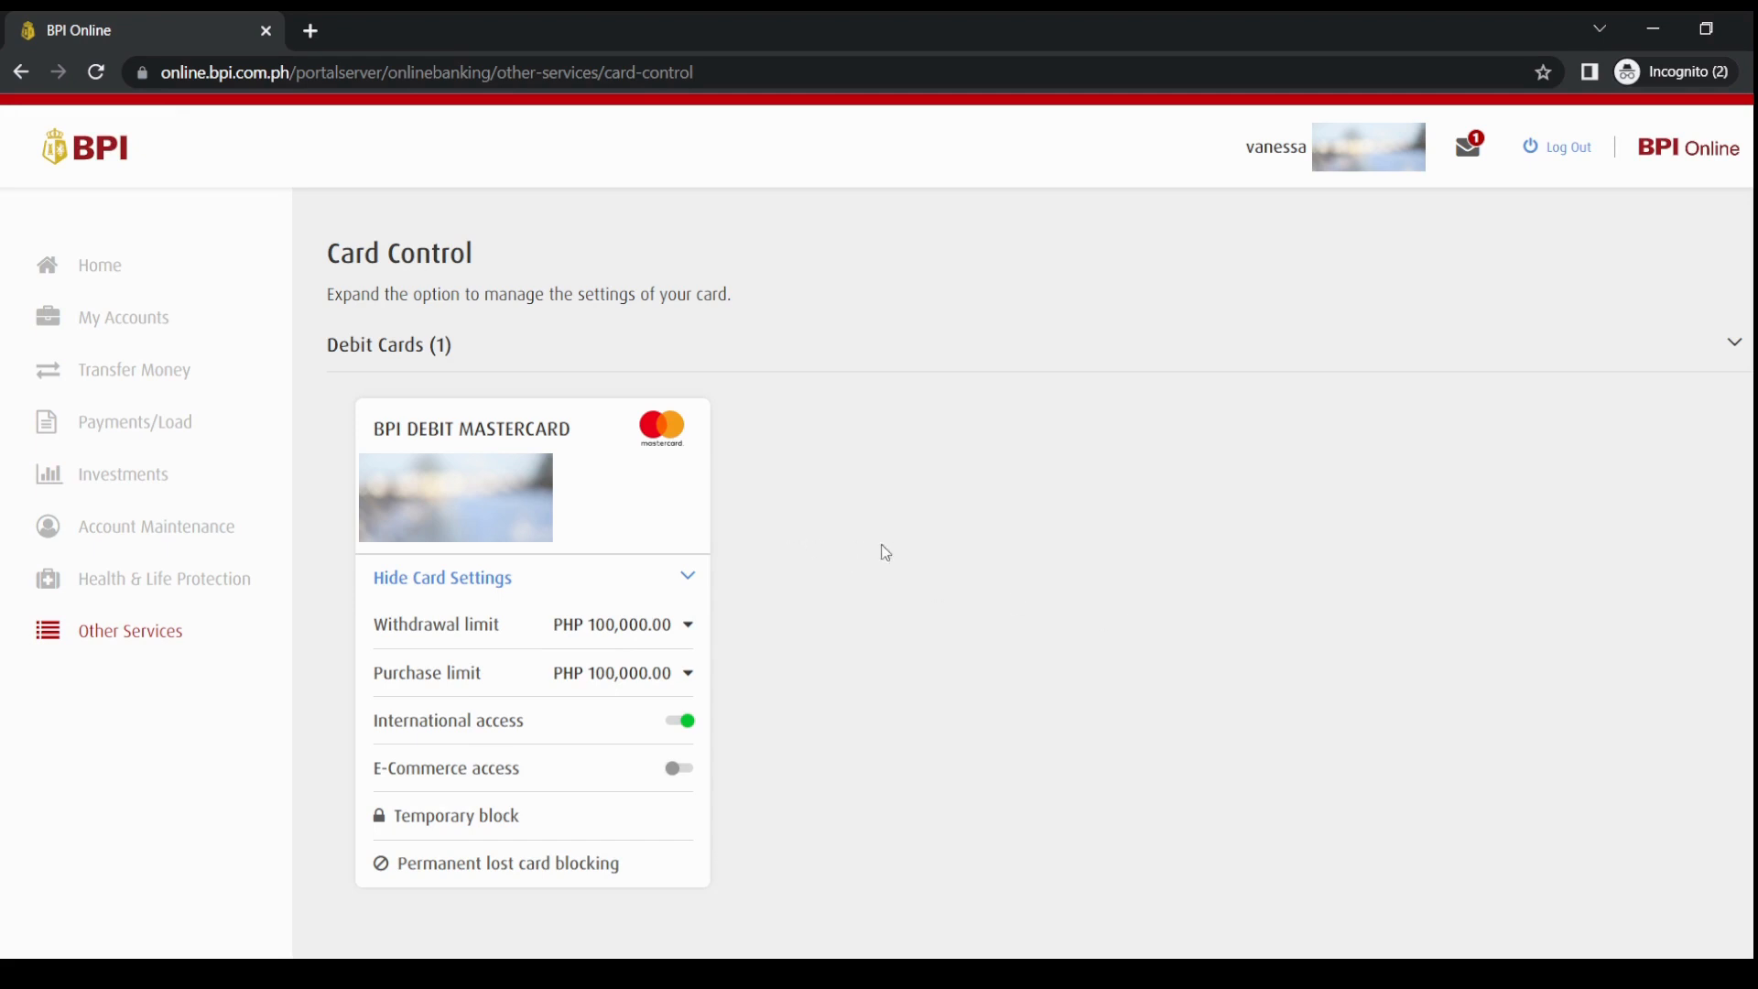
mouse_move(670, 619)
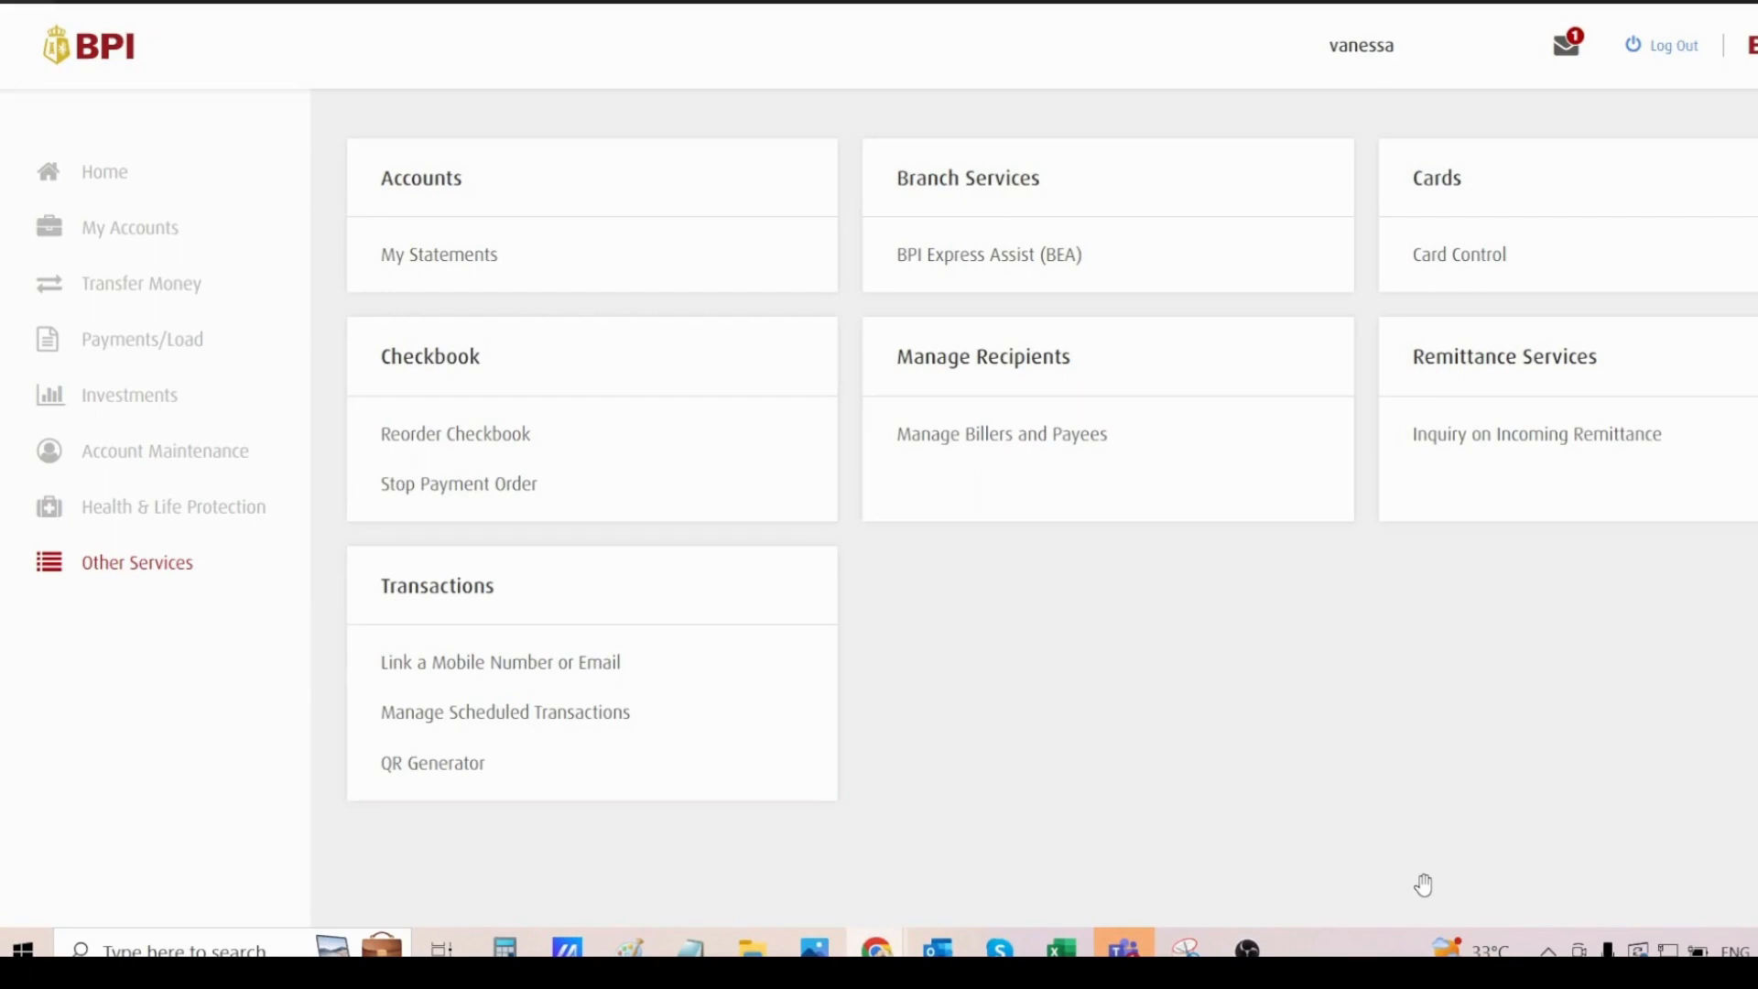
mouse_move(1482, 333)
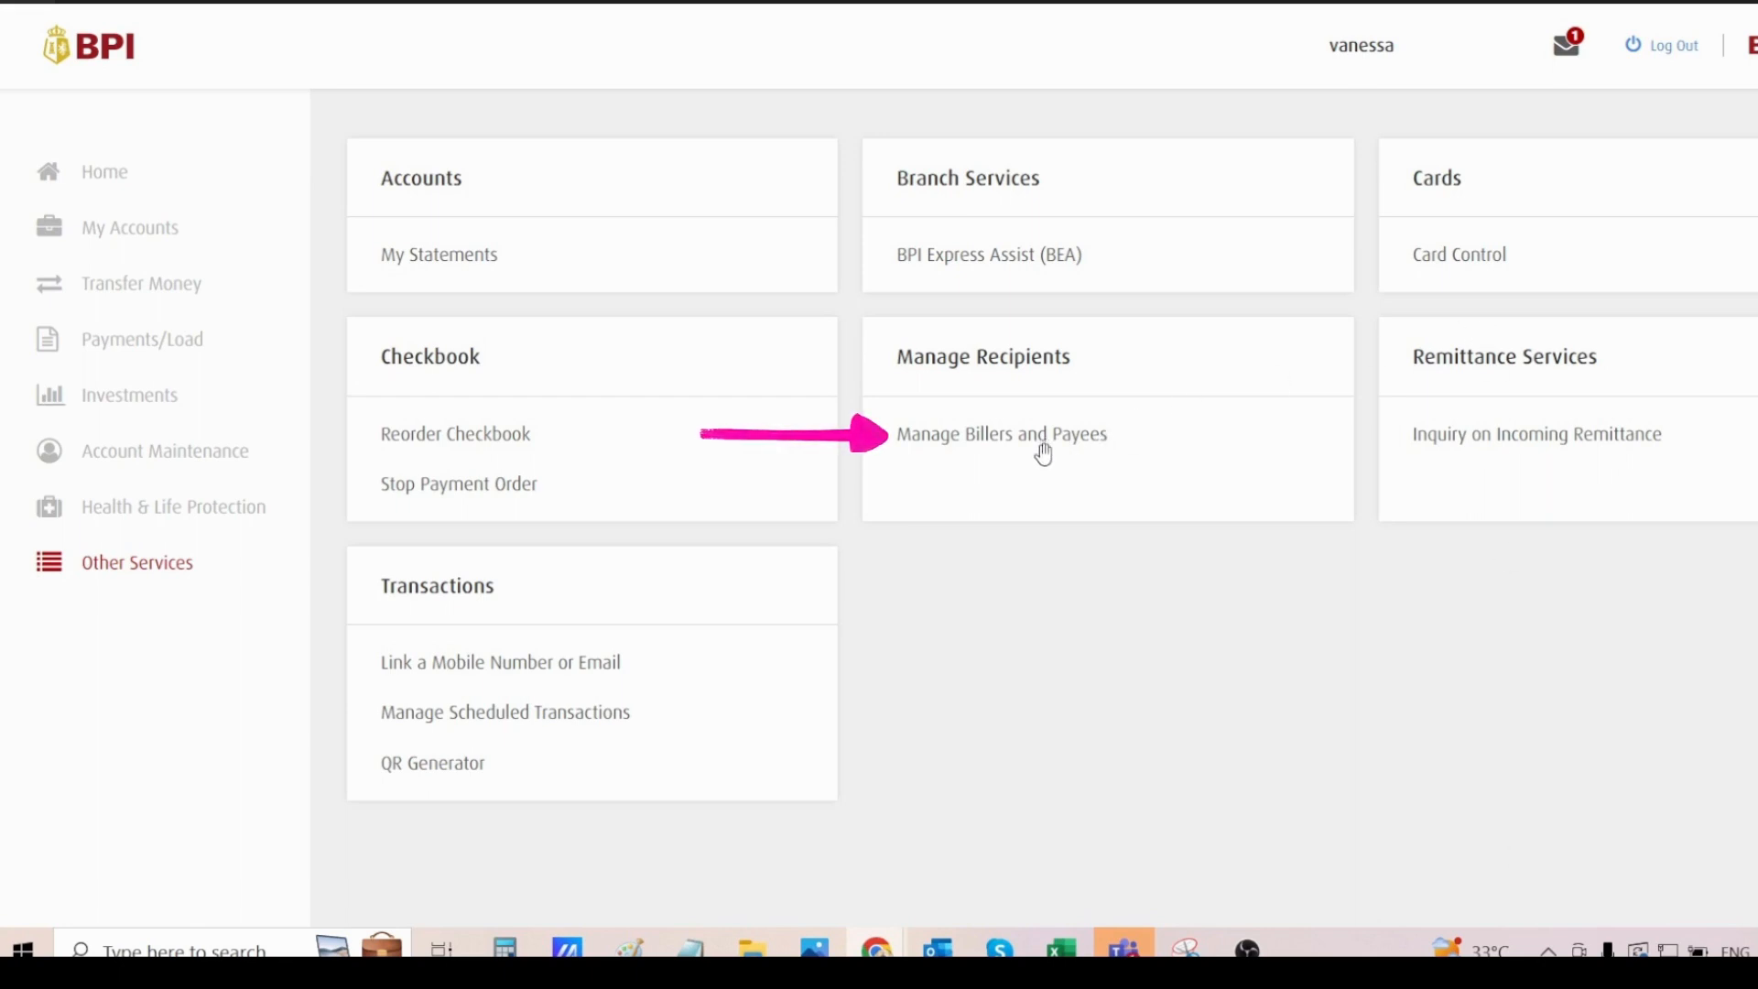
Open Other Services > Manage Billers and Payees to view the enrolled recipients
left_click(1003, 434)
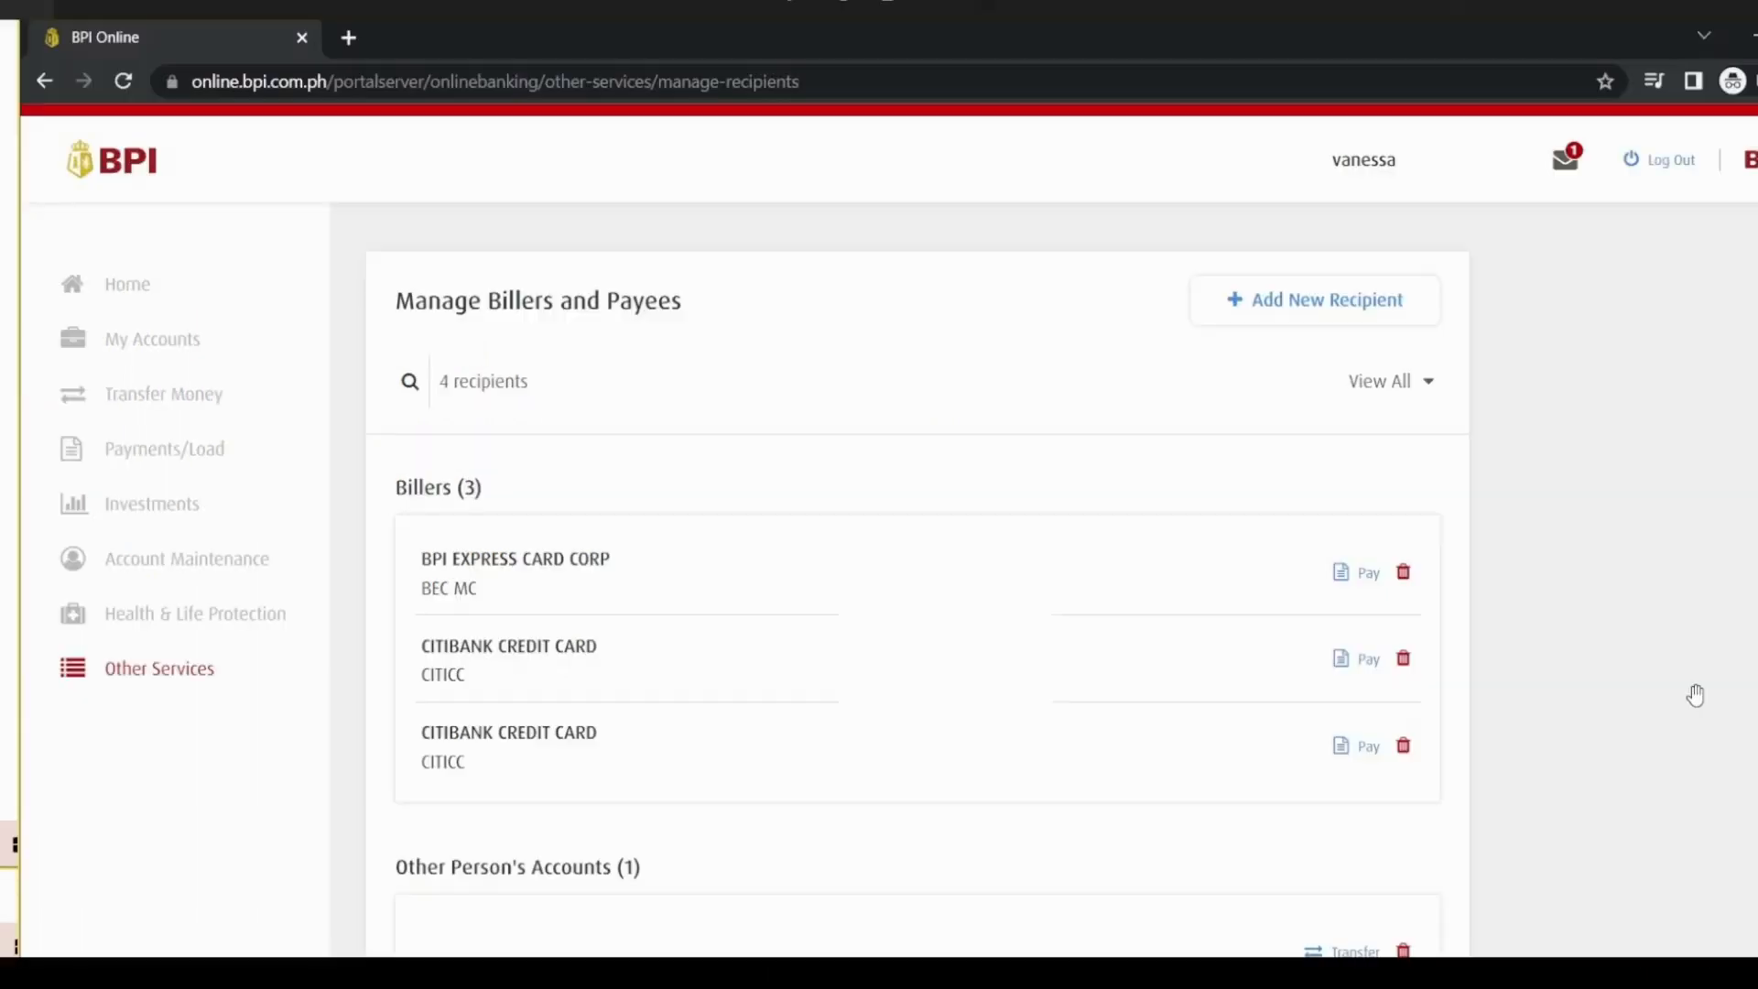
mouse_move(1609, 656)
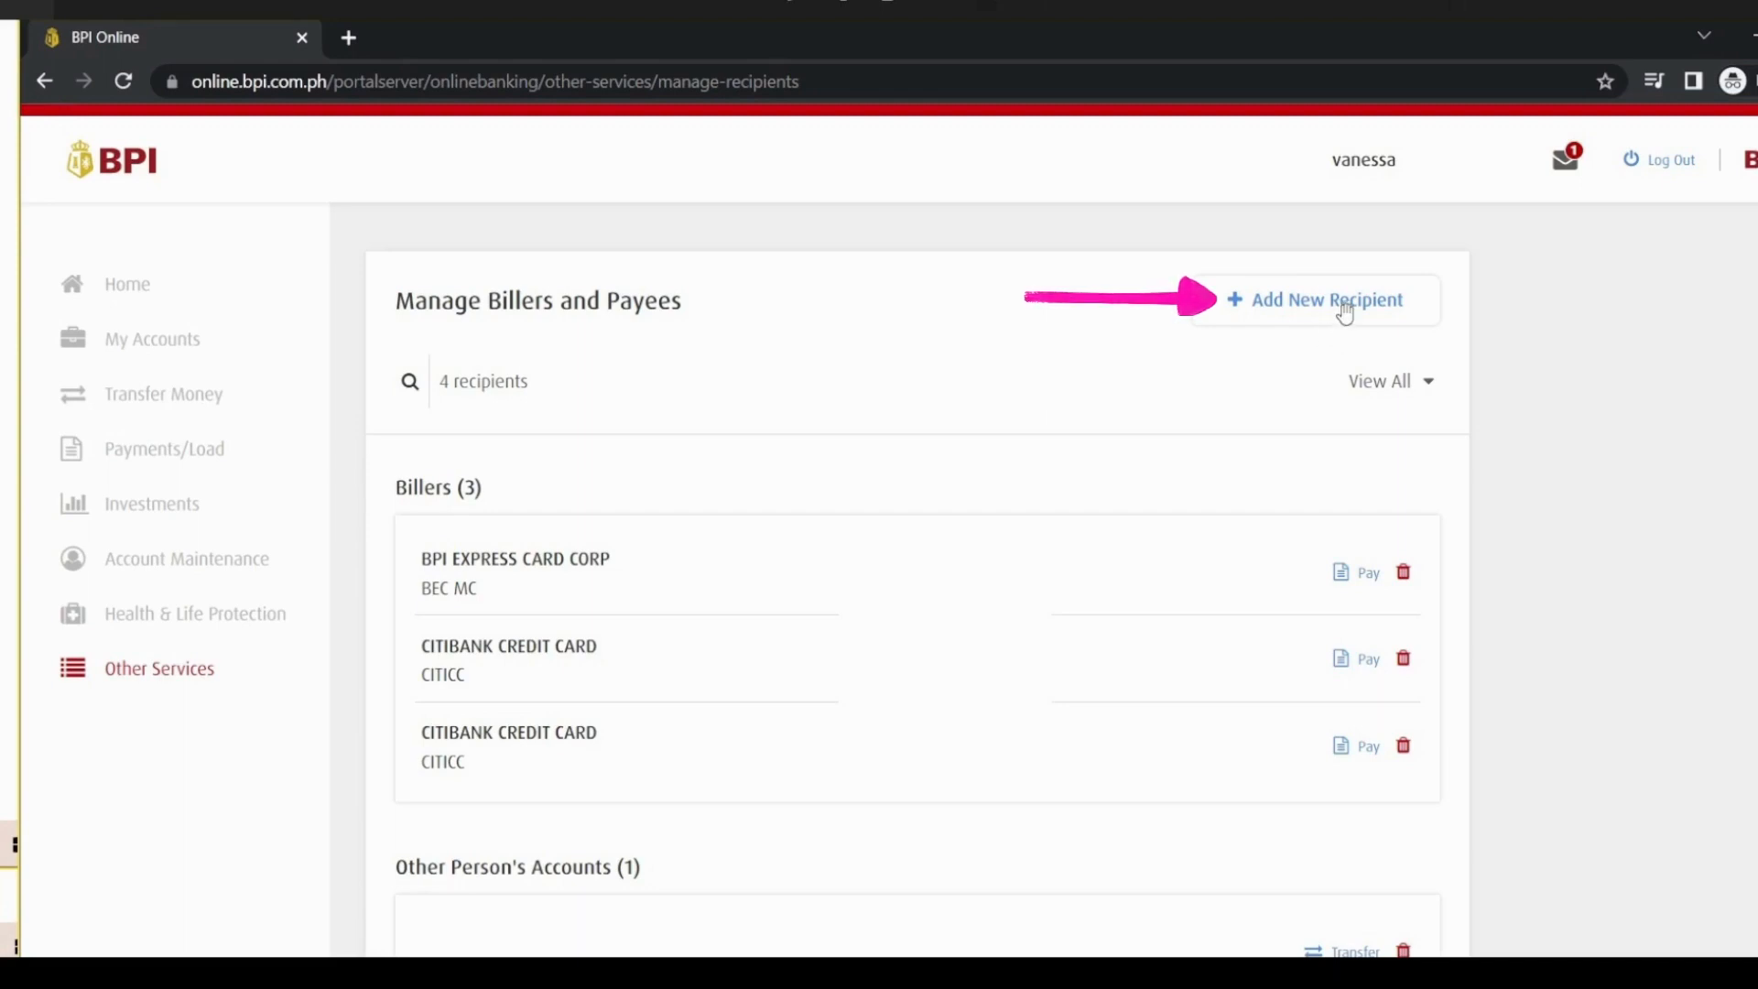
Add a new recipient and choose Billers as the recipient type
left_click(1328, 300)
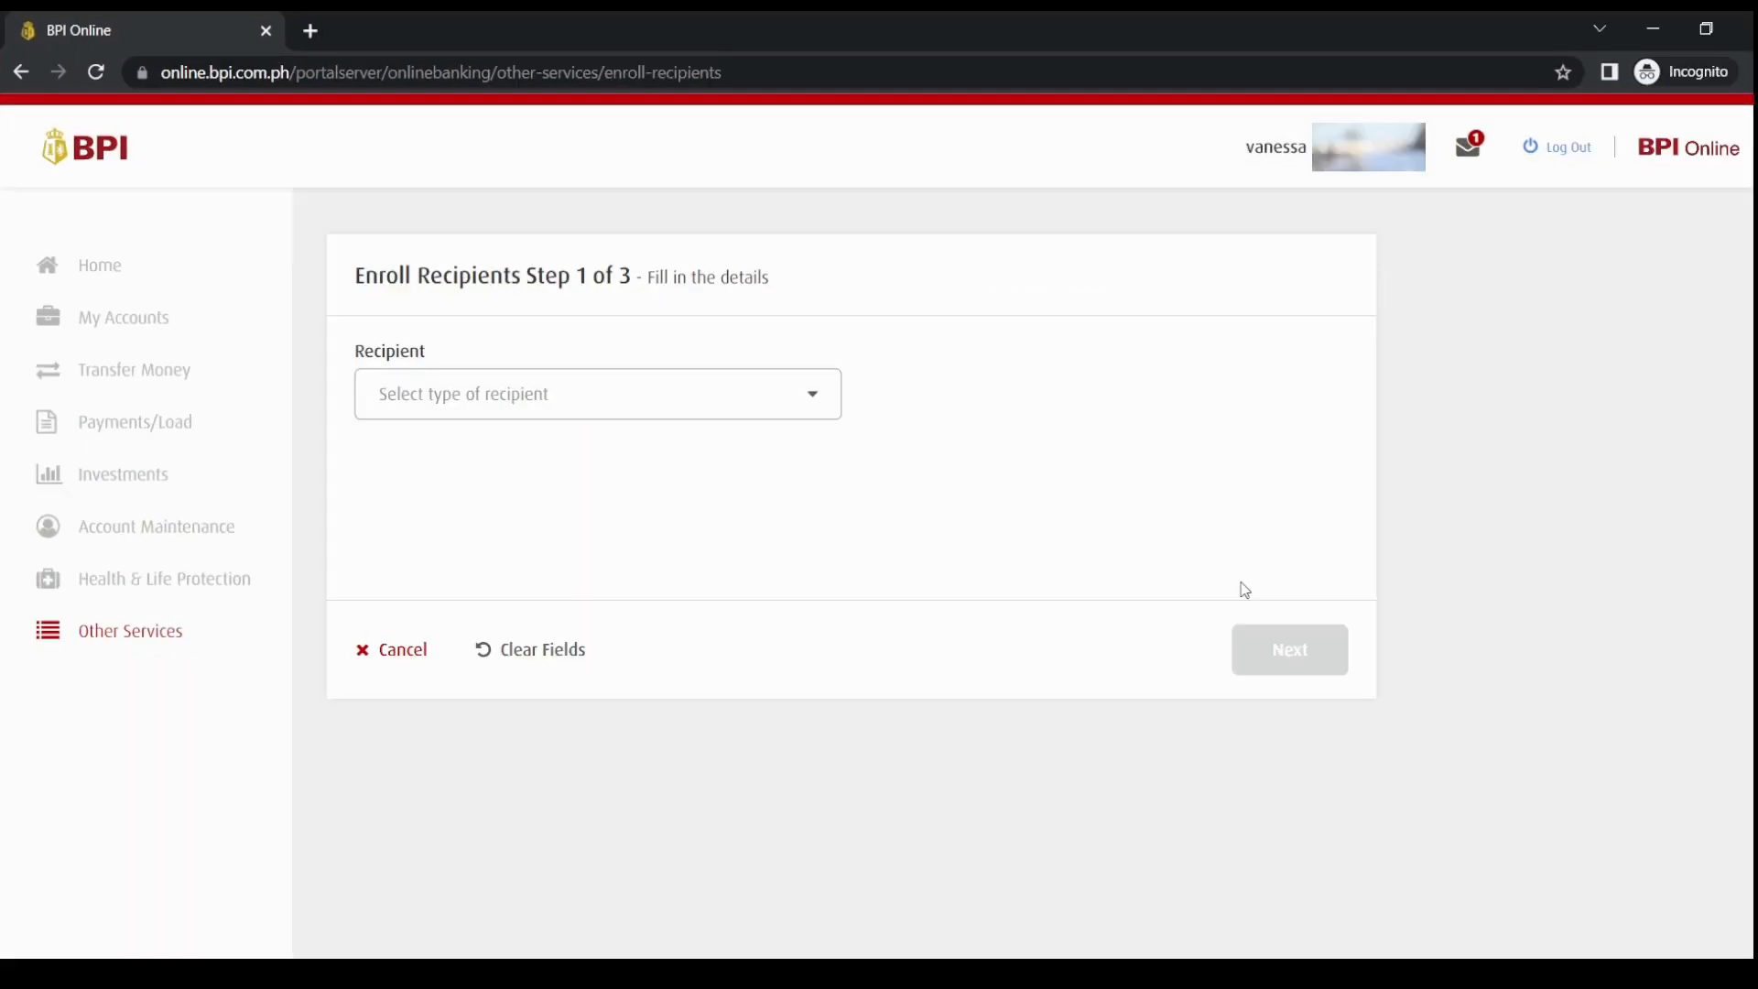
mouse_move(1011, 465)
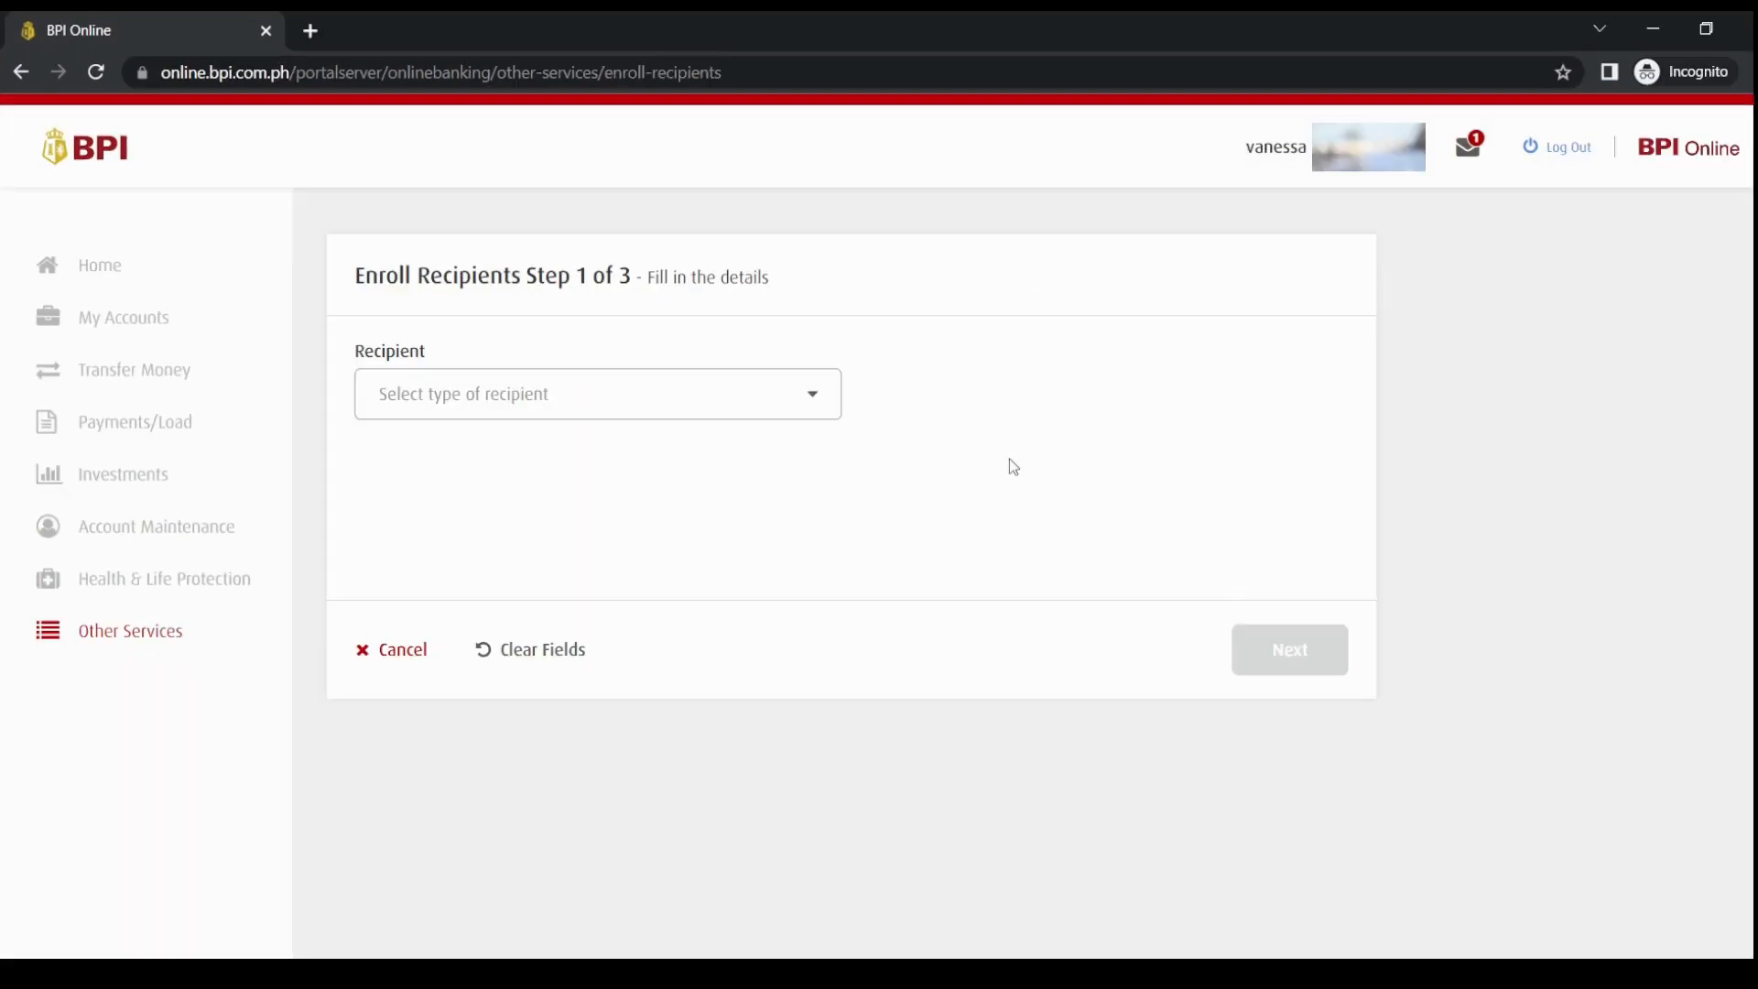
left_click(598, 393)
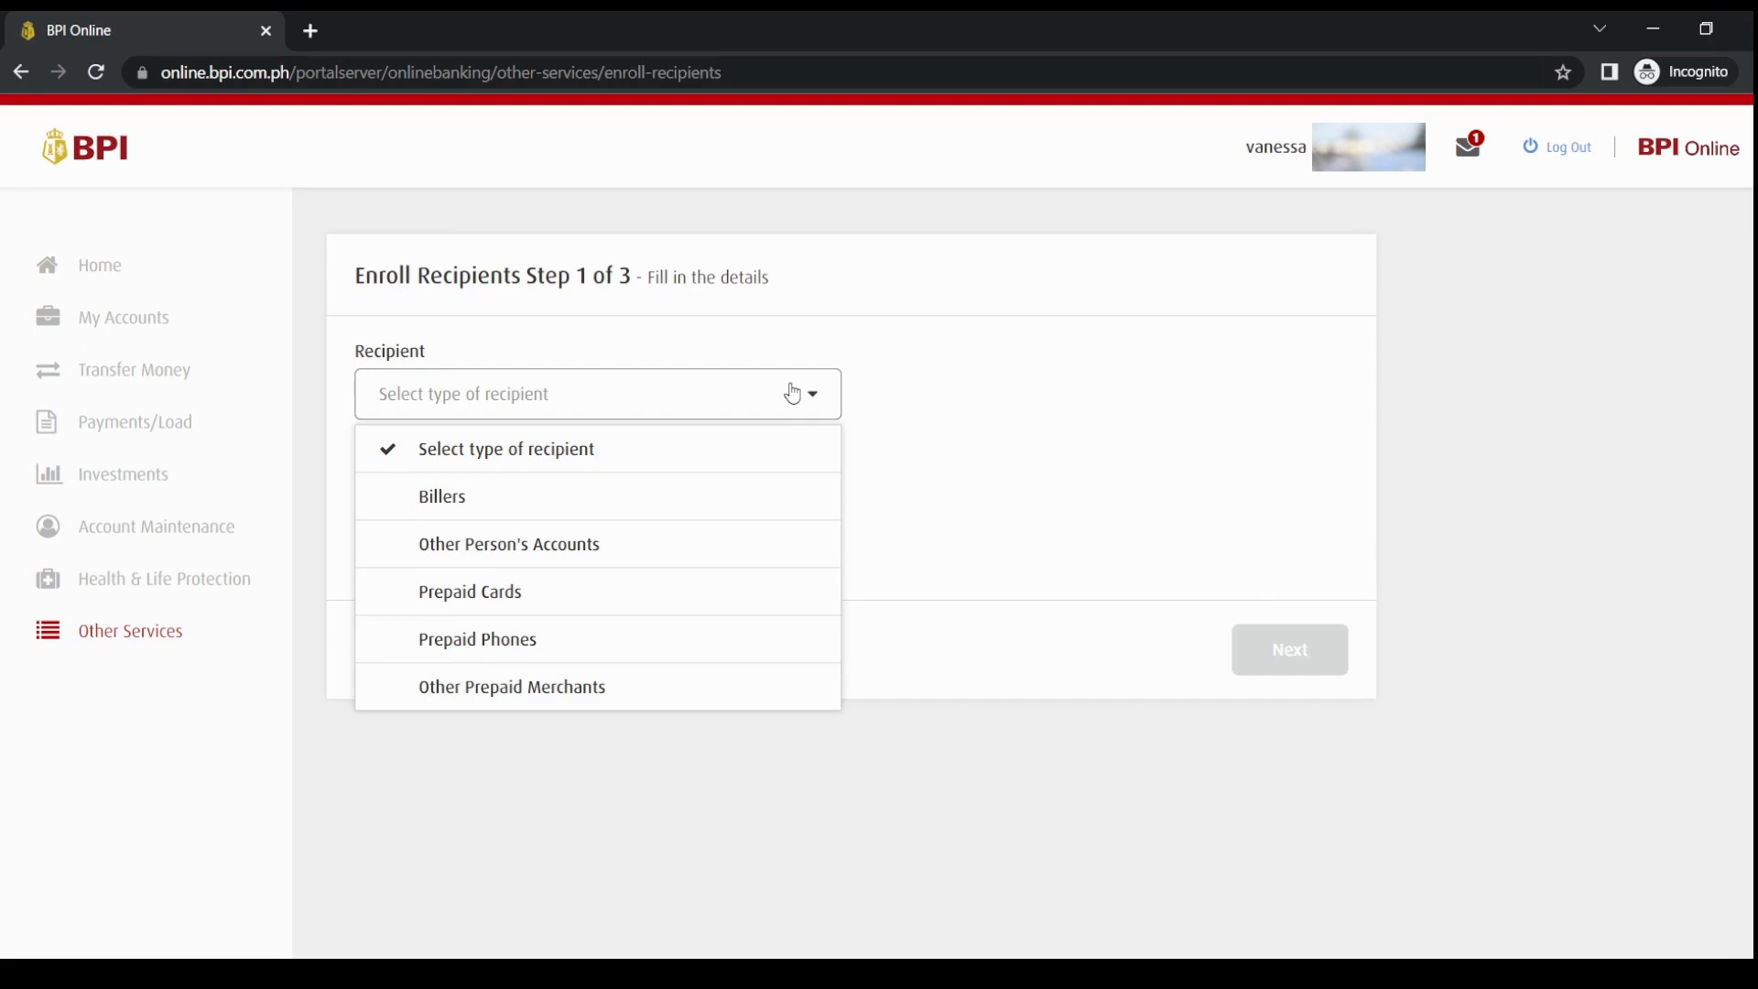
left_click(441, 496)
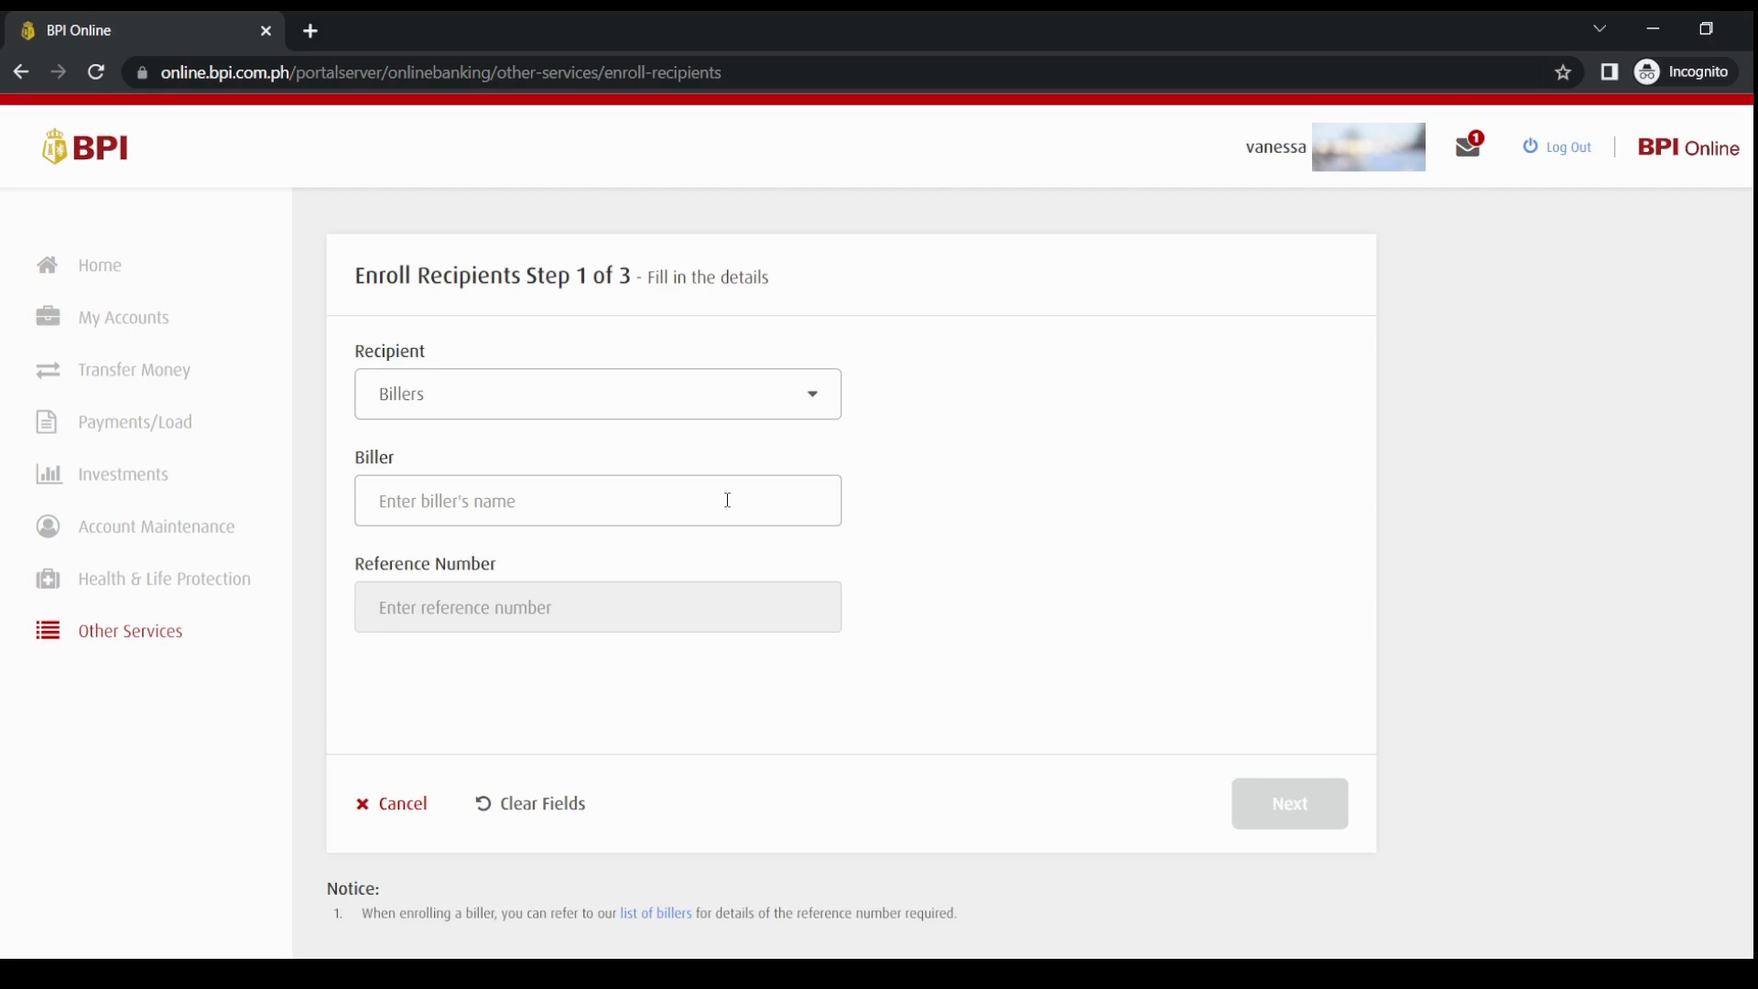
Search the biller list for 'bpi' and select BPI EXPRESS CARD CORP | BEC MC
left_click(598, 501)
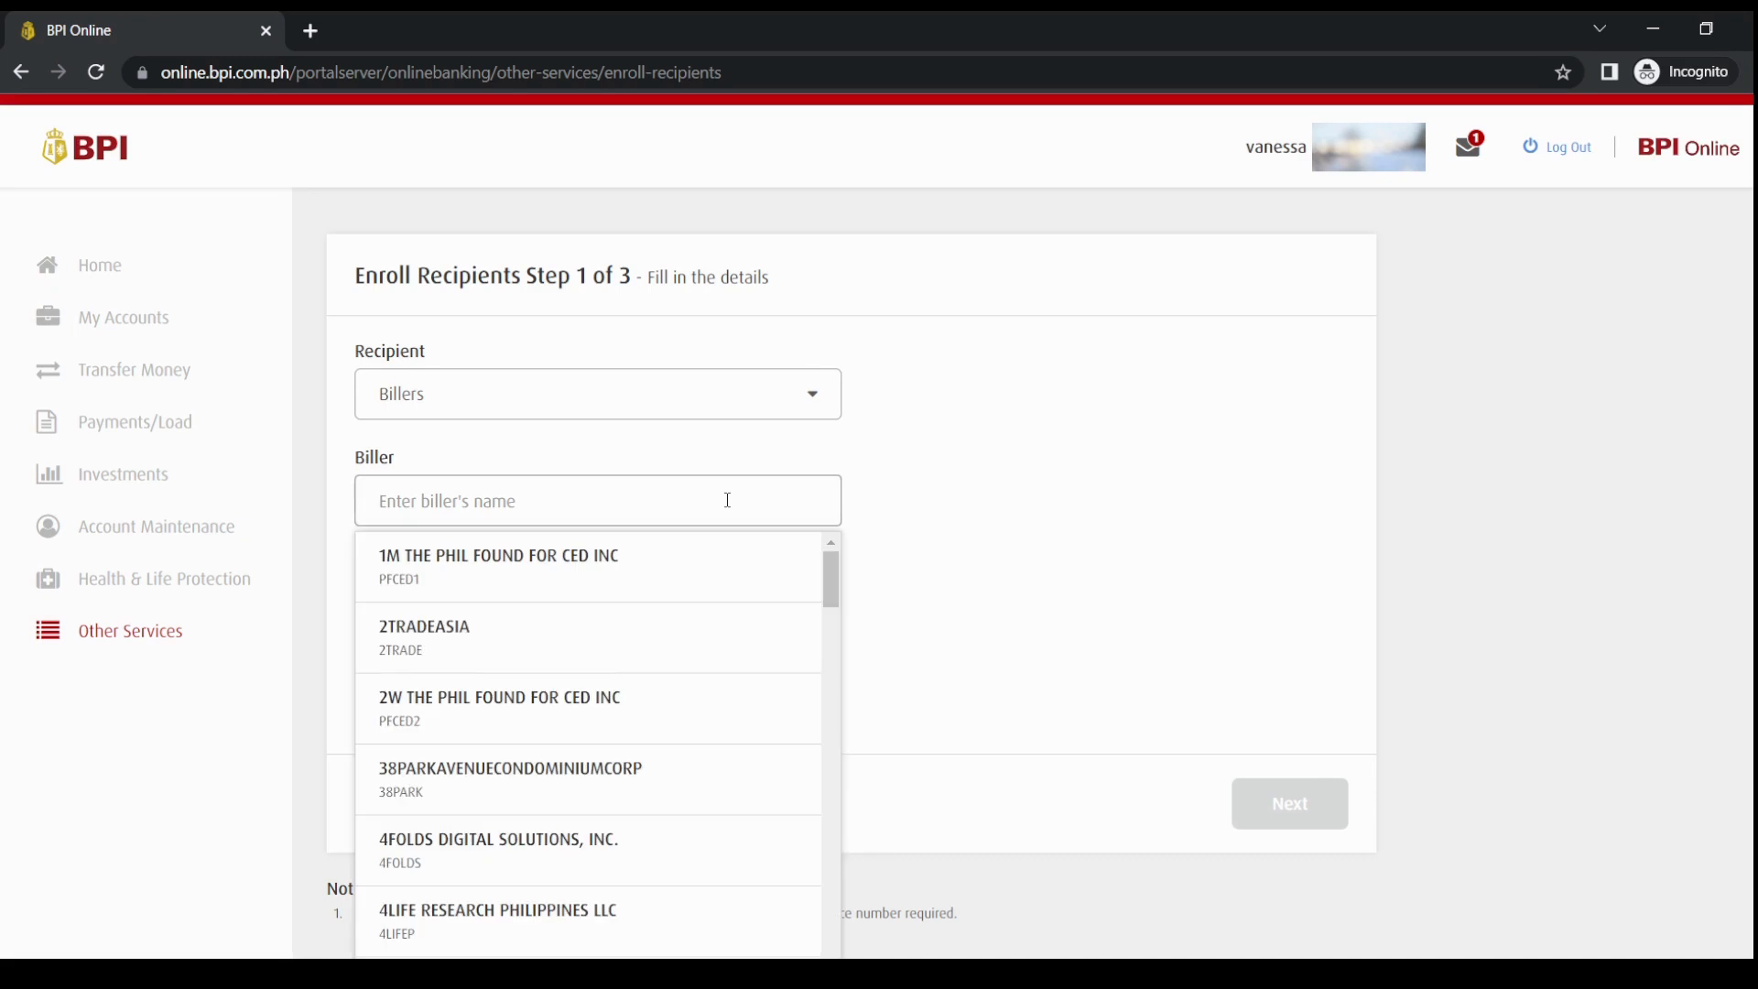
type("citi")
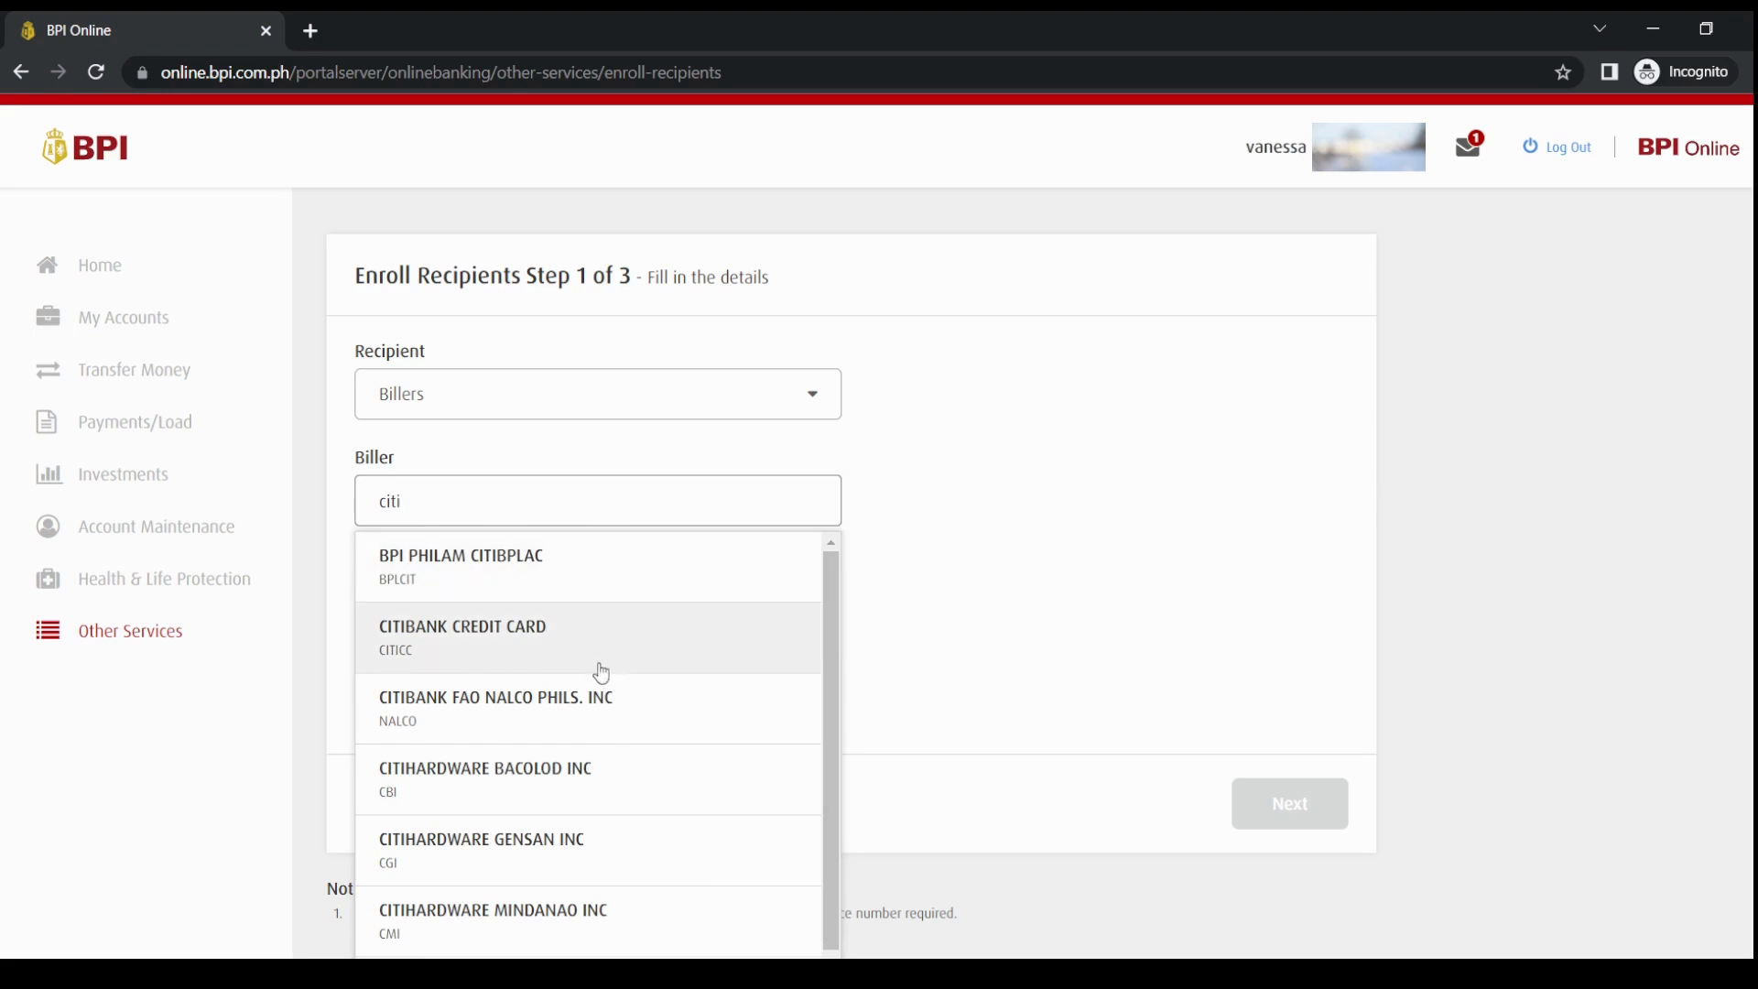
left_click(463, 637)
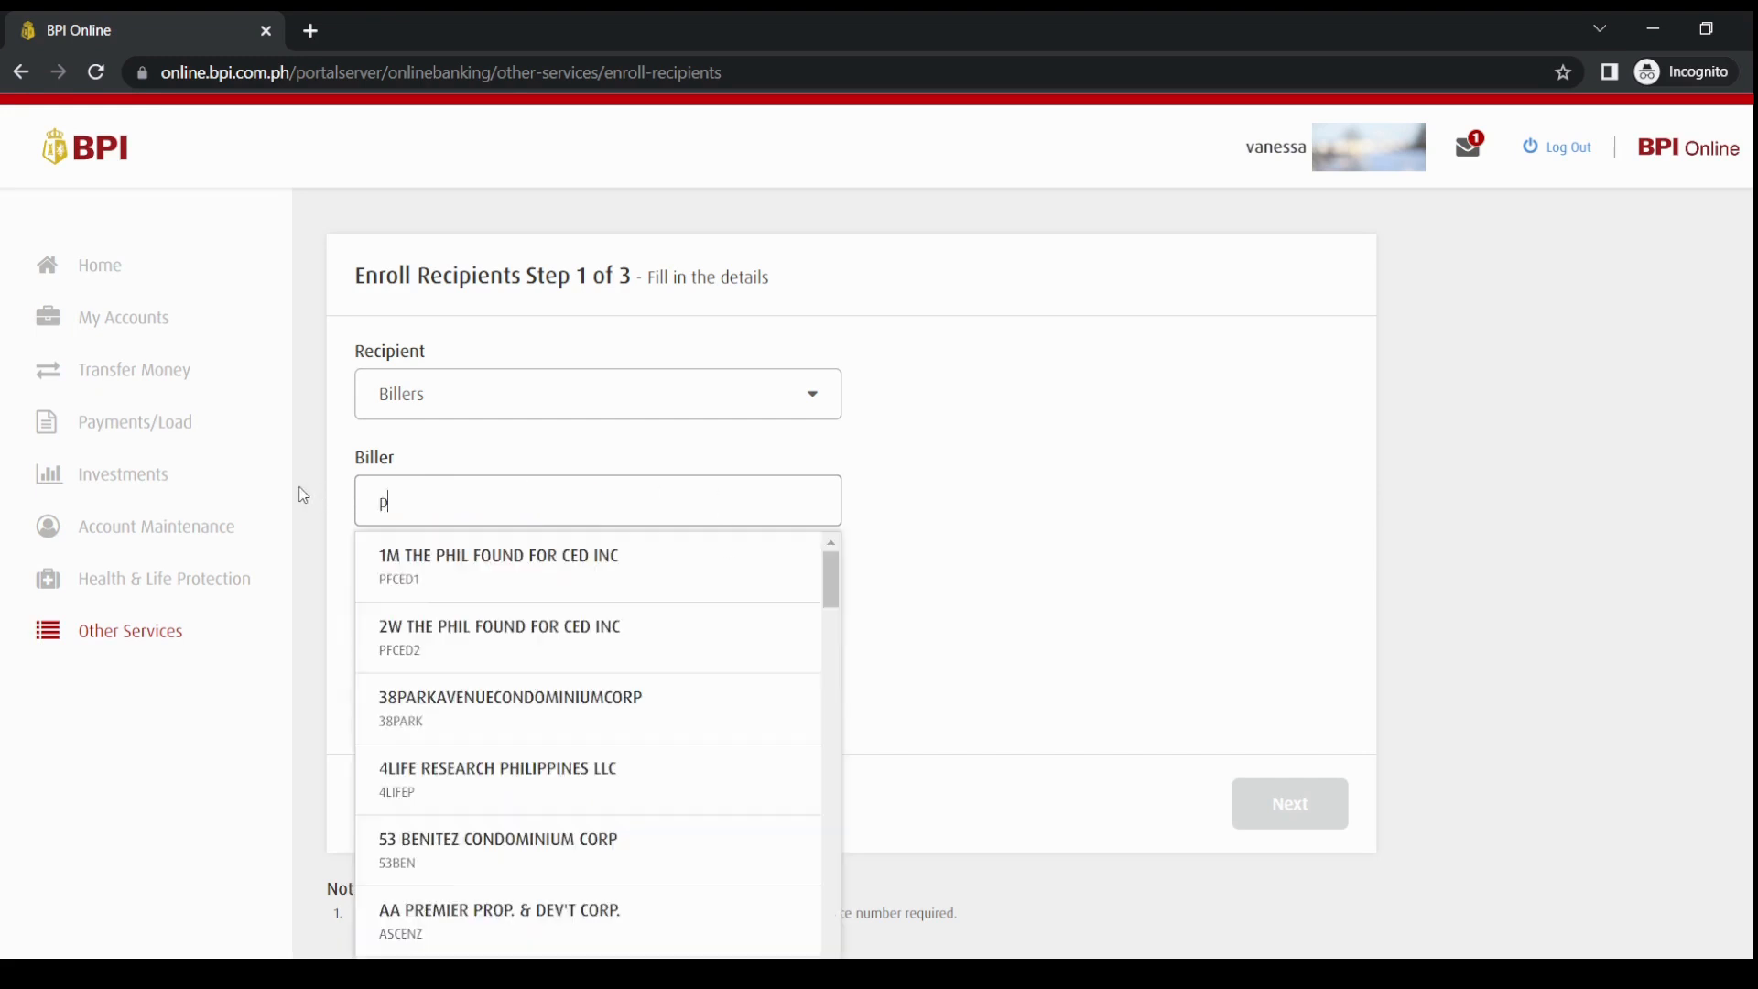
type("ru")
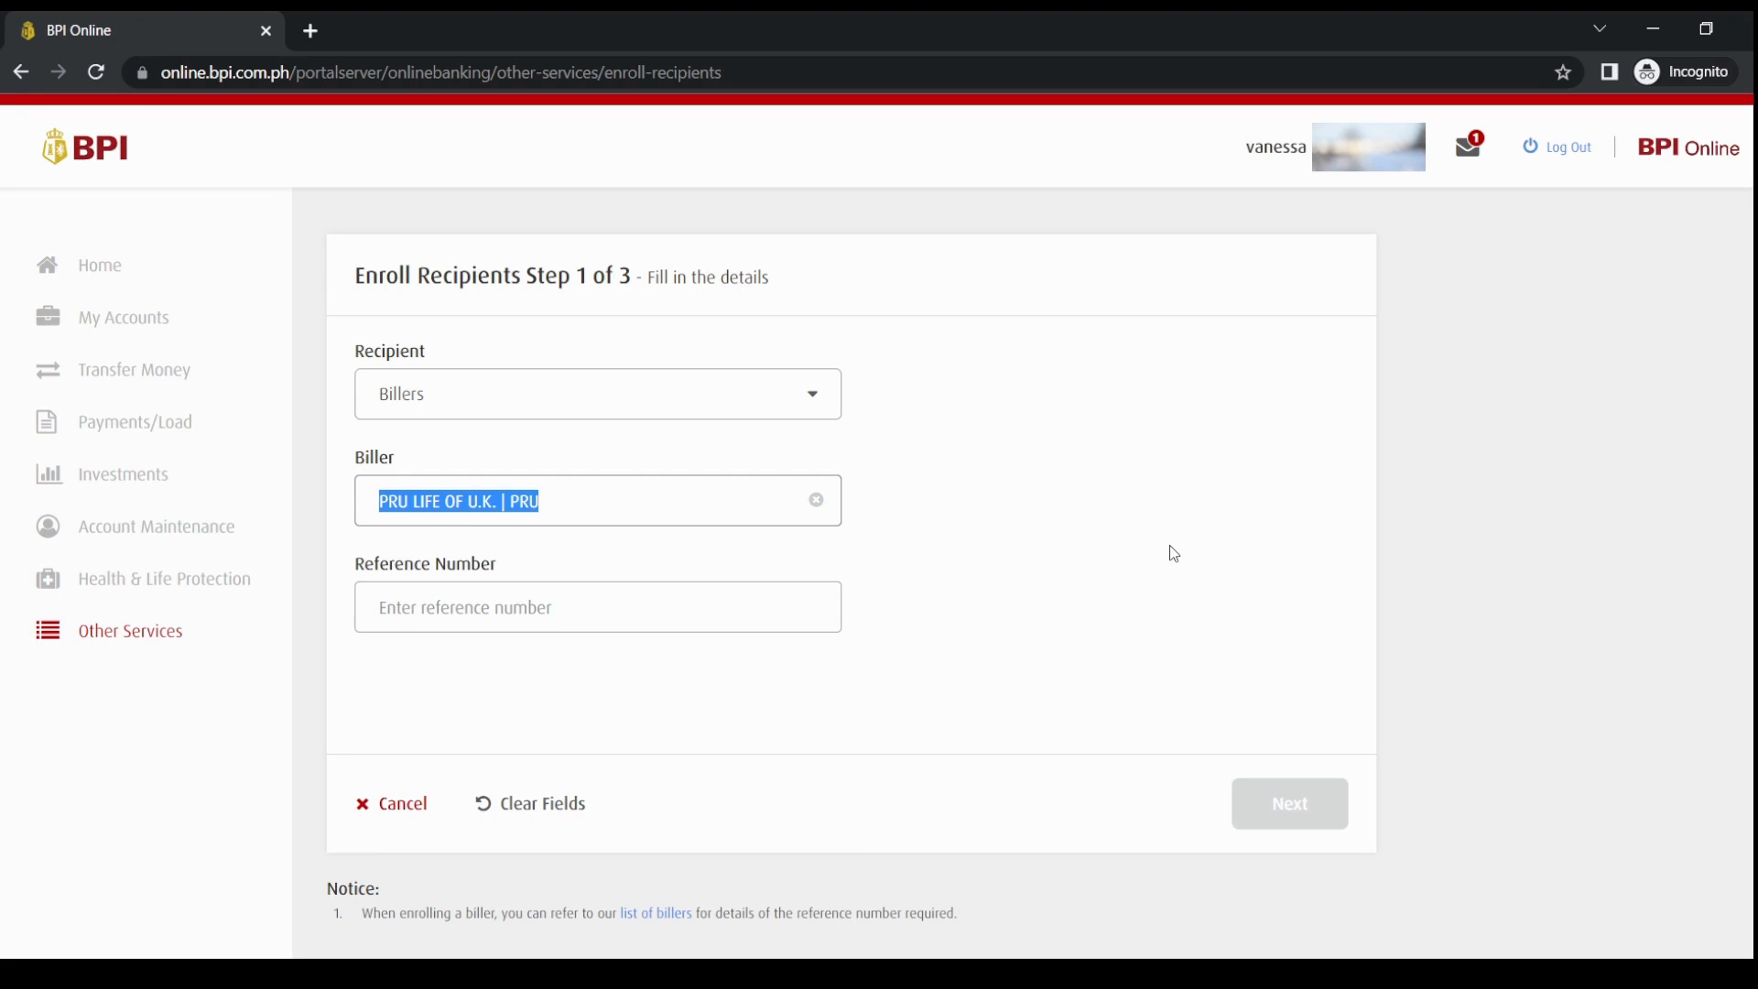
type("bpi")
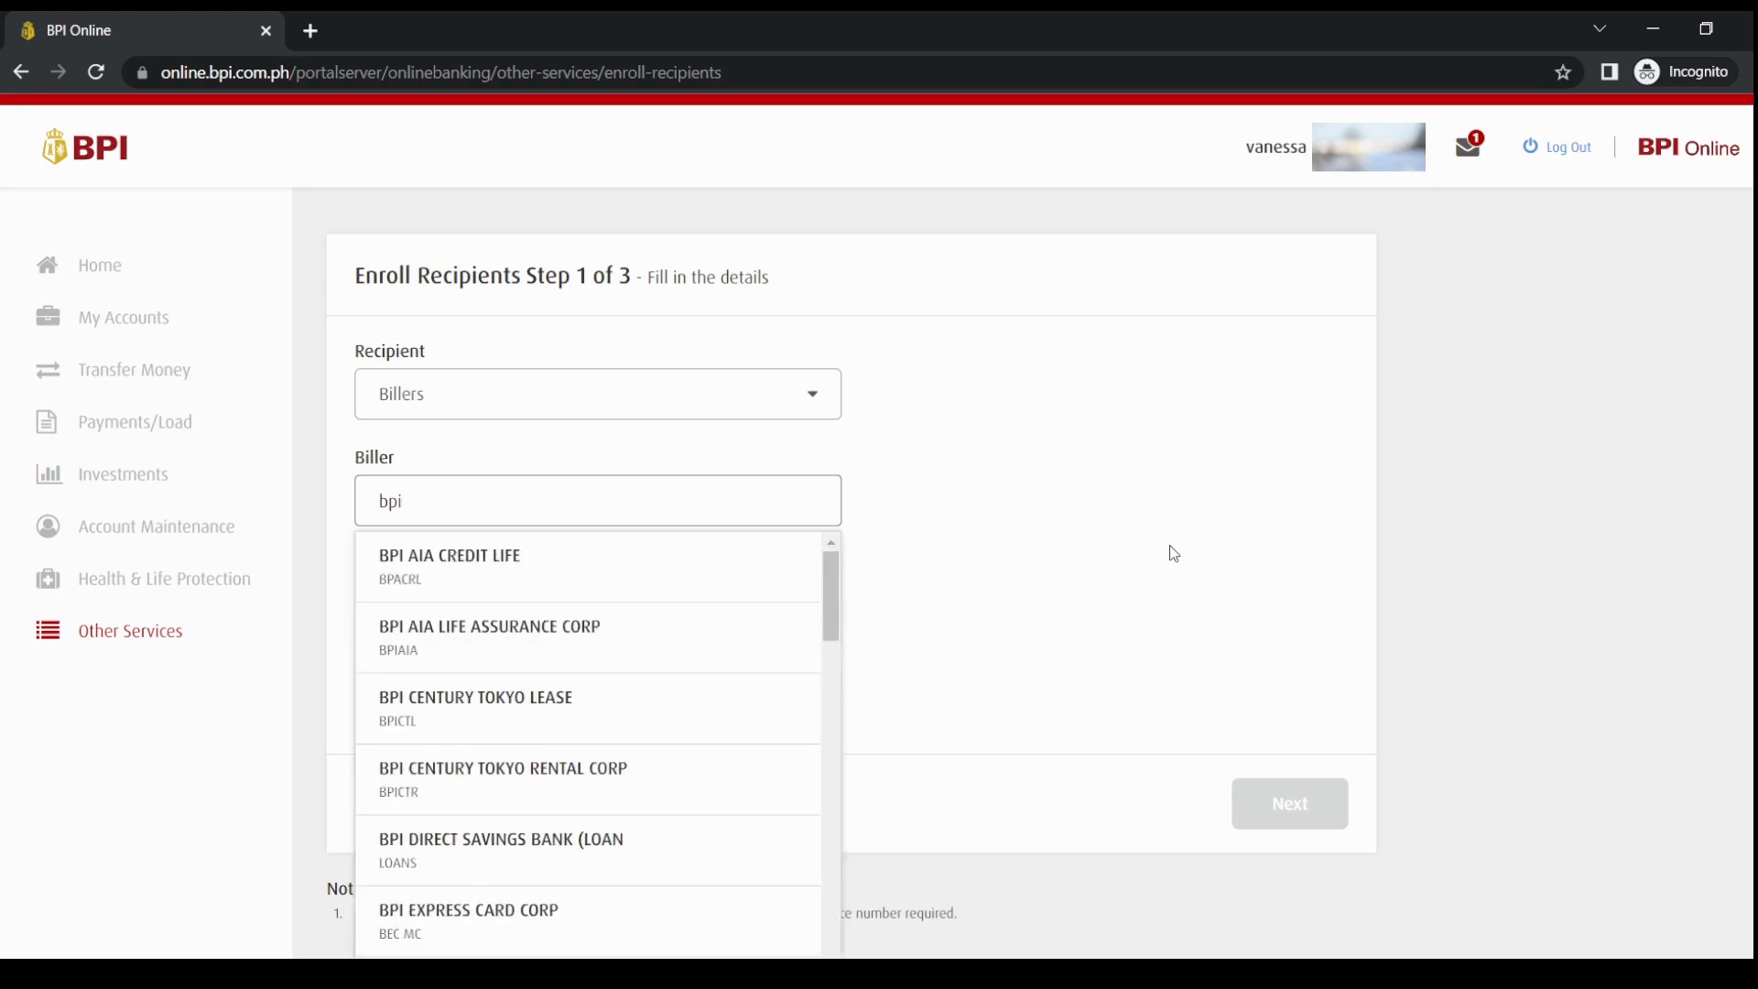
mouse_move(586, 950)
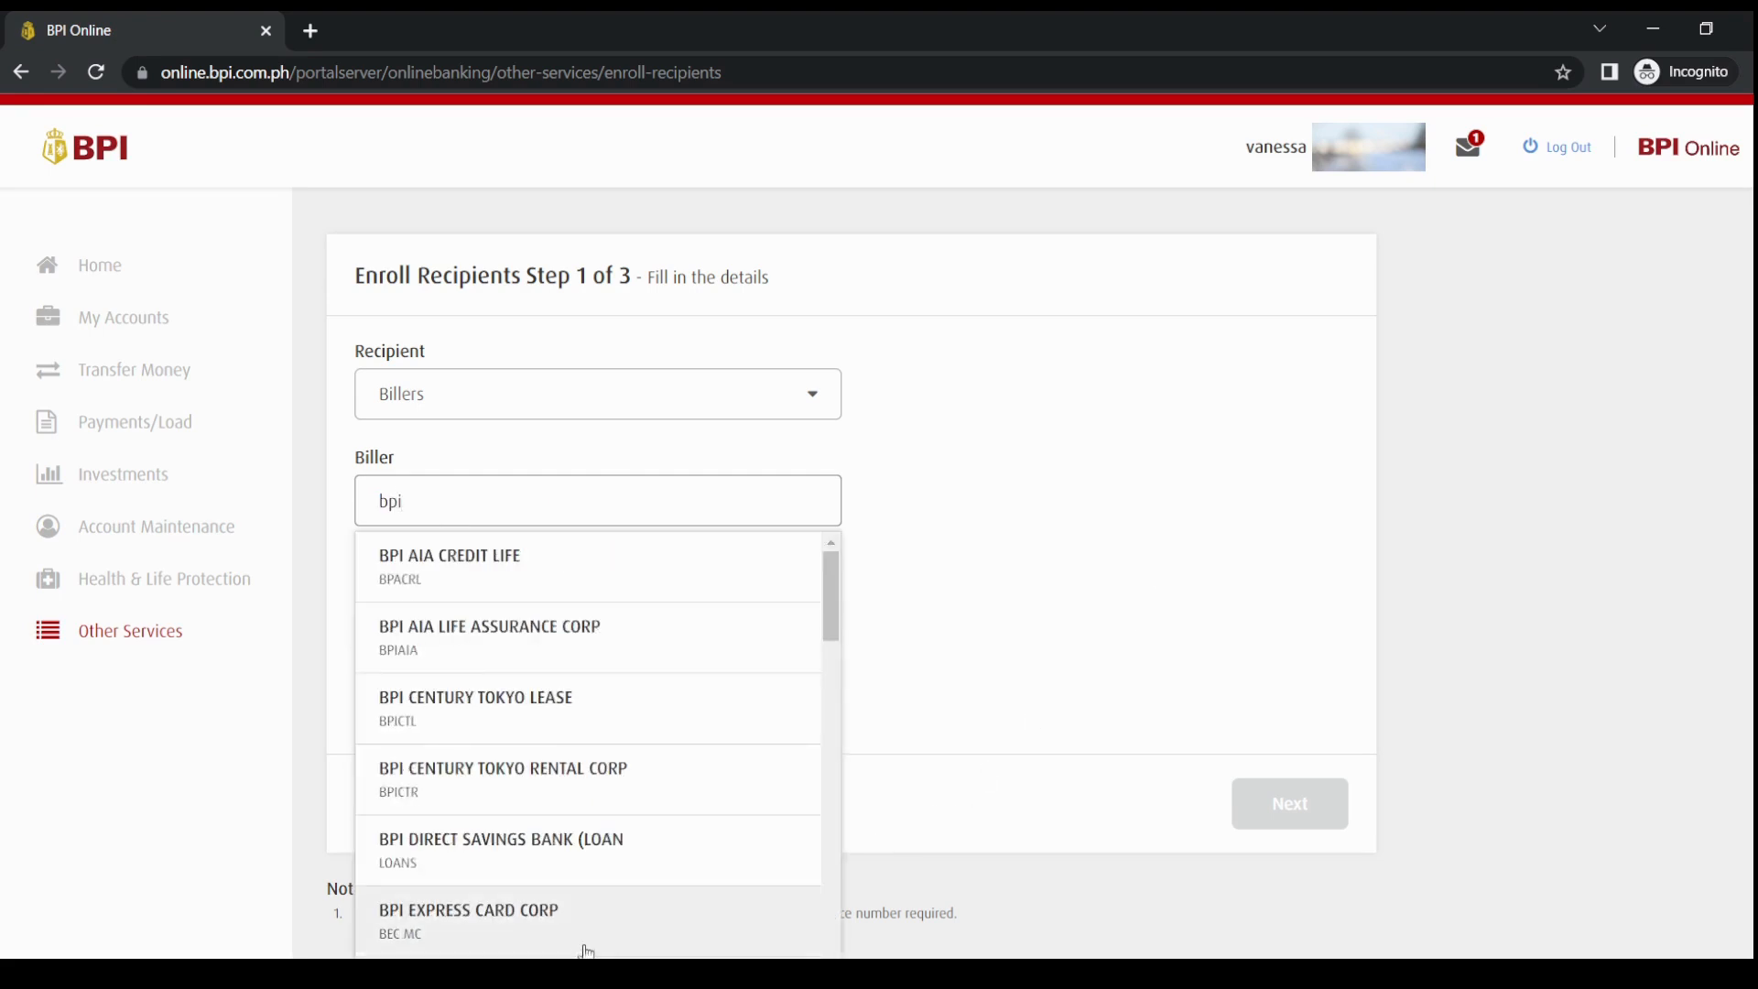
left_click(467, 910)
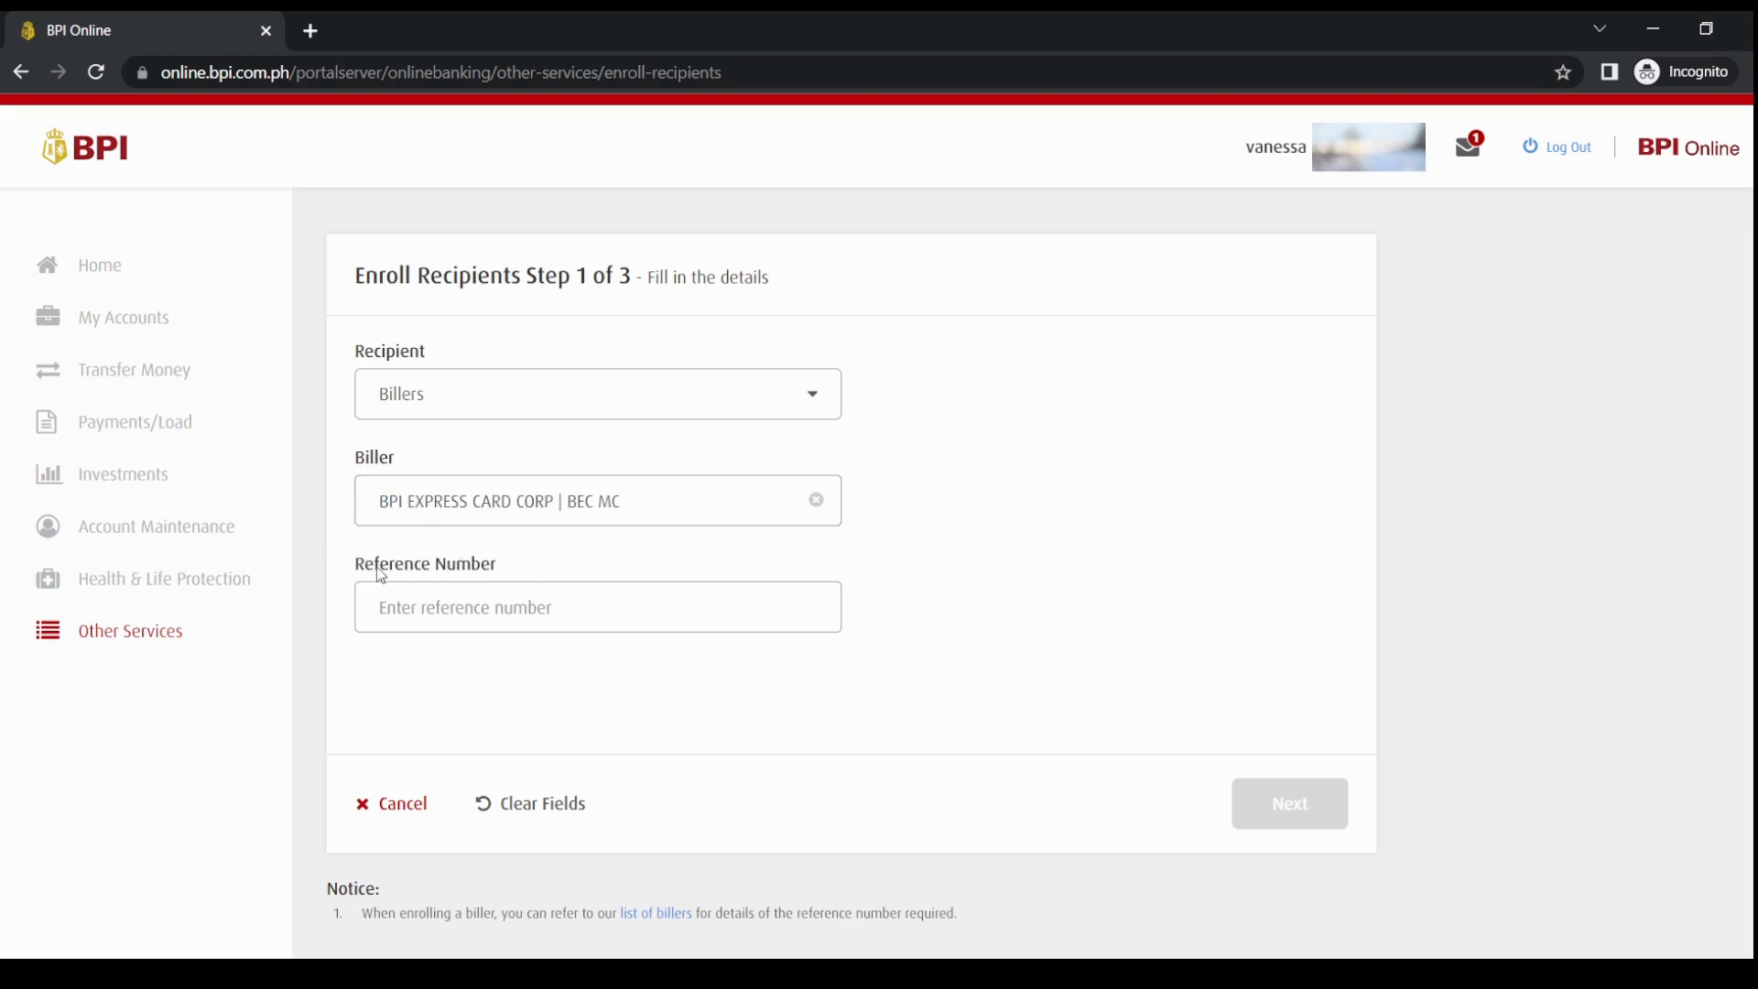
mouse_move(503, 607)
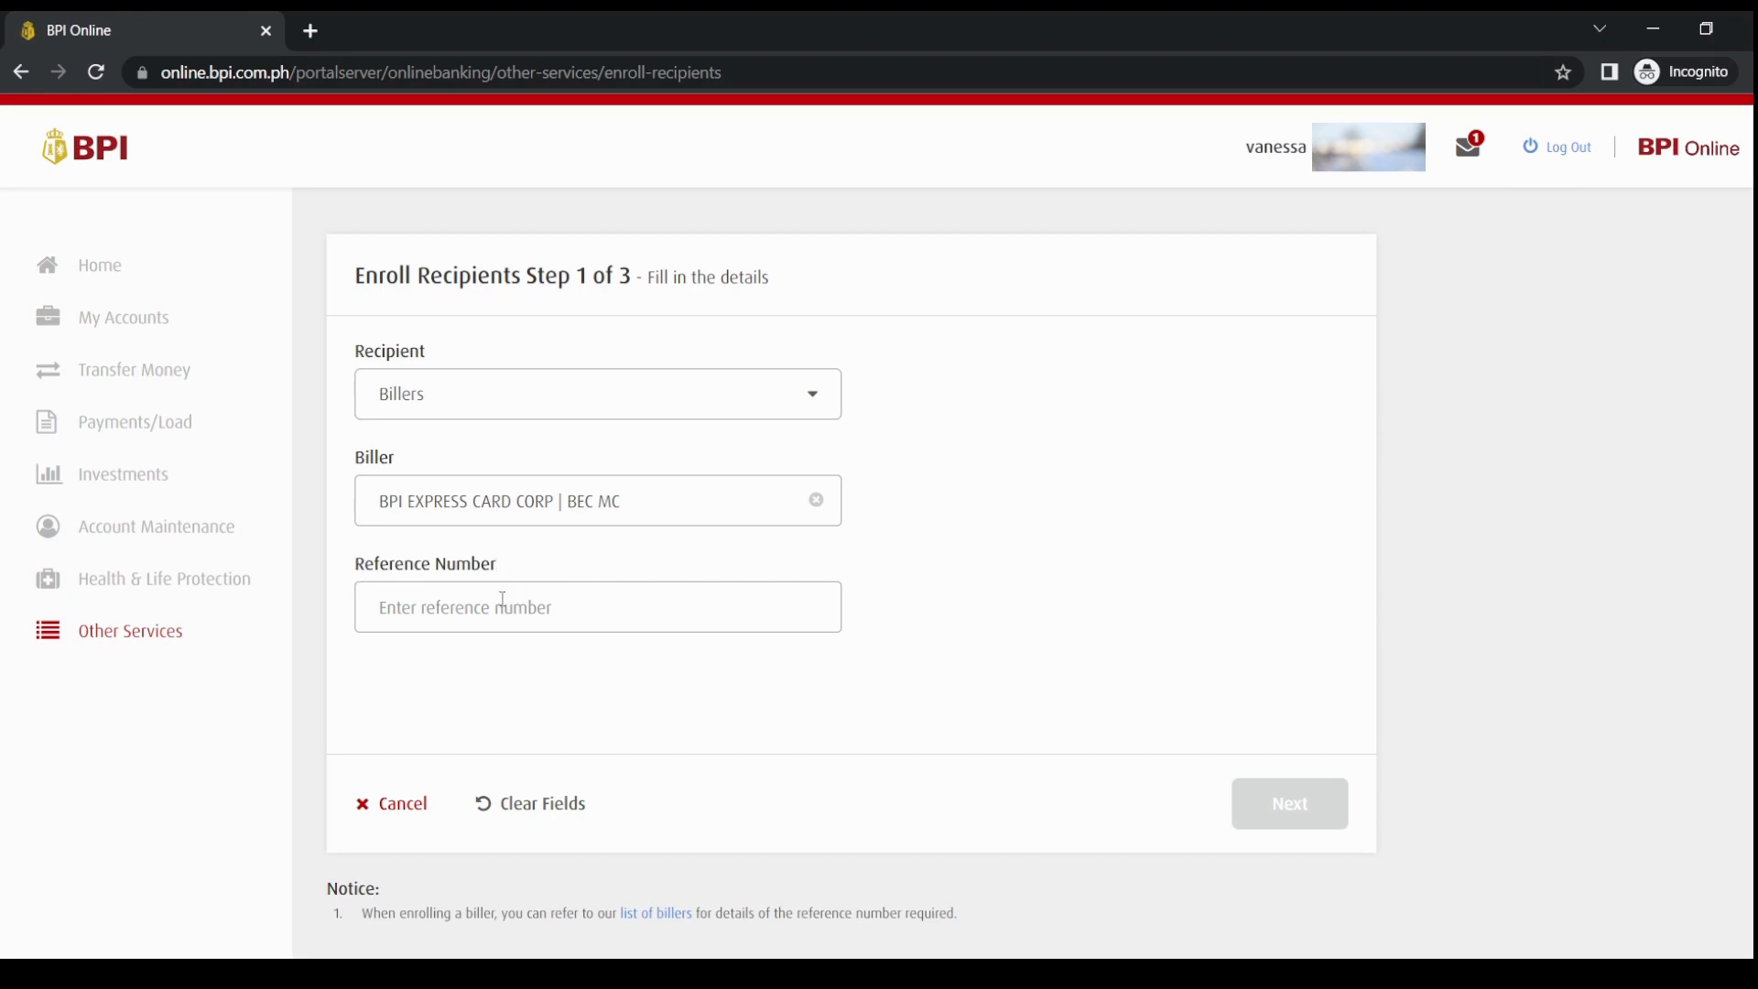
mouse_move(493, 614)
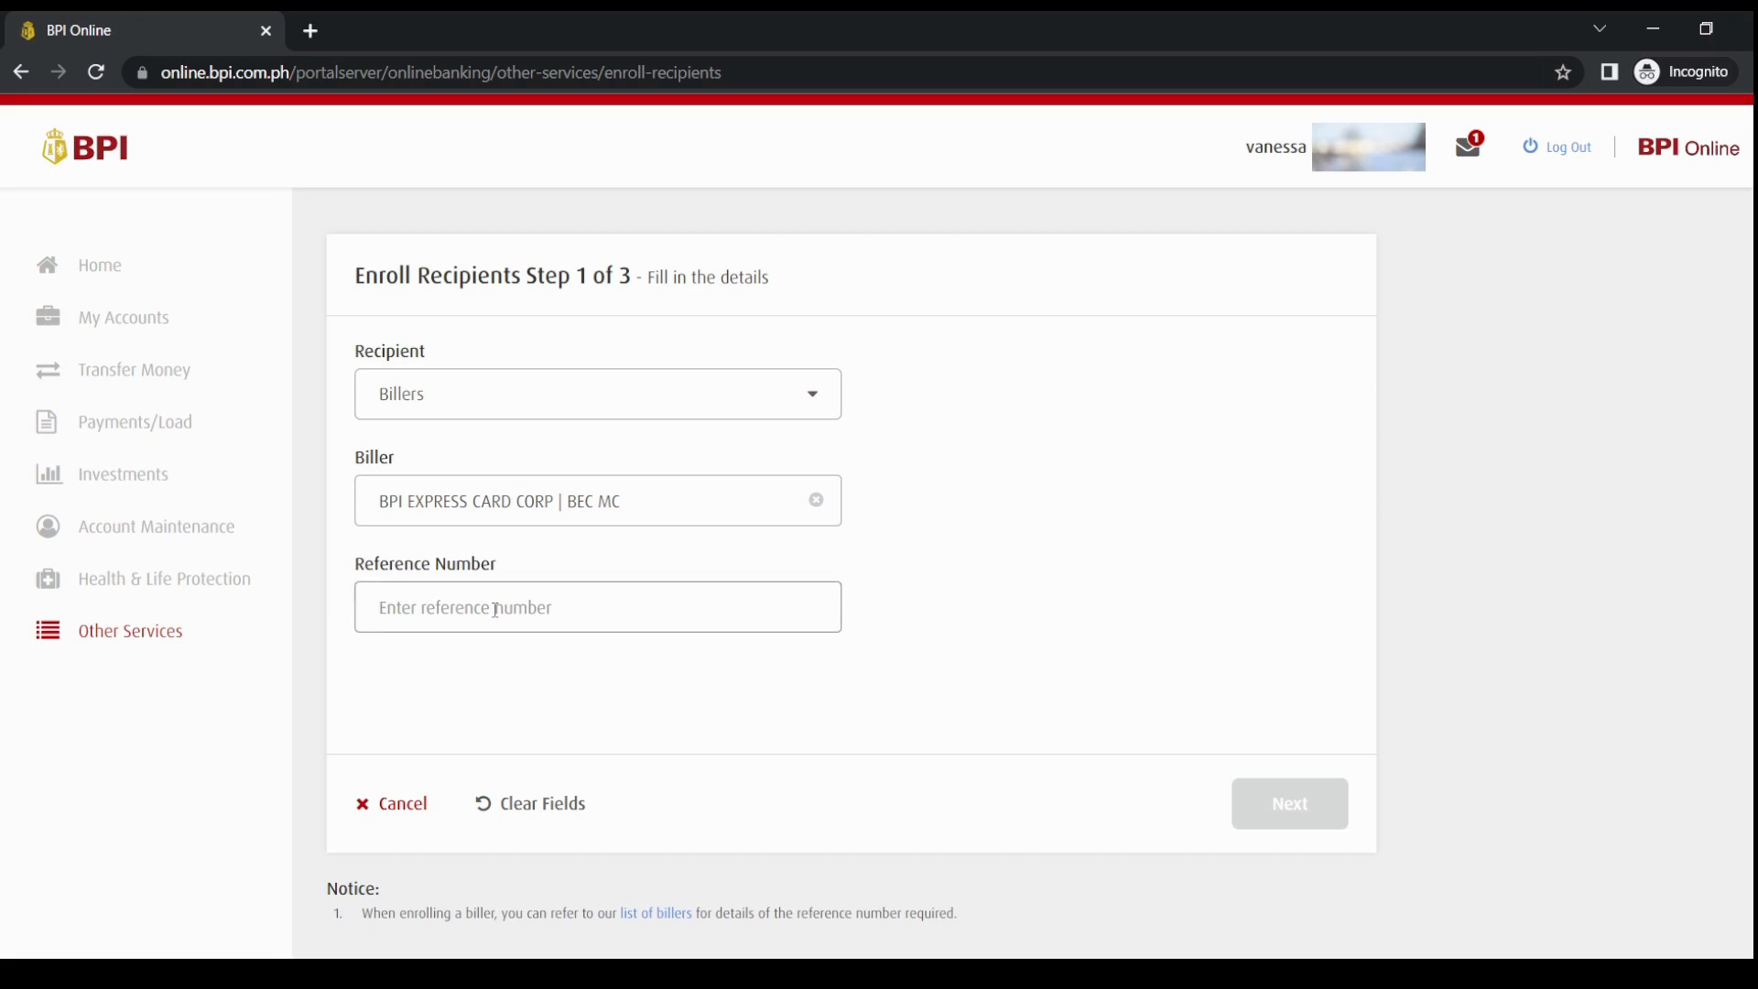
type("1234123412341234")
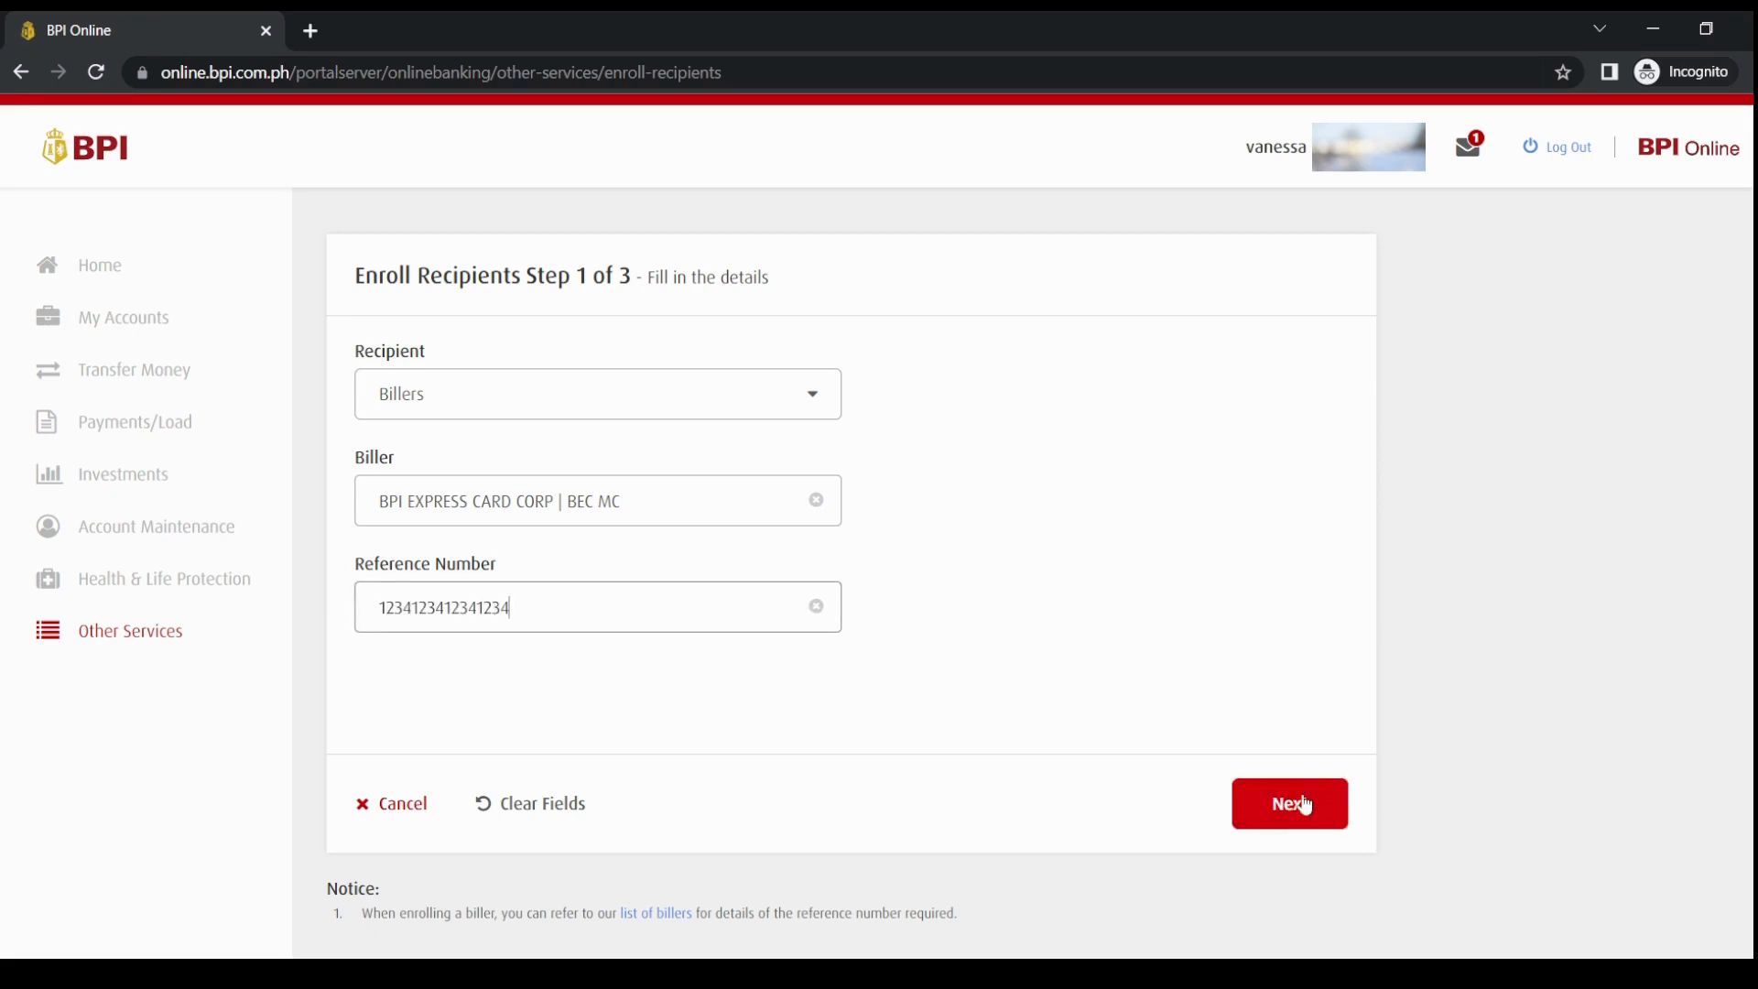
left_click(1290, 803)
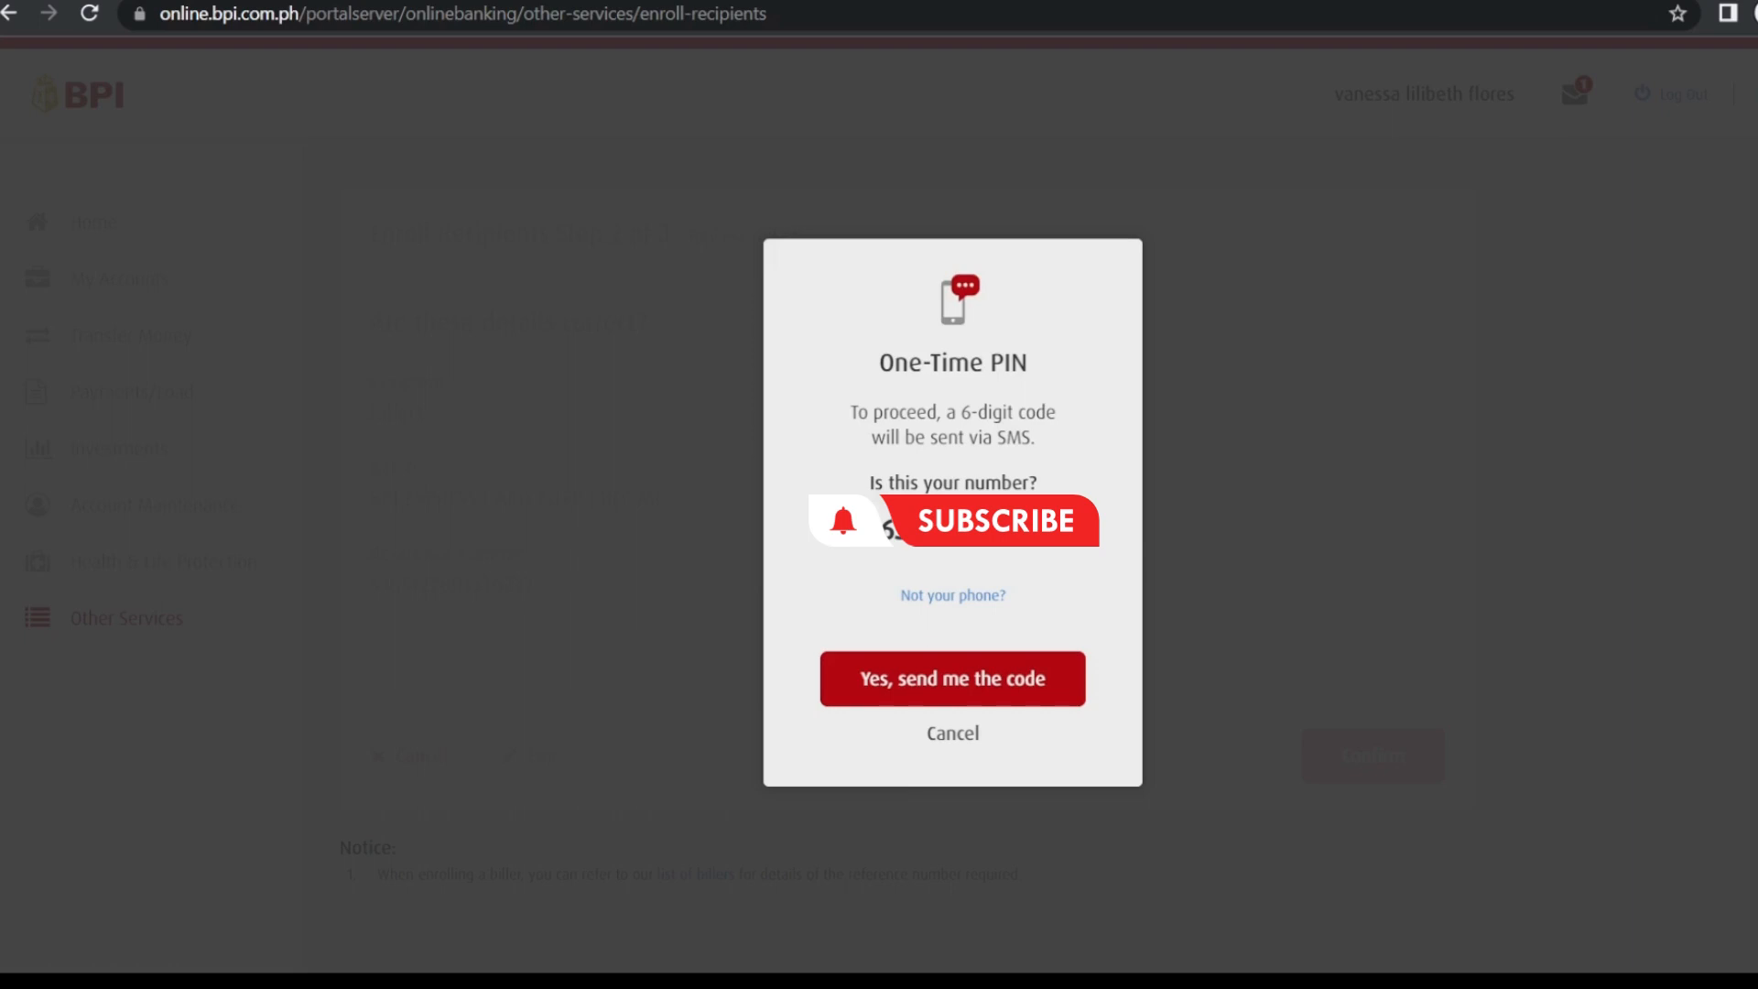
mouse_move(1347, 753)
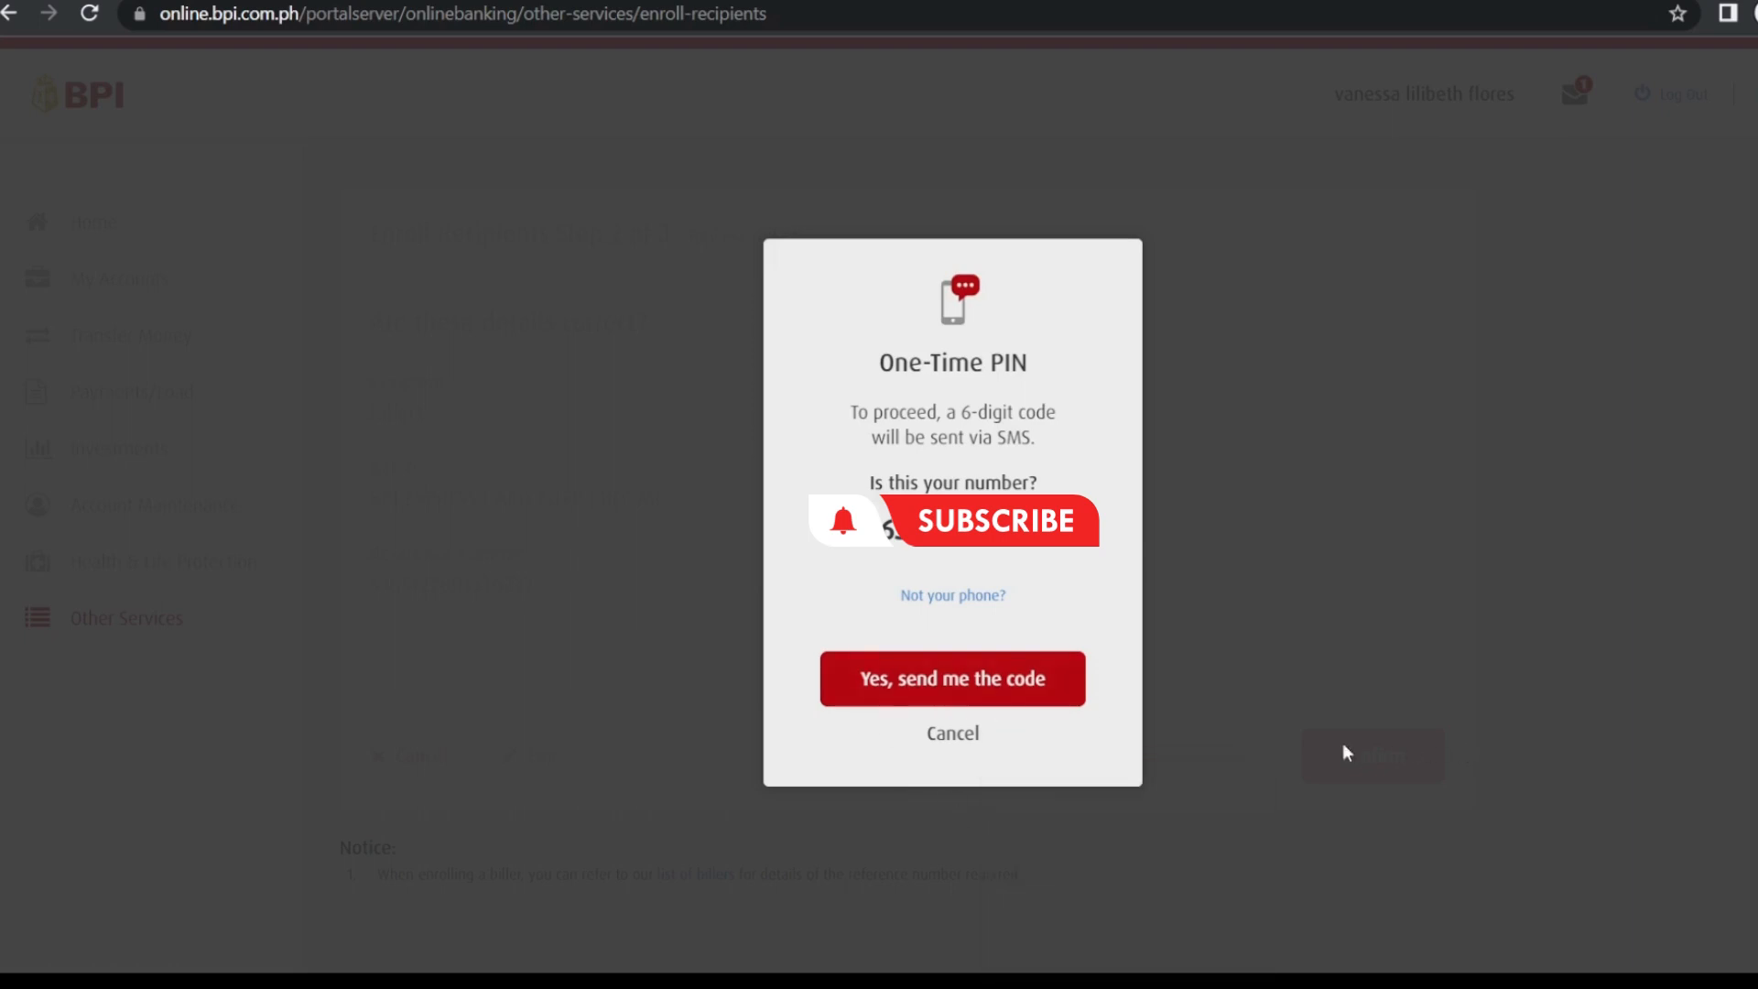
left_click(953, 678)
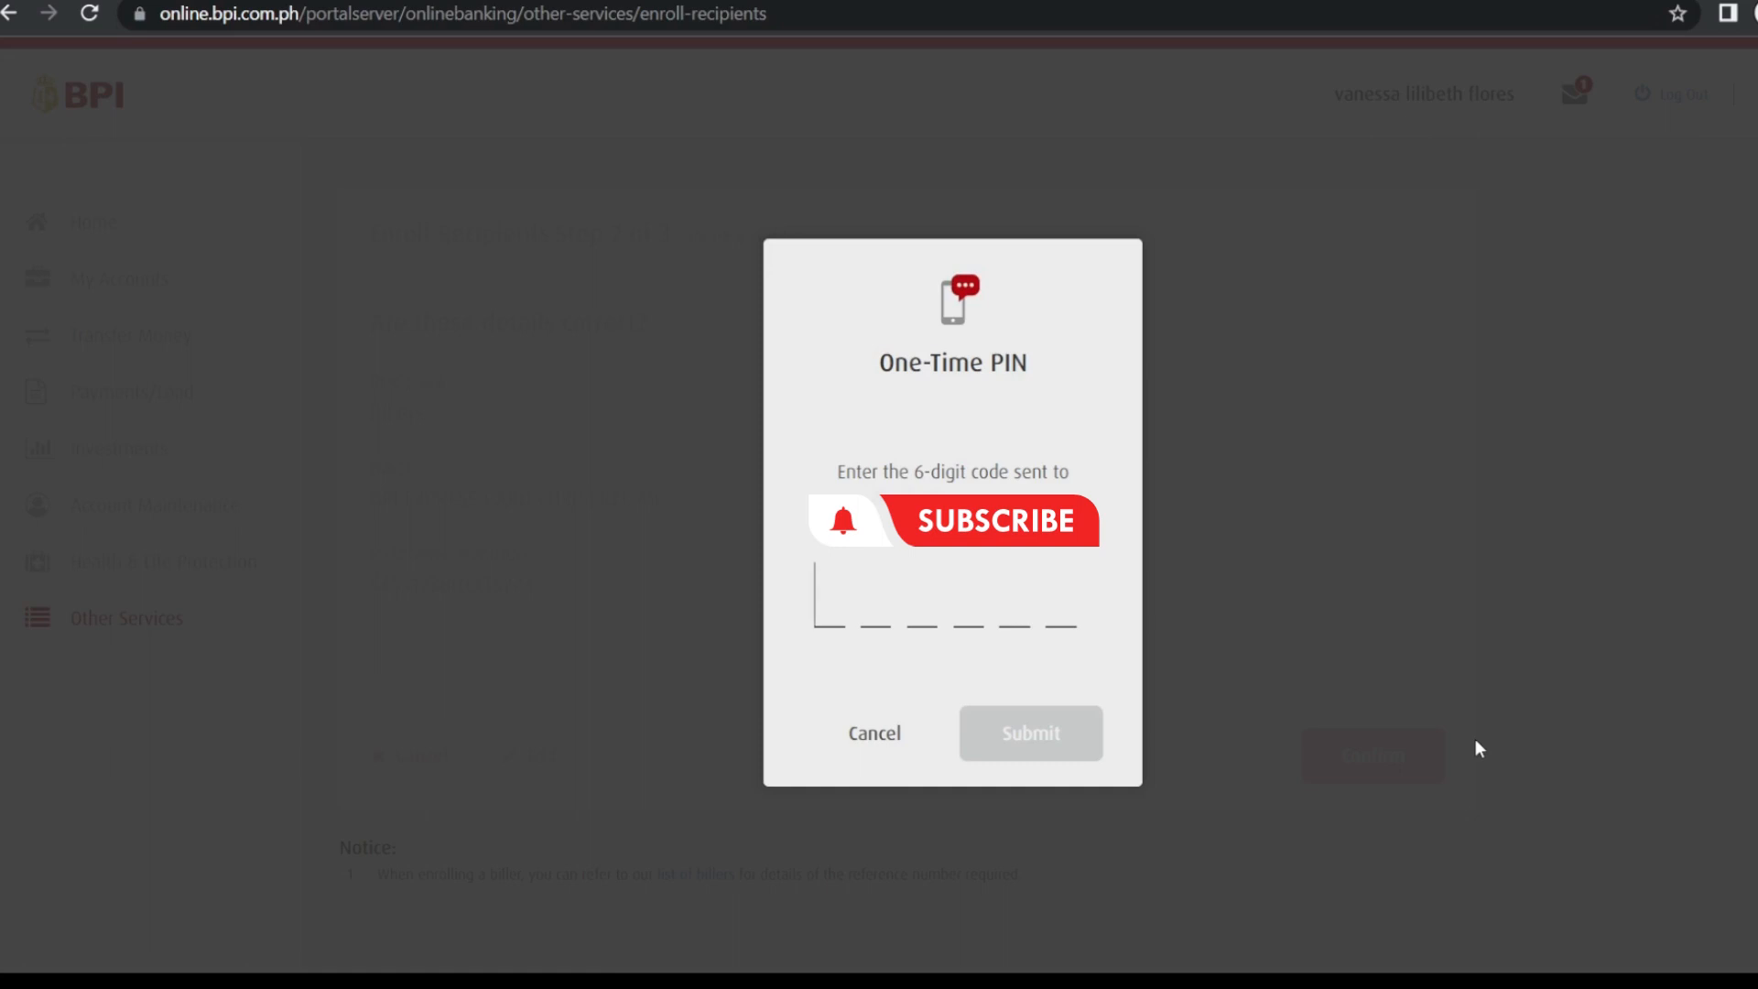
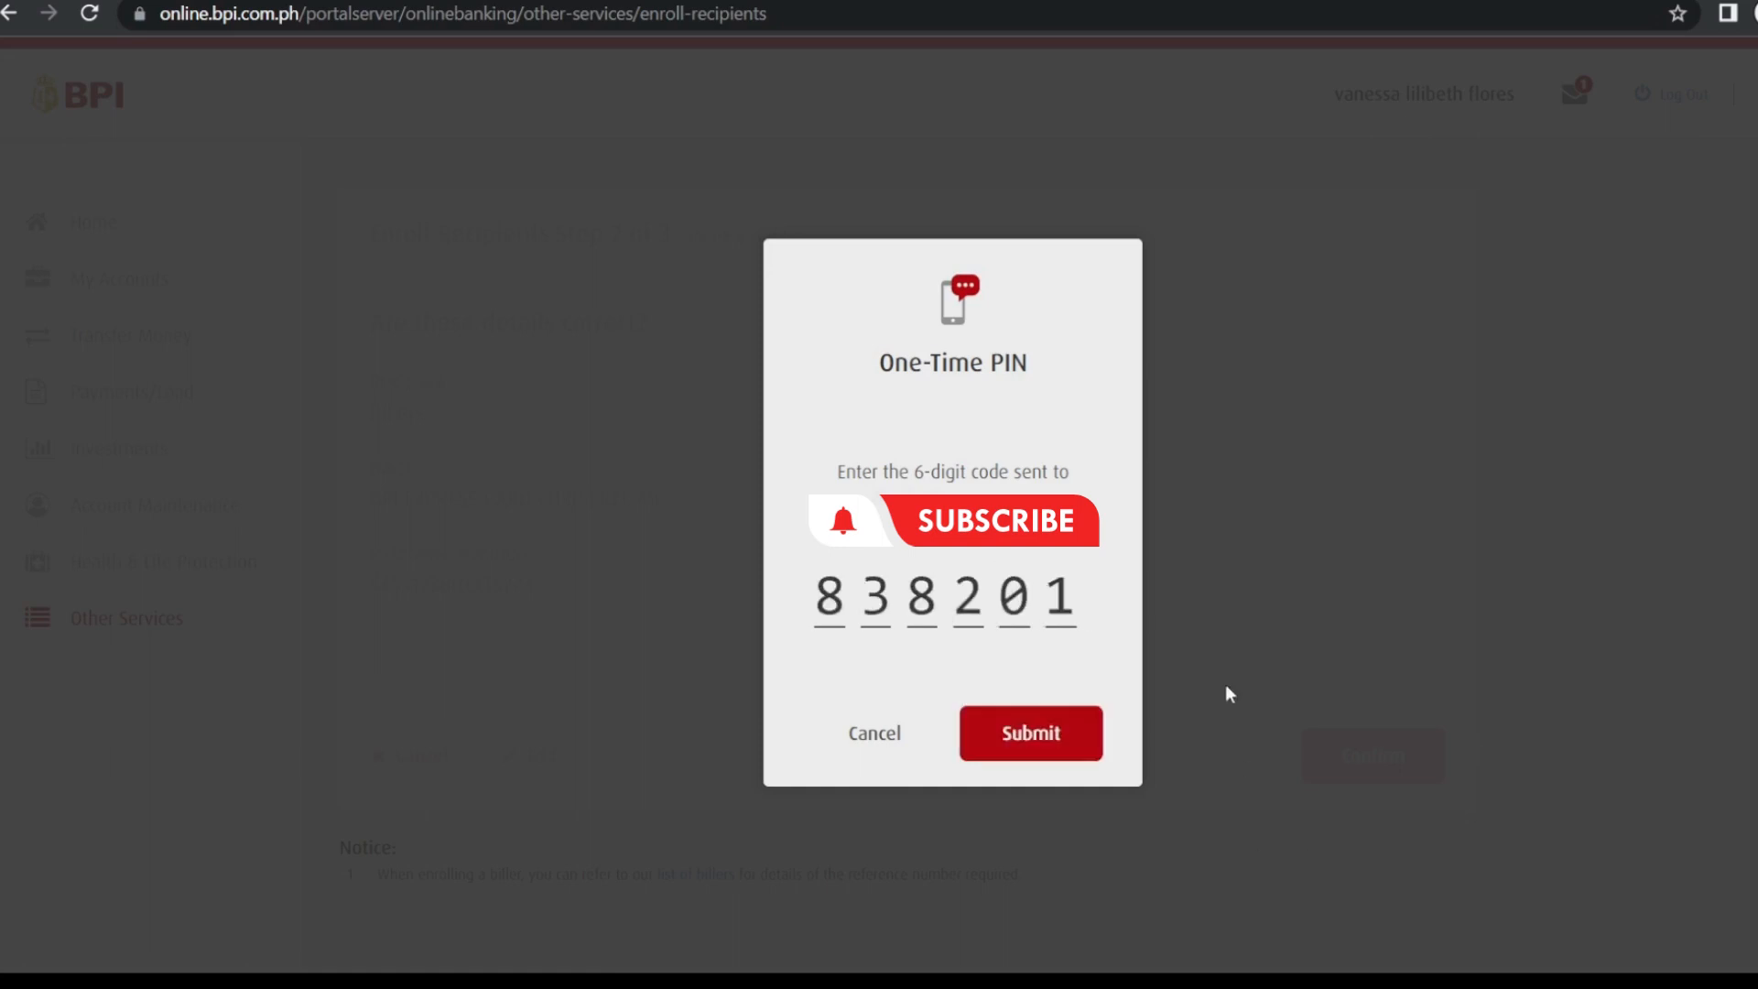
left_click(1031, 732)
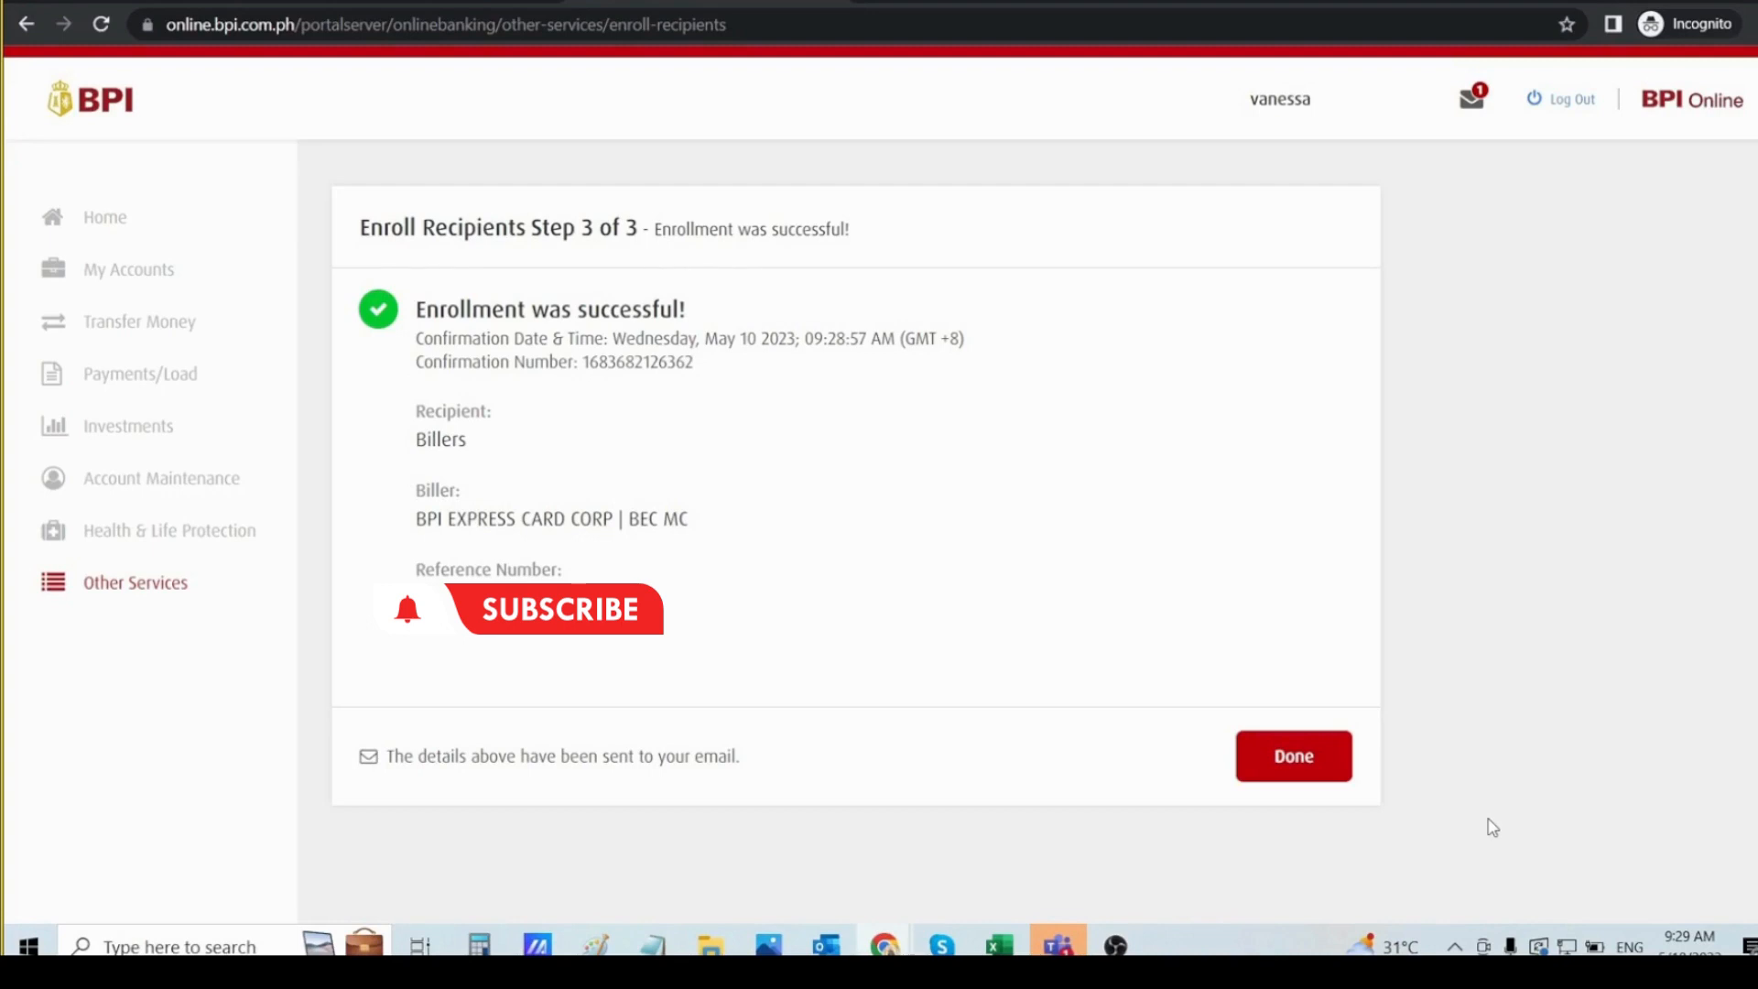
mouse_move(1302, 769)
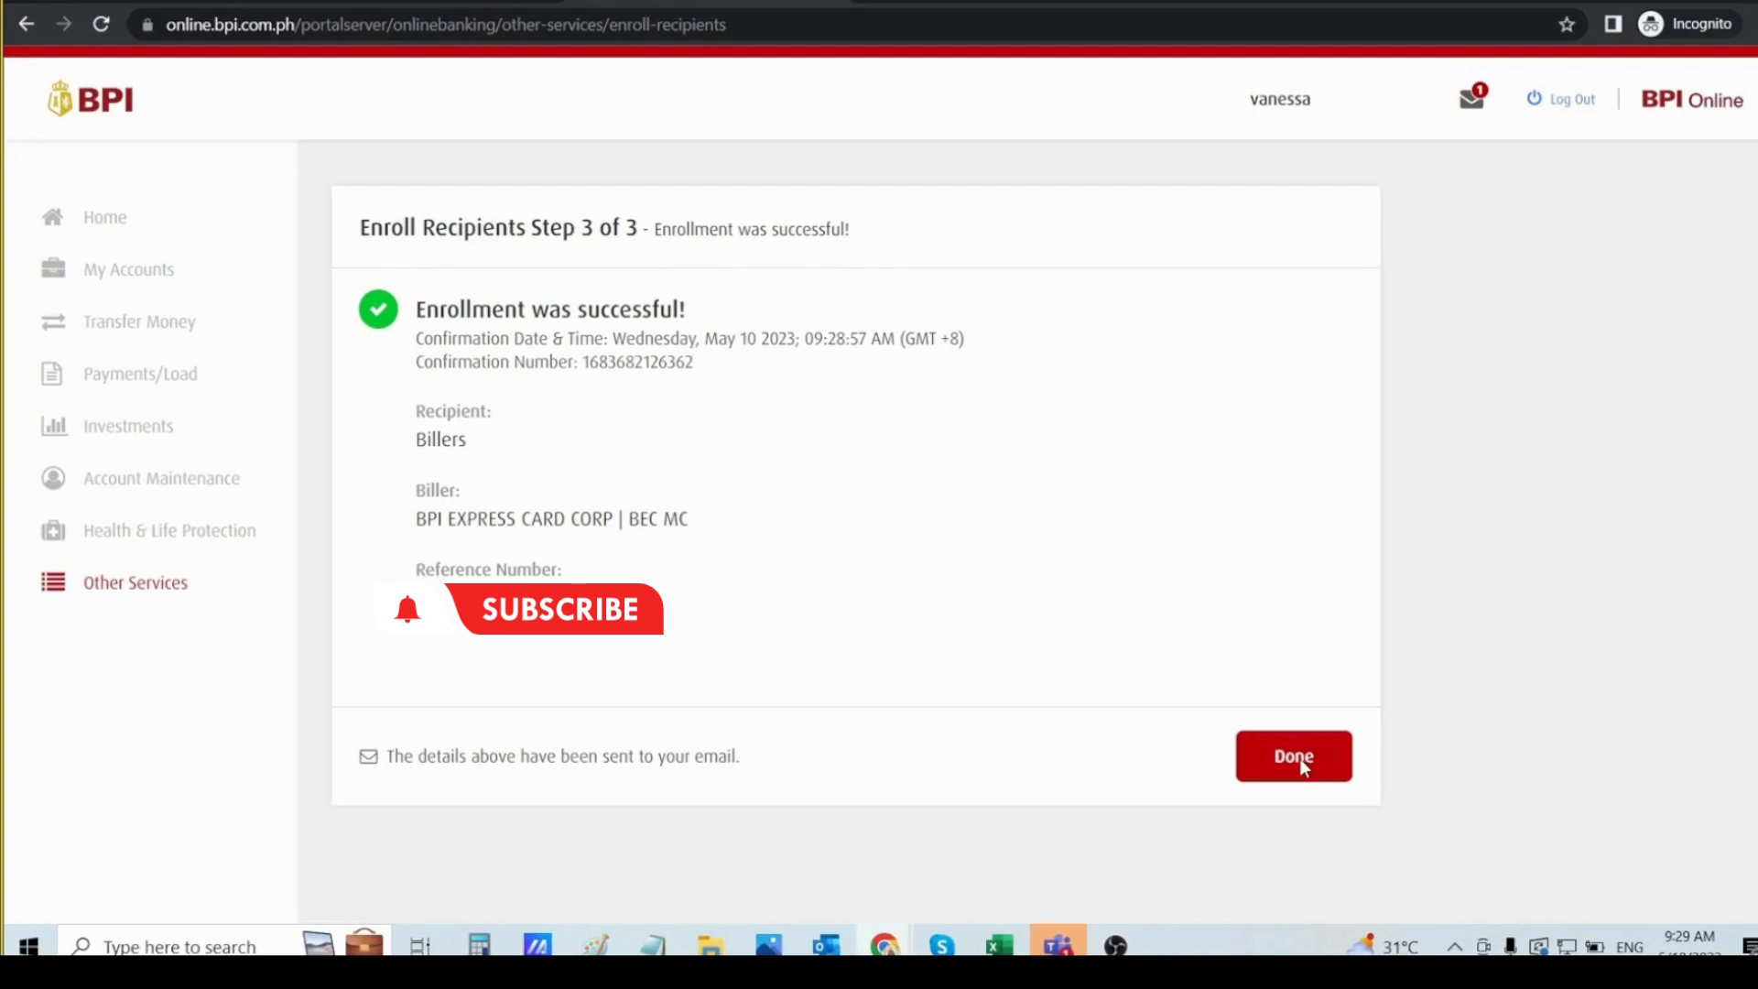
mouse_move(492, 316)
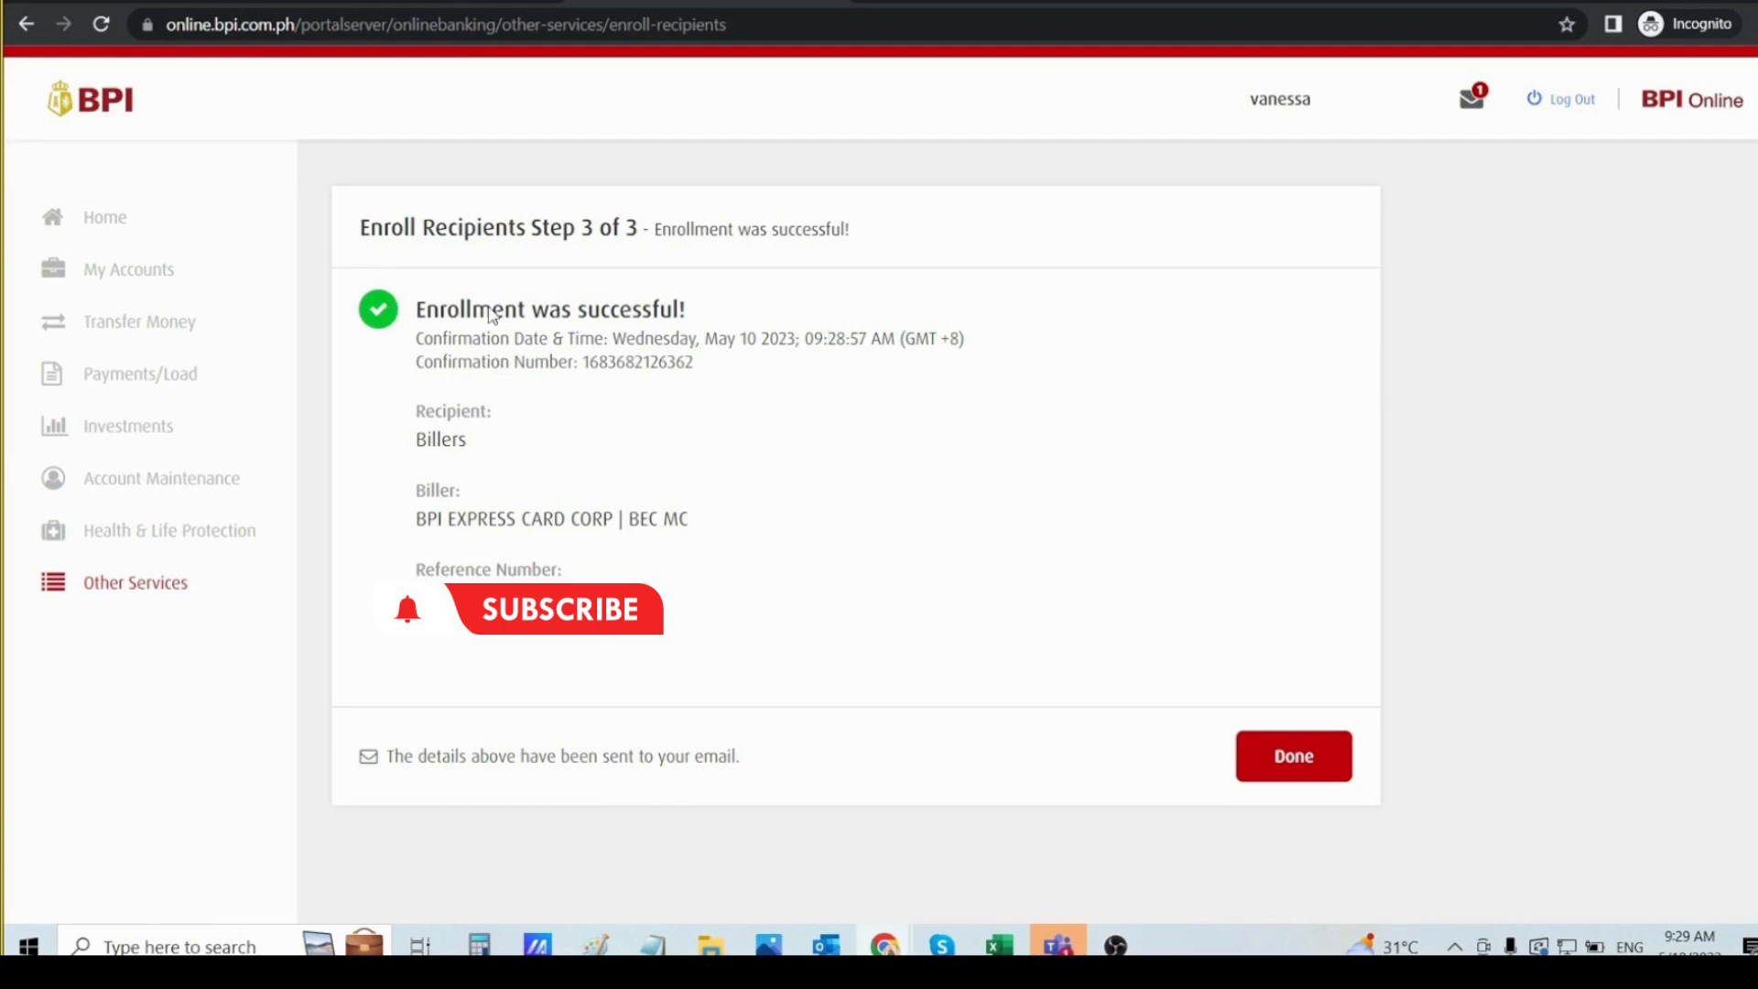
mouse_move(932, 637)
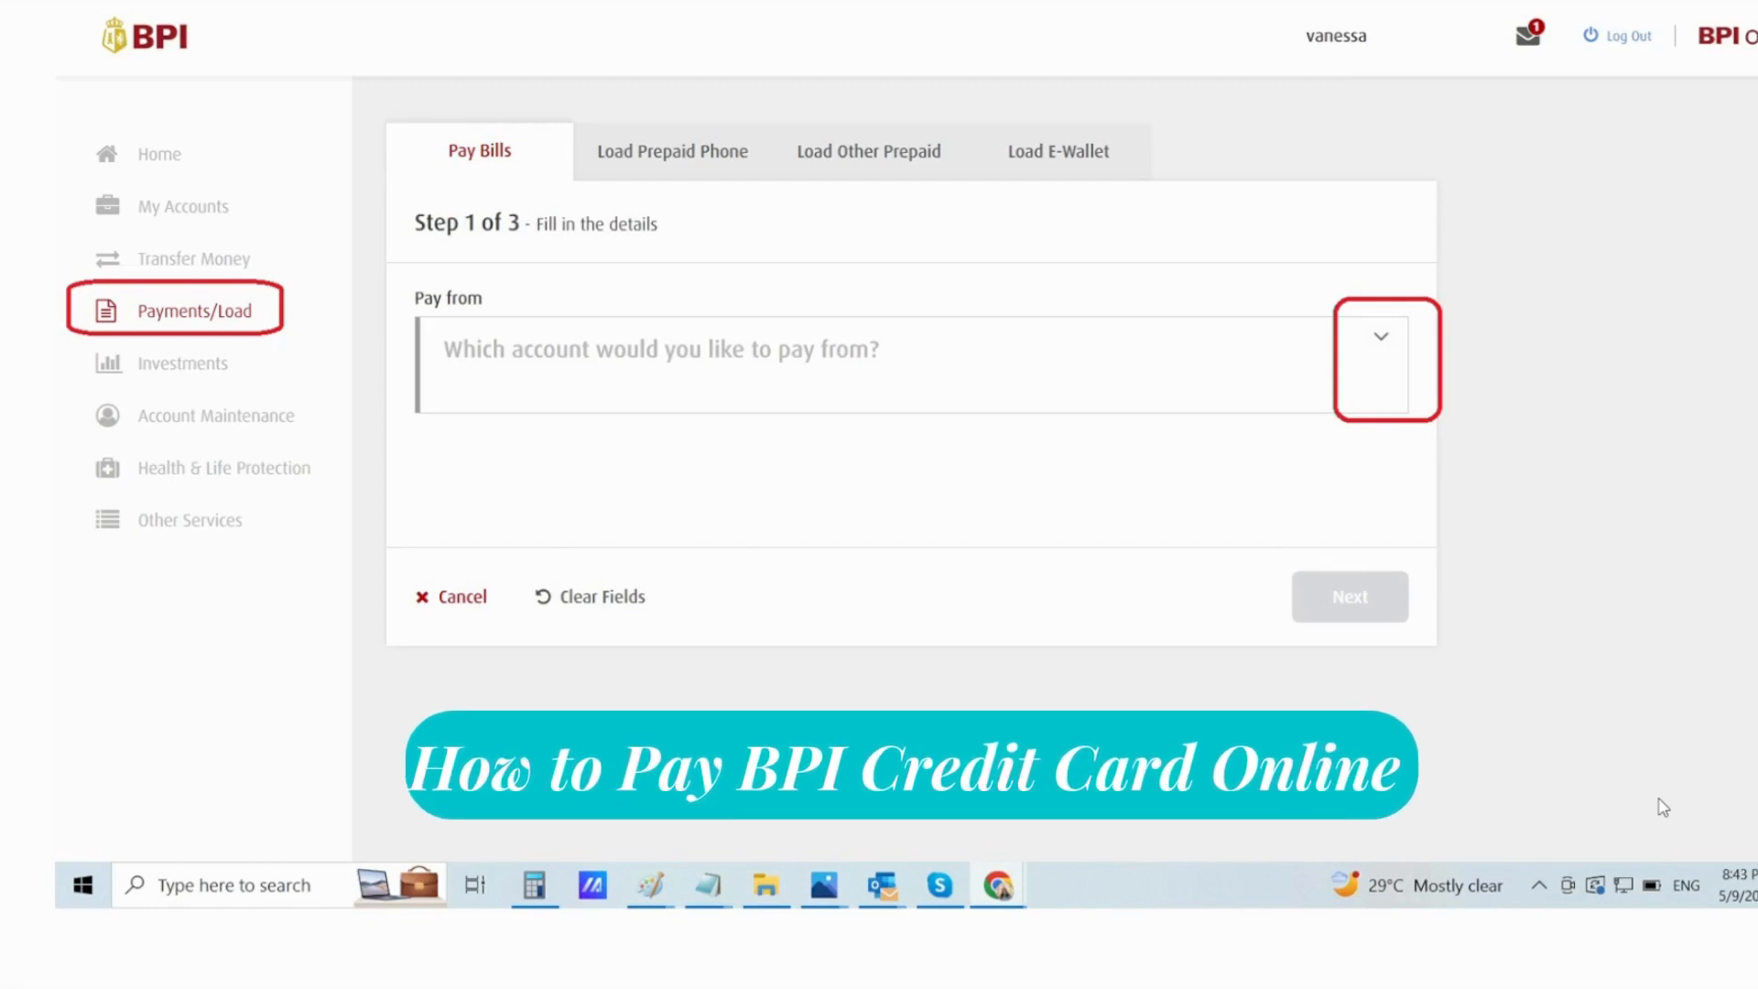
mouse_move(518, 306)
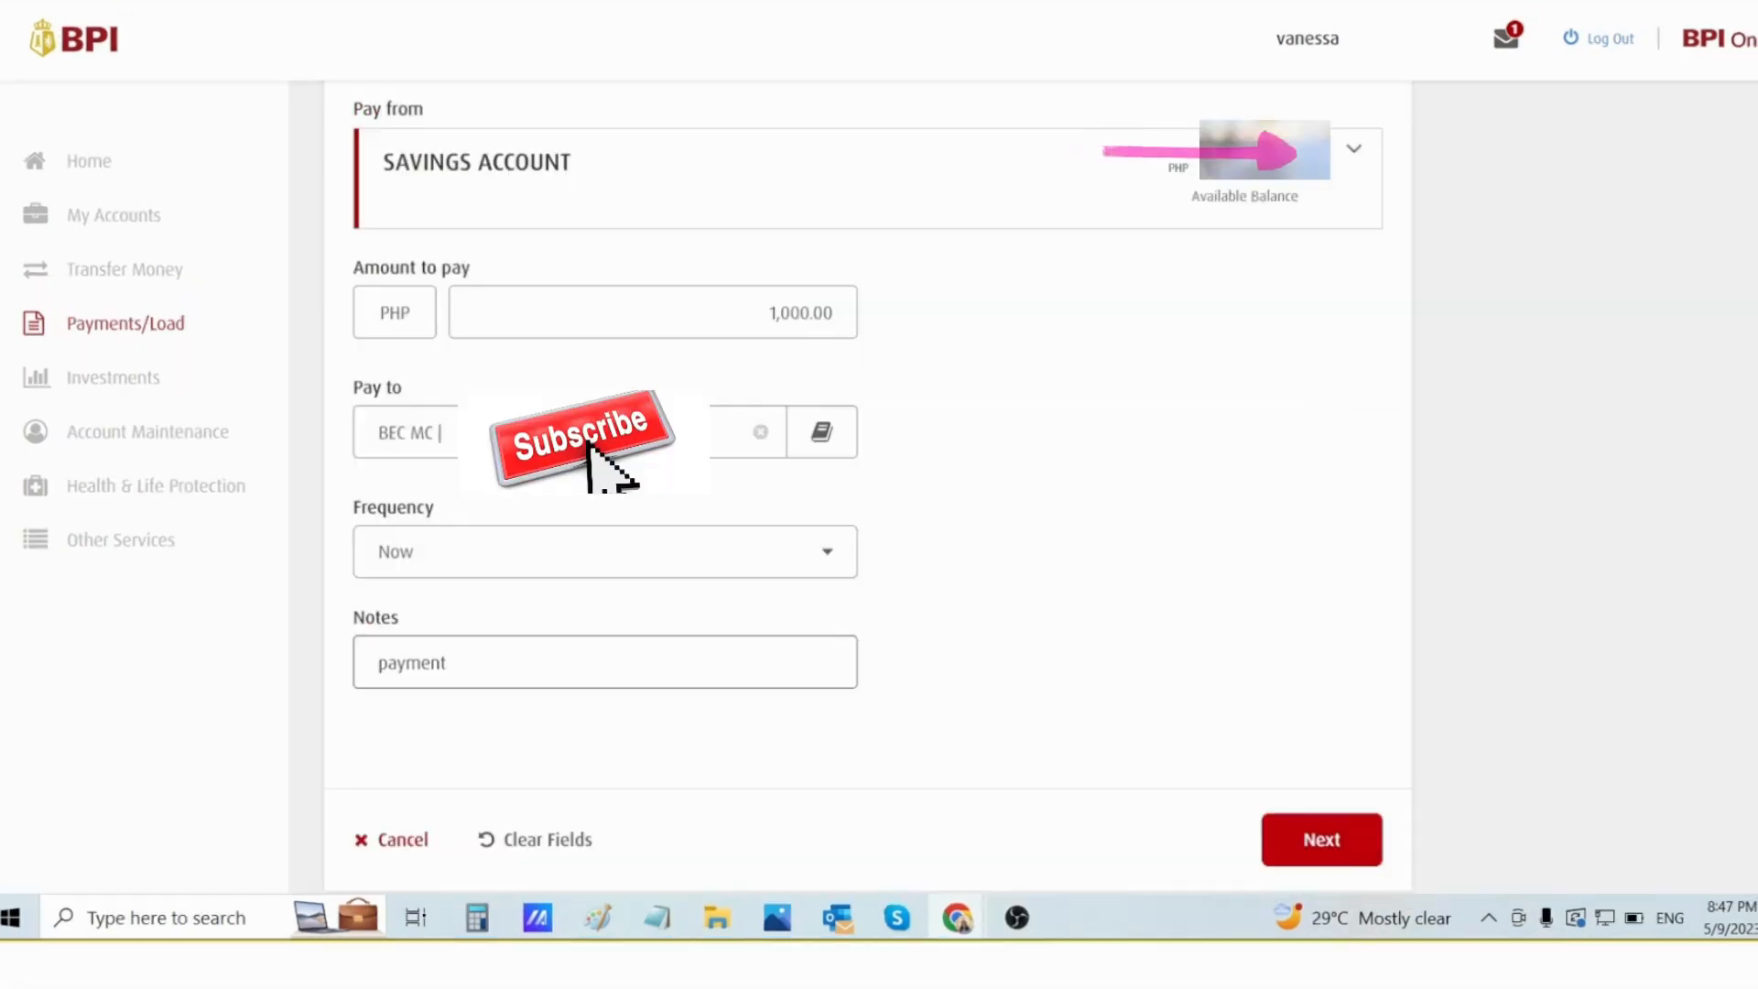
mouse_move(1714, 704)
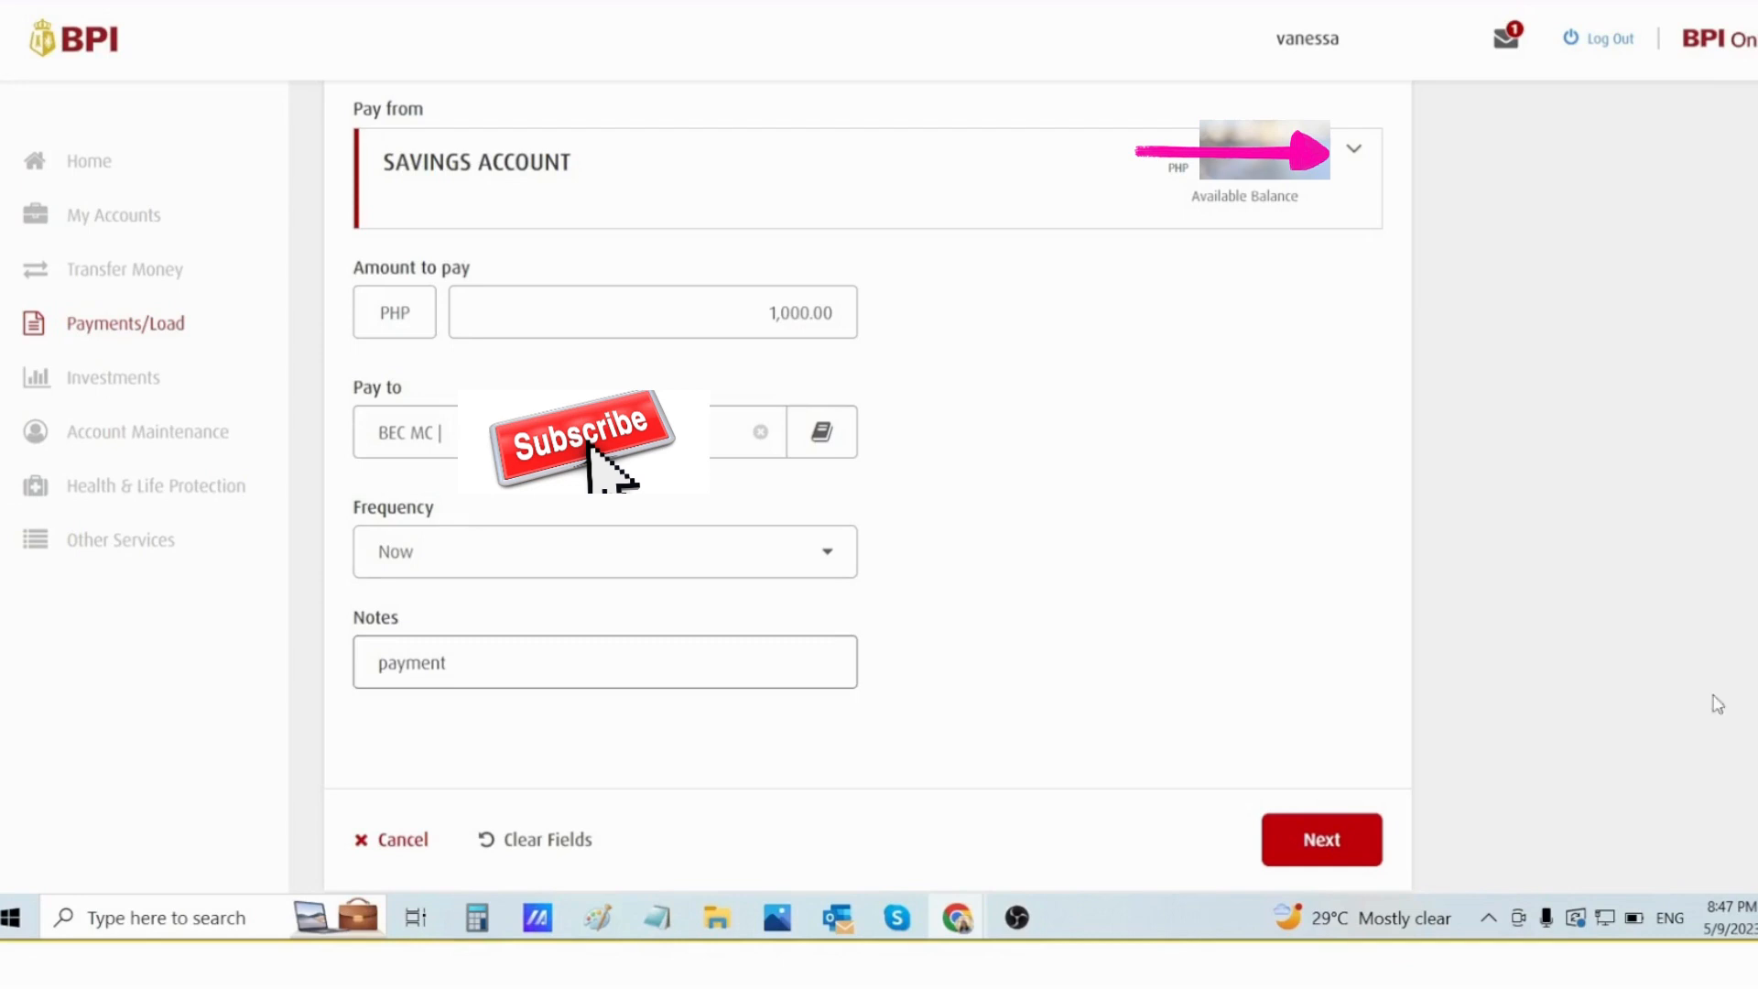
mouse_move(1419, 184)
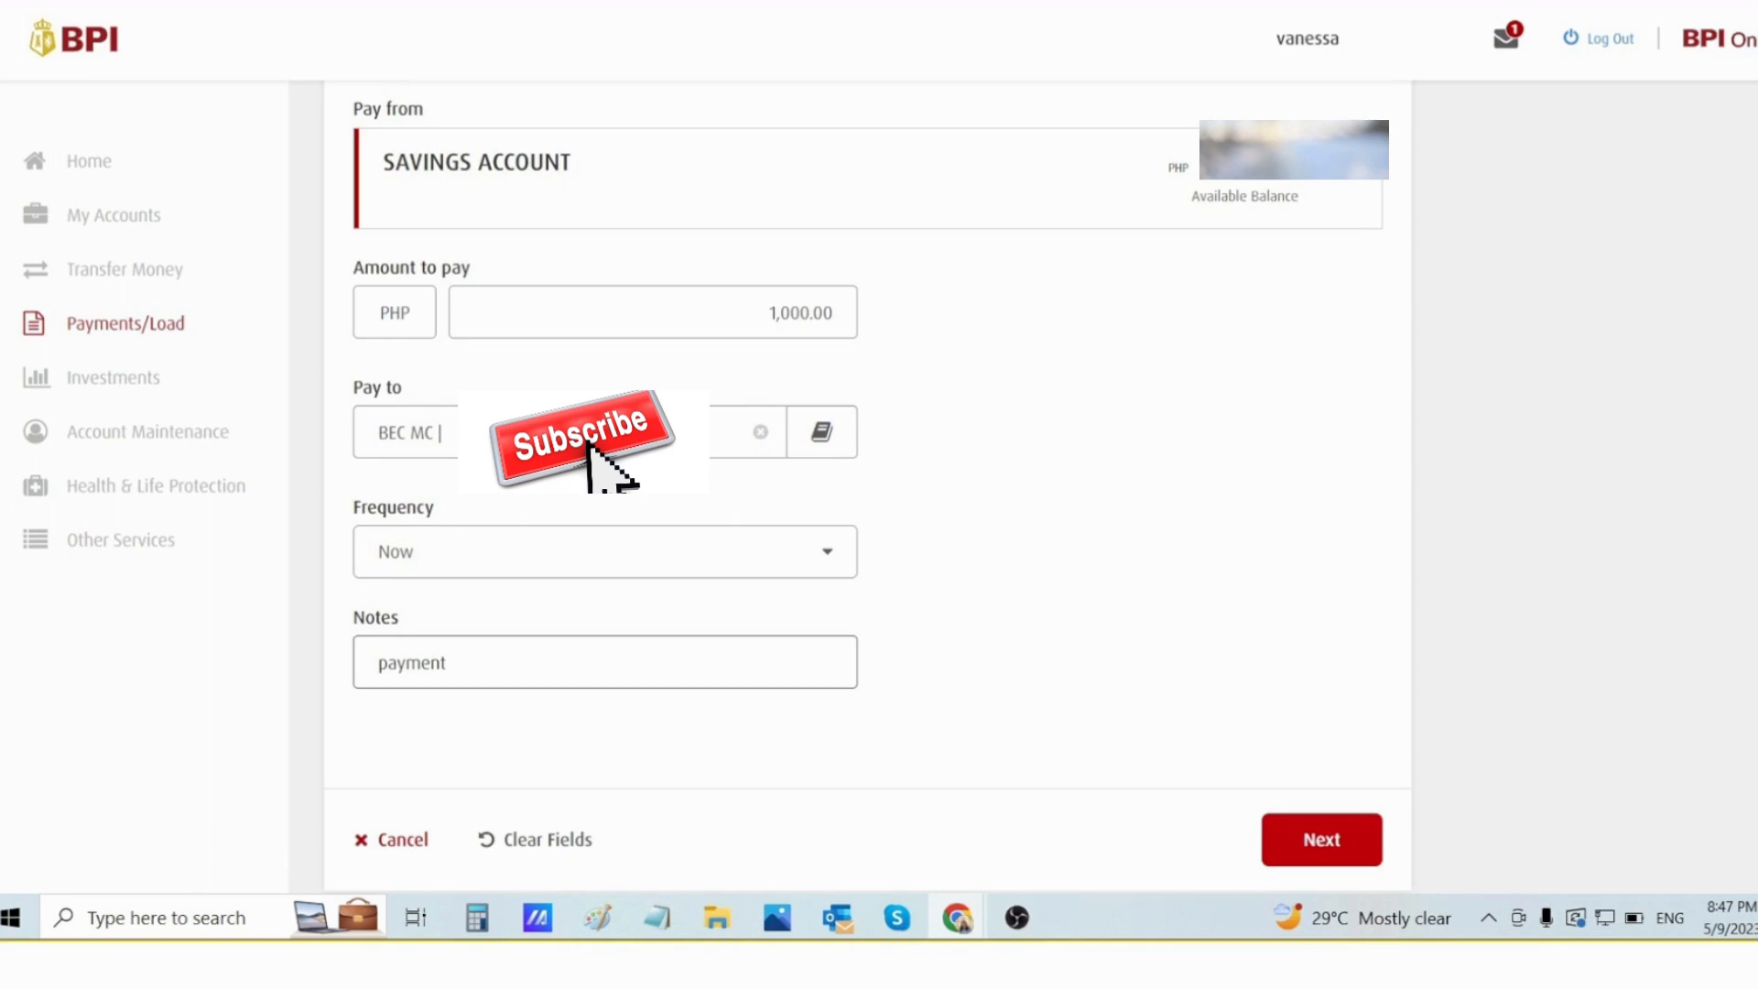
mouse_move(461, 572)
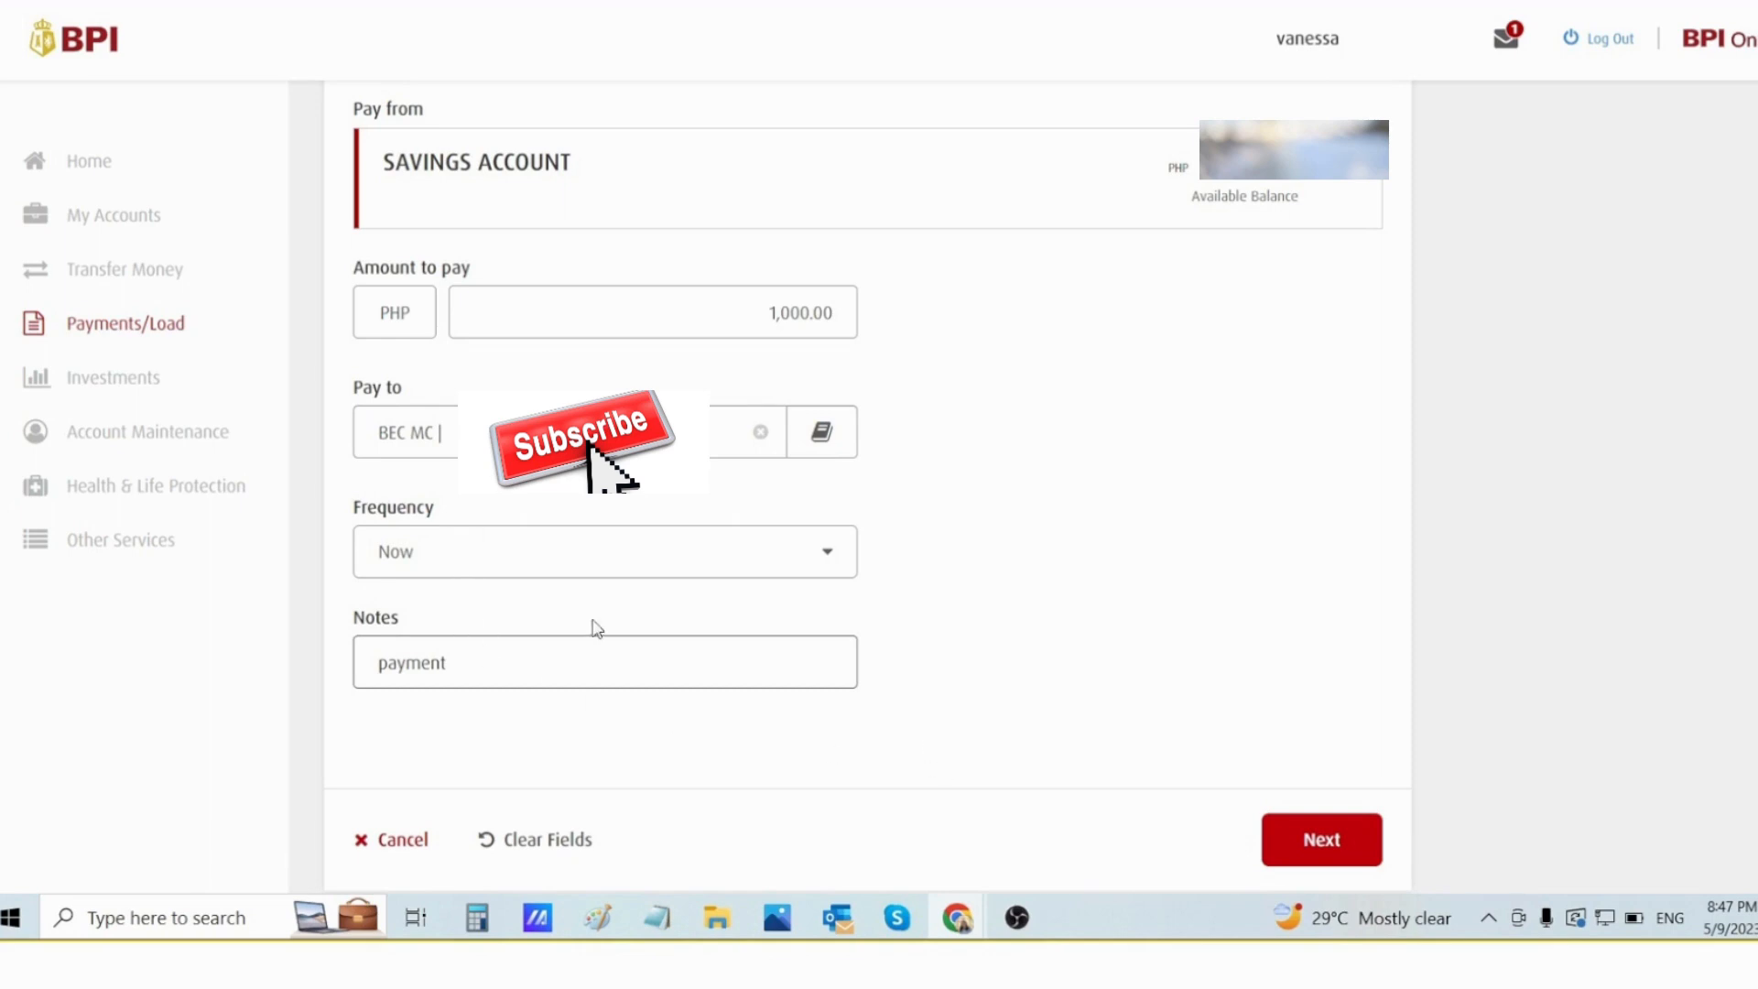
mouse_move(1346, 854)
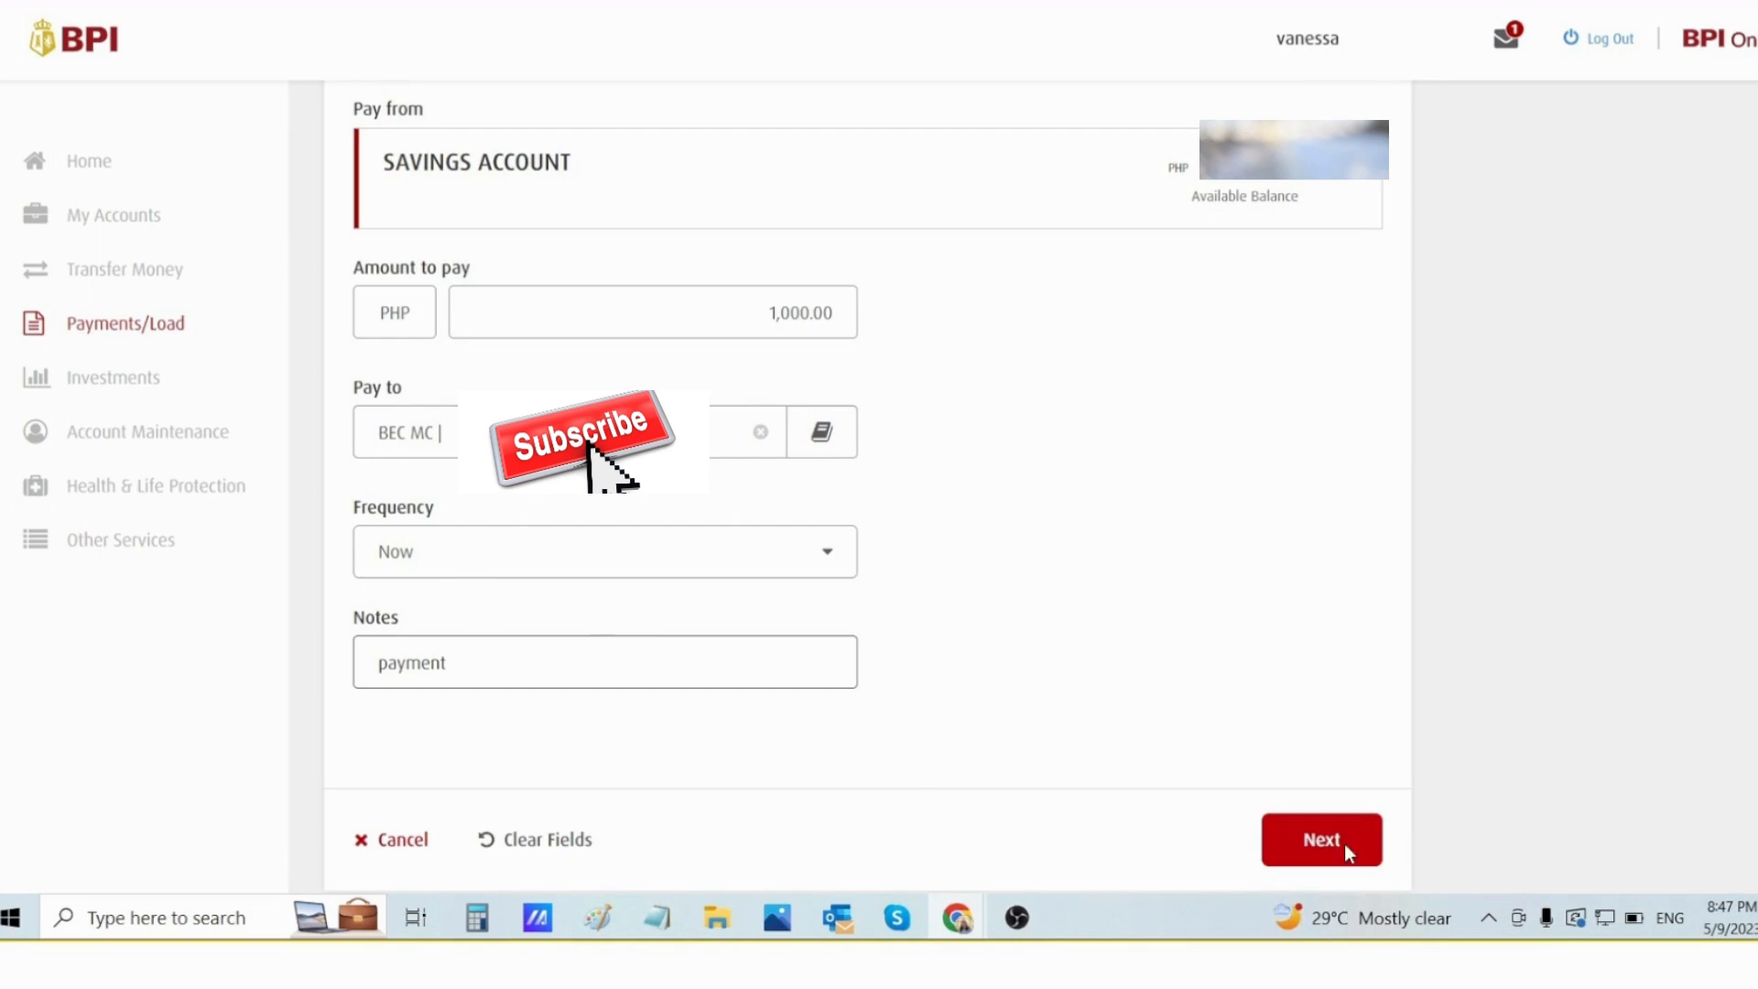
Submit the PHP 1,000 payment from savings to the BEC MC credit card bill
left_click(1322, 839)
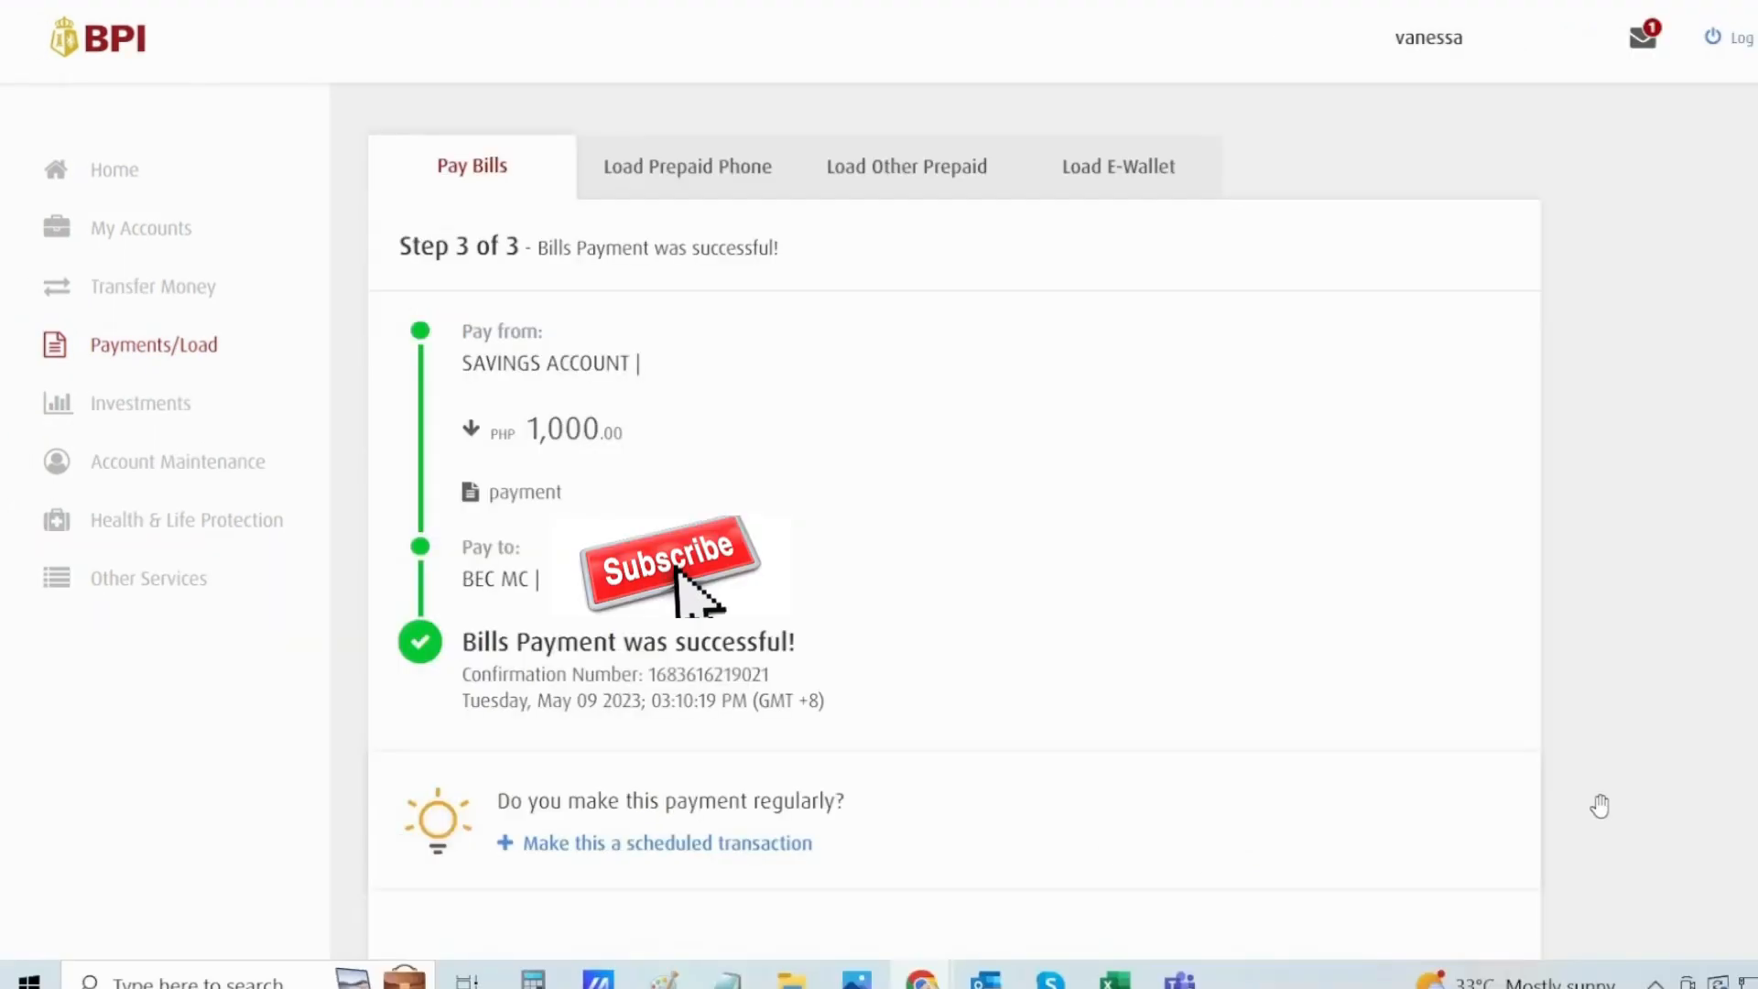